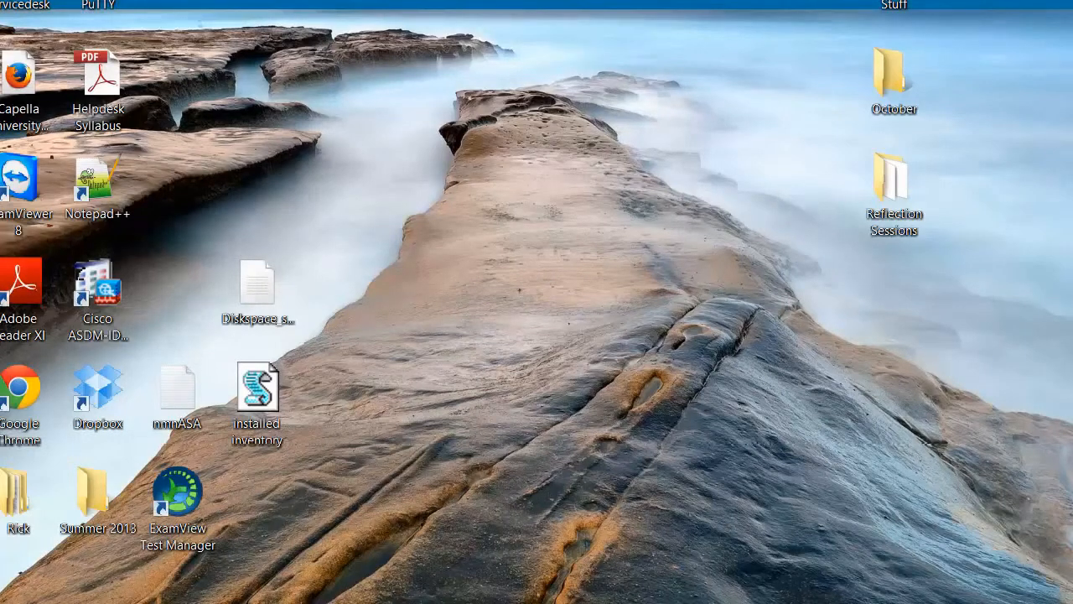
Step: Open the installed inventory VBScript from the desktop in Notepad++
double_click(258, 387)
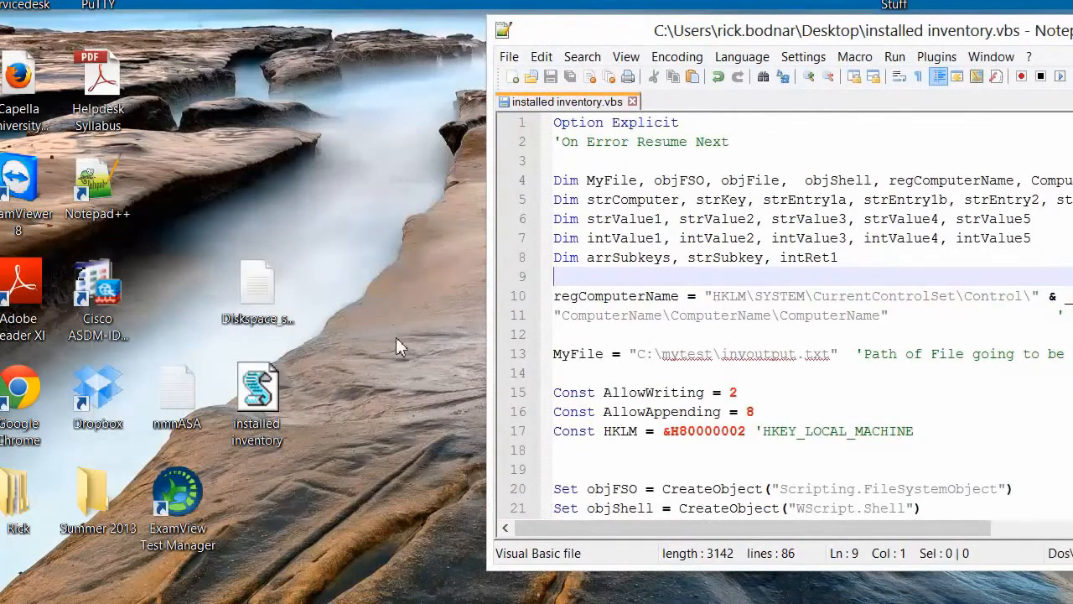
Step: Run the installed inventory script and confirm the Checking and Script Complete messages
left_click_drag(257, 385, 389, 201)
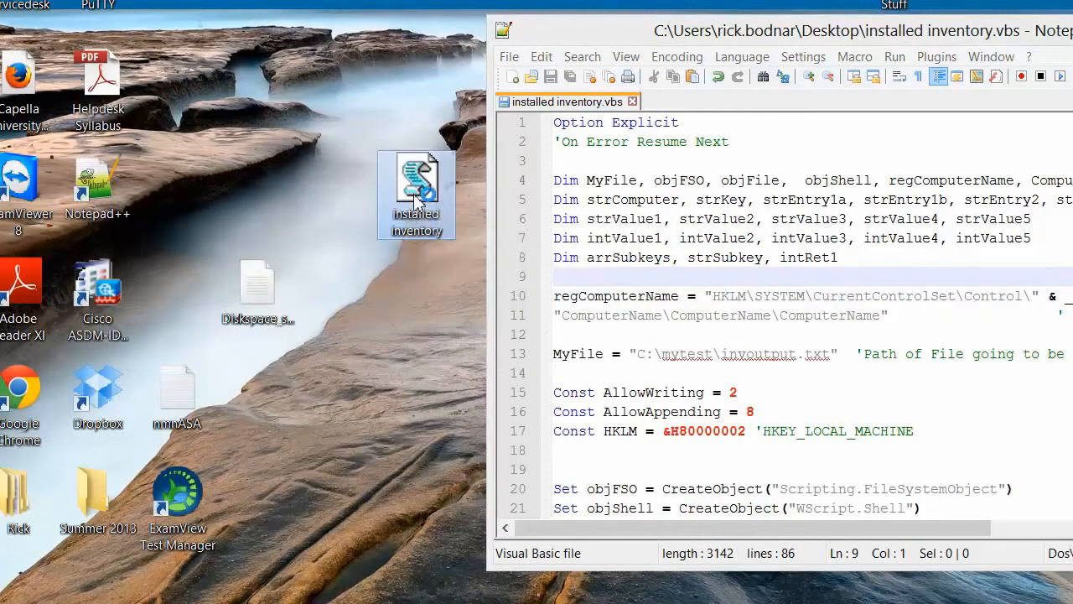
double_click(415, 193)
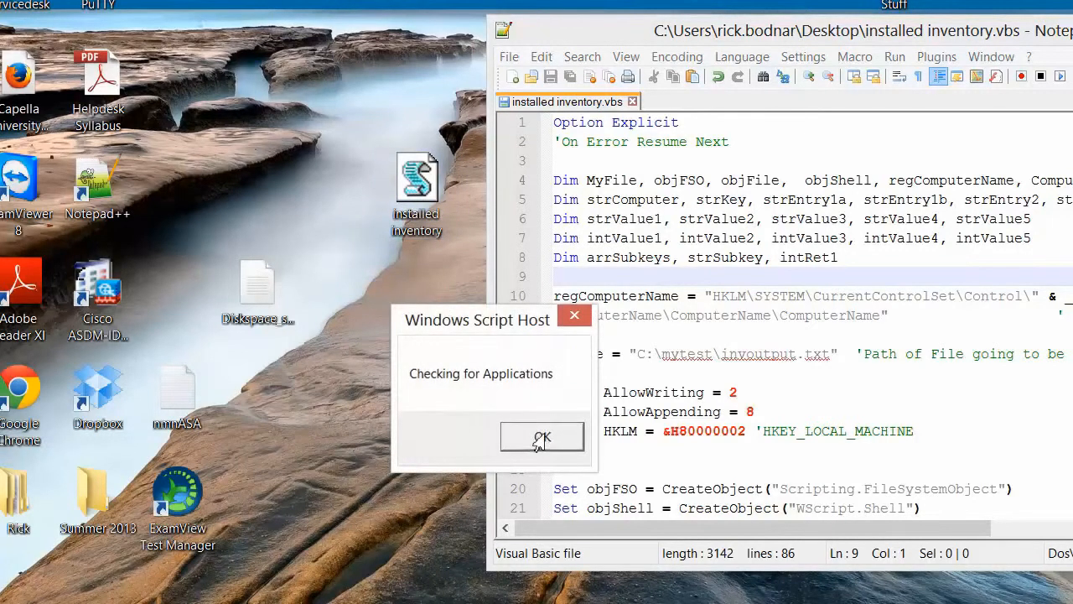
left_click(540, 438)
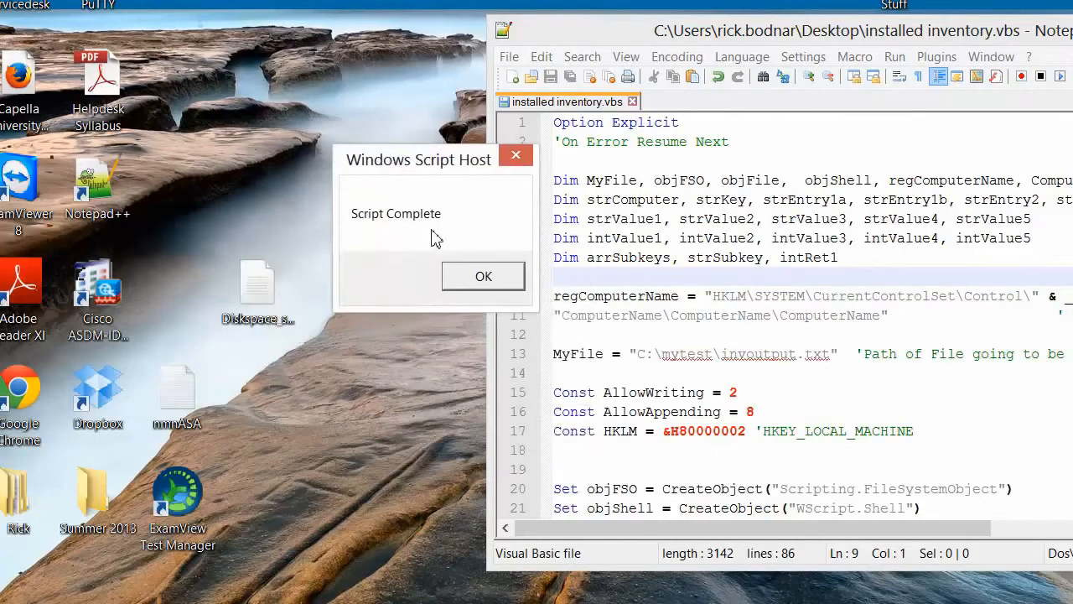
left_click(483, 276)
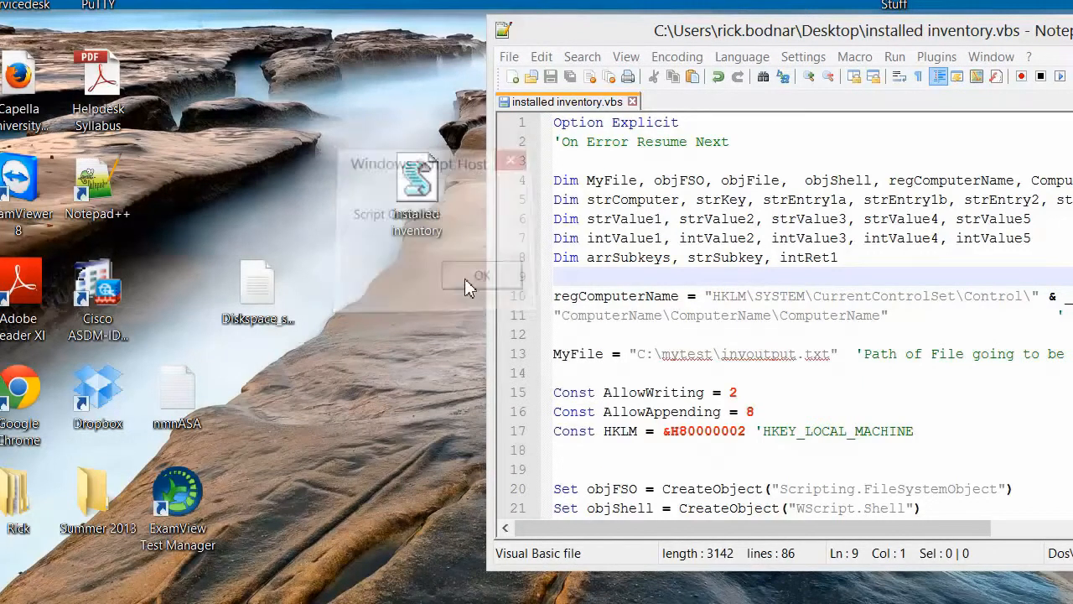
left_click(482, 275)
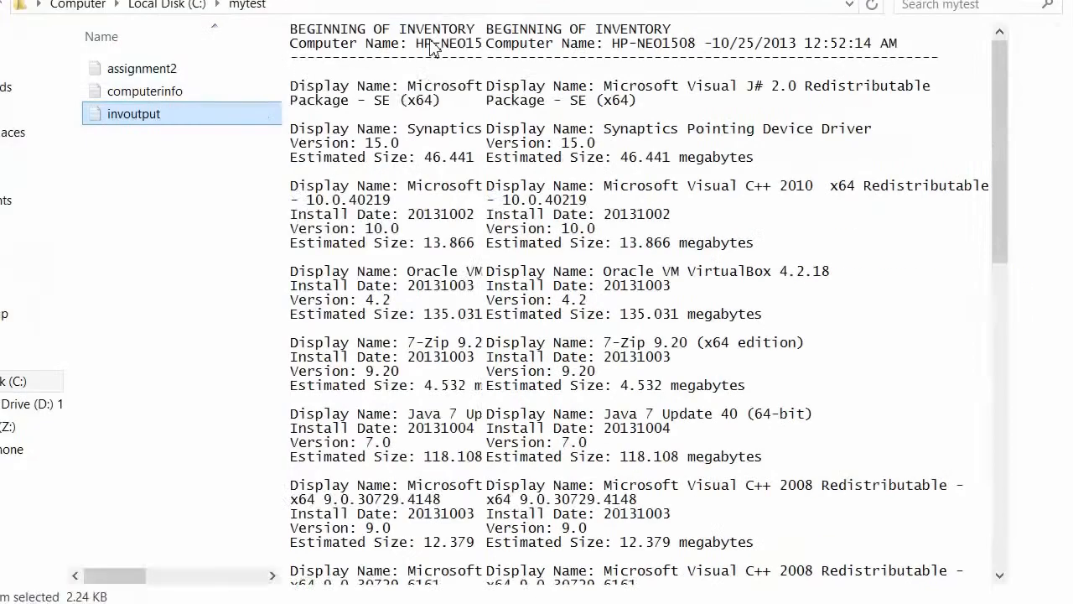
Step: Open invoutput in Notepad, scroll through the inventory listing, and begin closing it
double_click(134, 113)
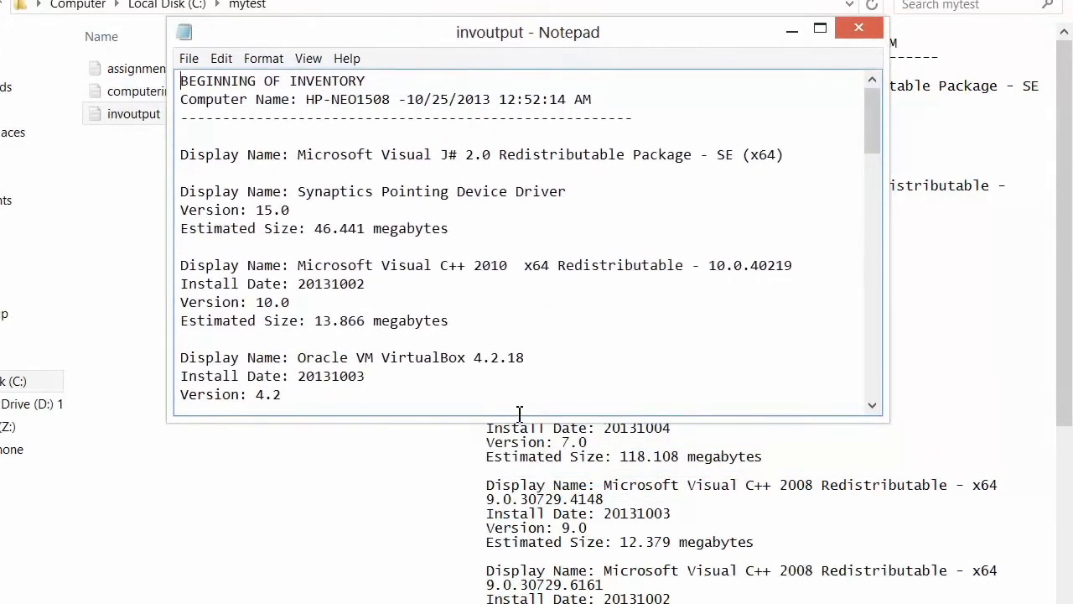
scroll("down", 3)
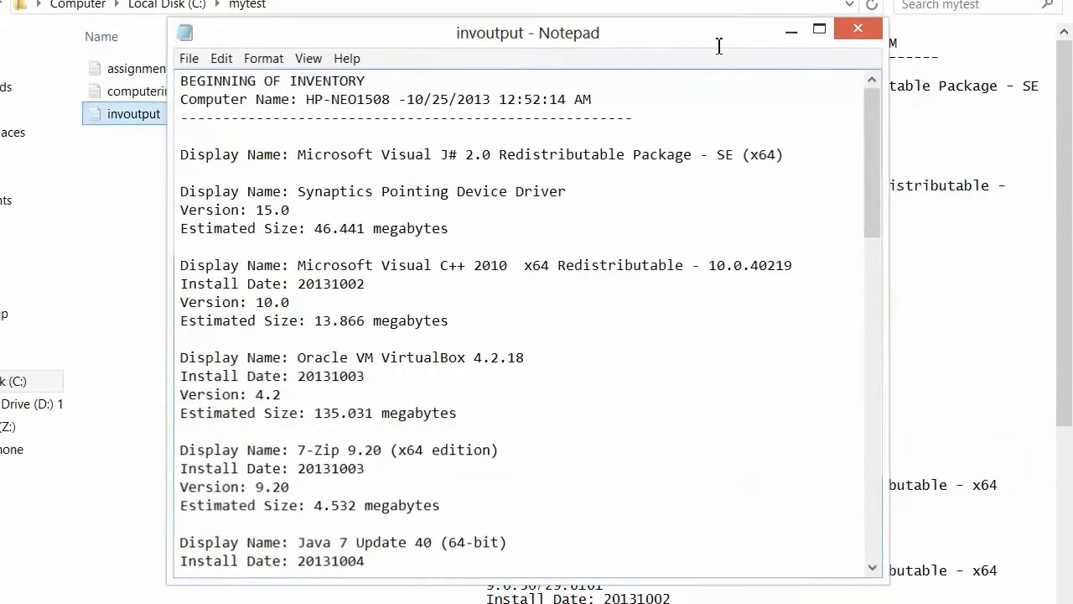
right_click(133, 113)
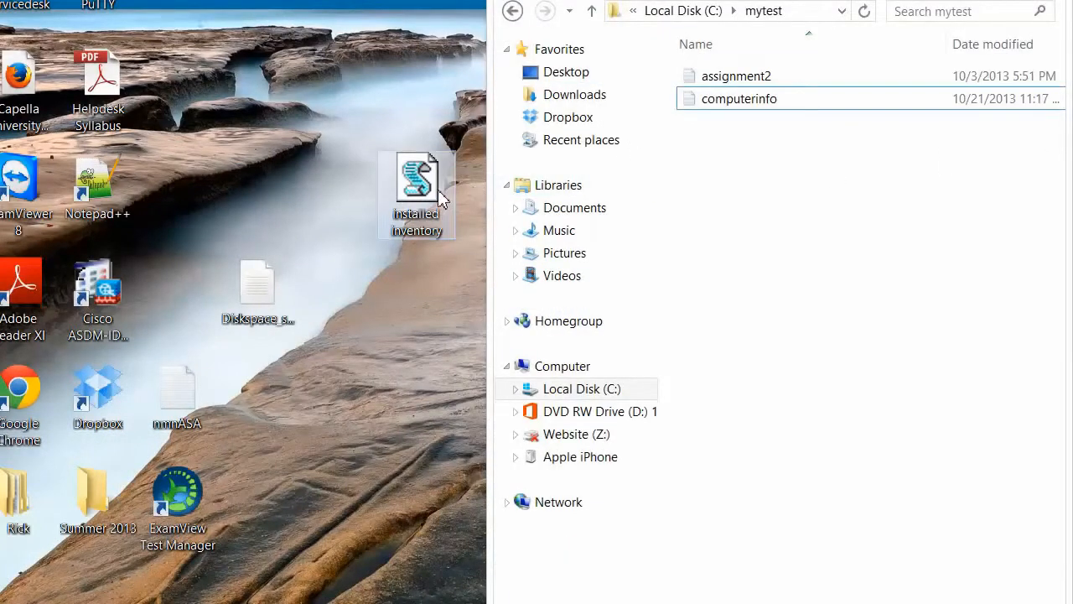
Step: Rerun the inventory script twice from C:\mytest, confirming its dialogs
double_click(417, 180)
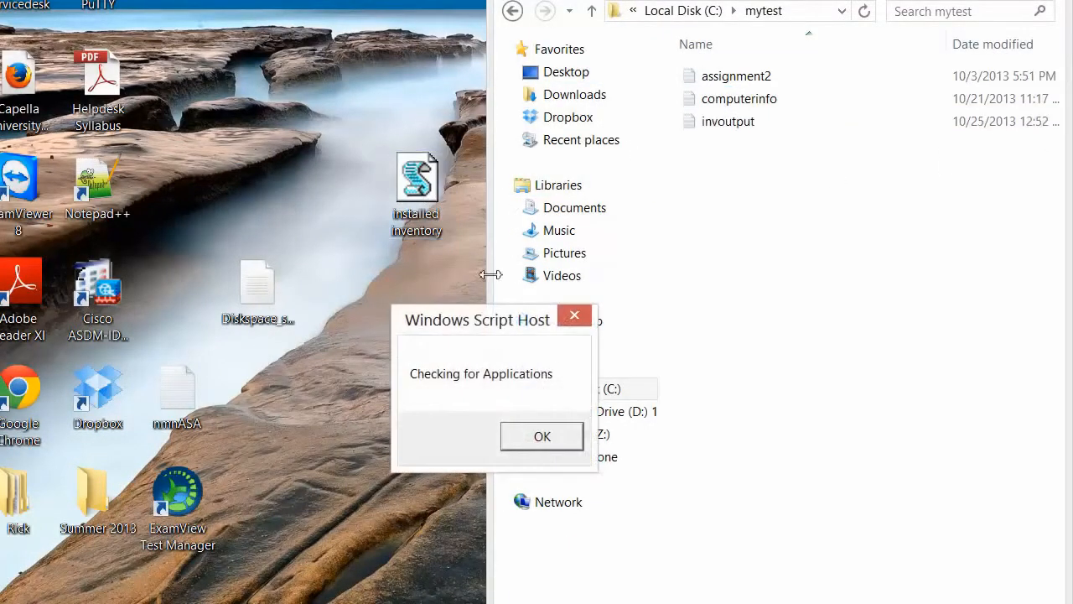
left_click(728, 121)
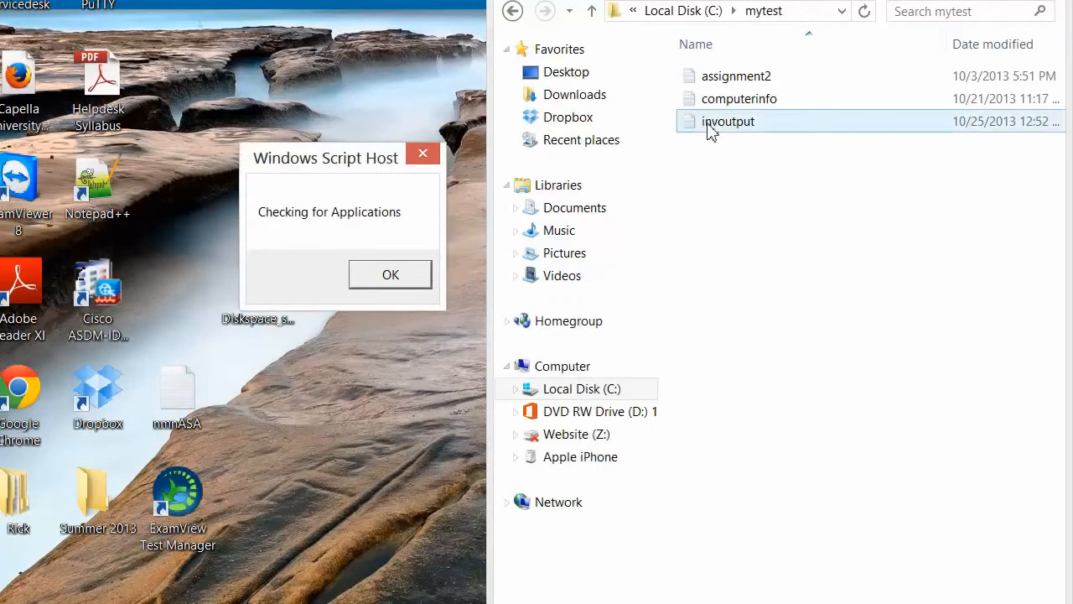
left_click(390, 274)
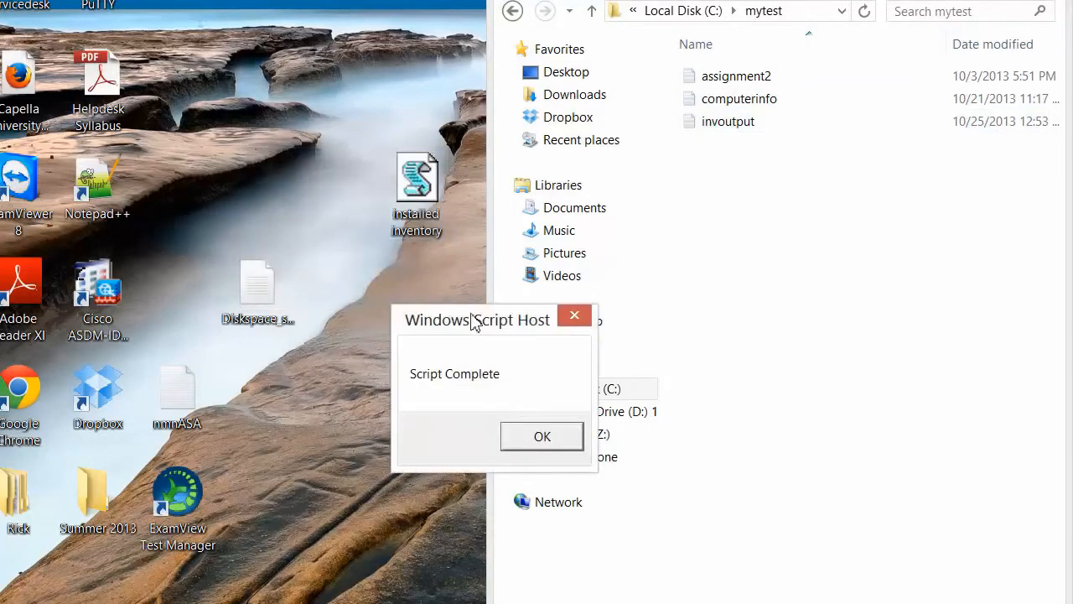
left_click(541, 435)
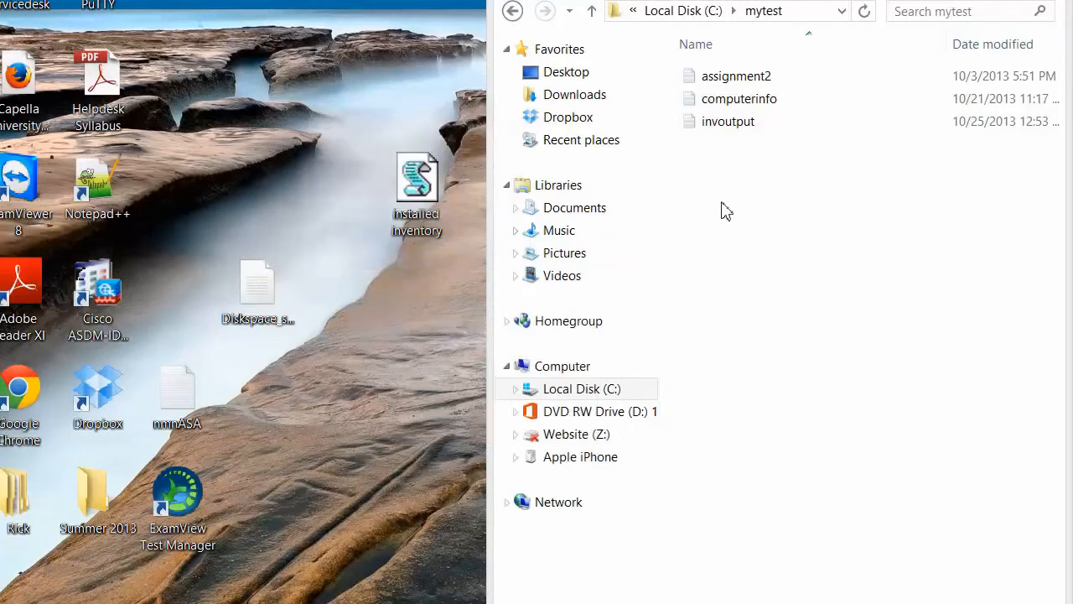
double_click(727, 121)
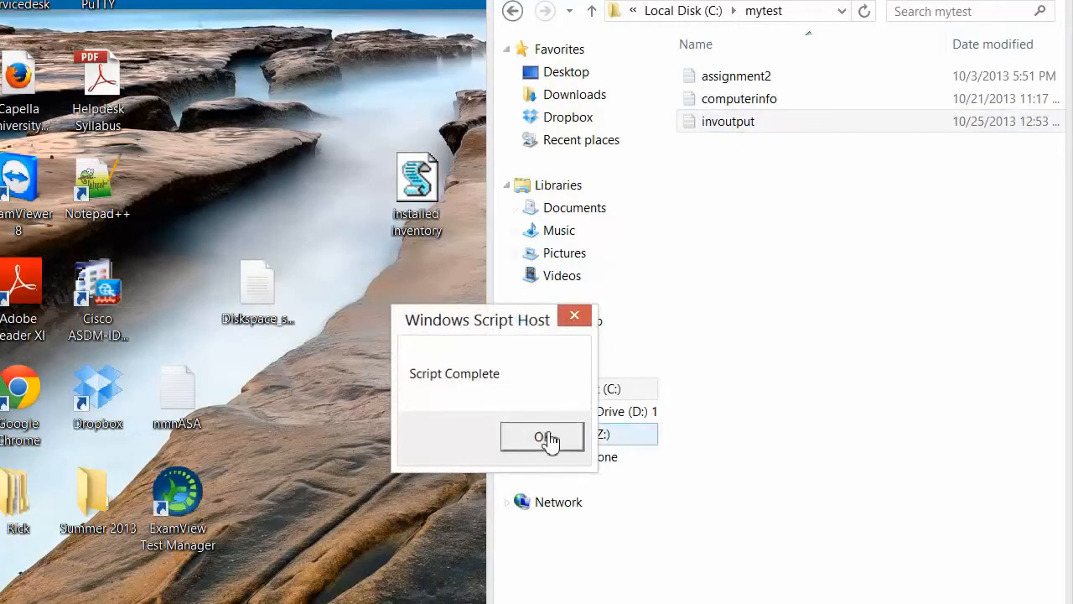
Step: Dismiss Script Complete and scroll invoutput down to the APPENDED INVENTORY section
left_click(543, 437)
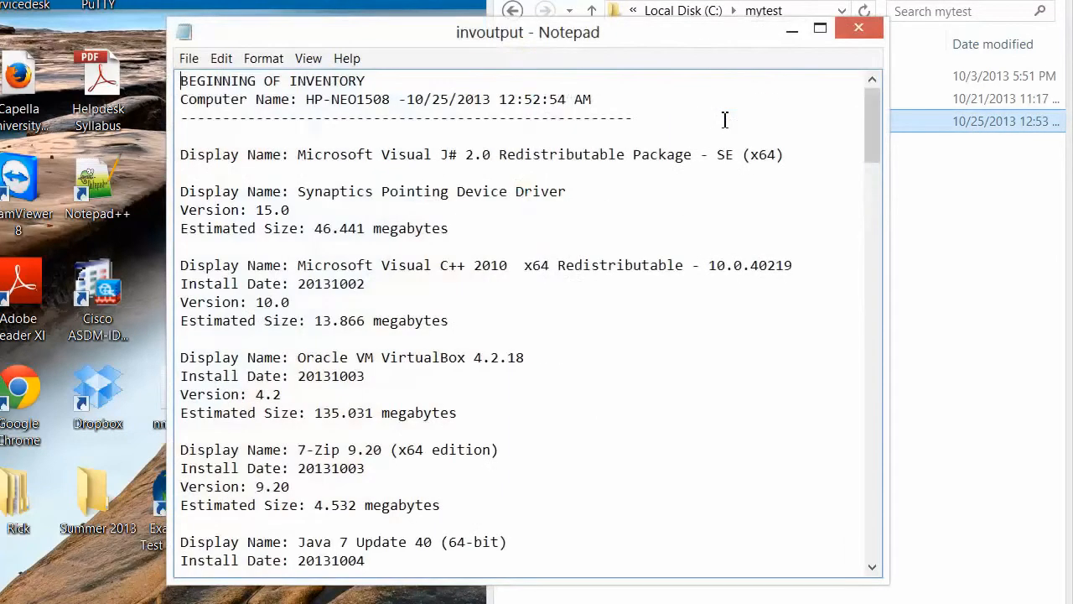
scroll("down", 3)
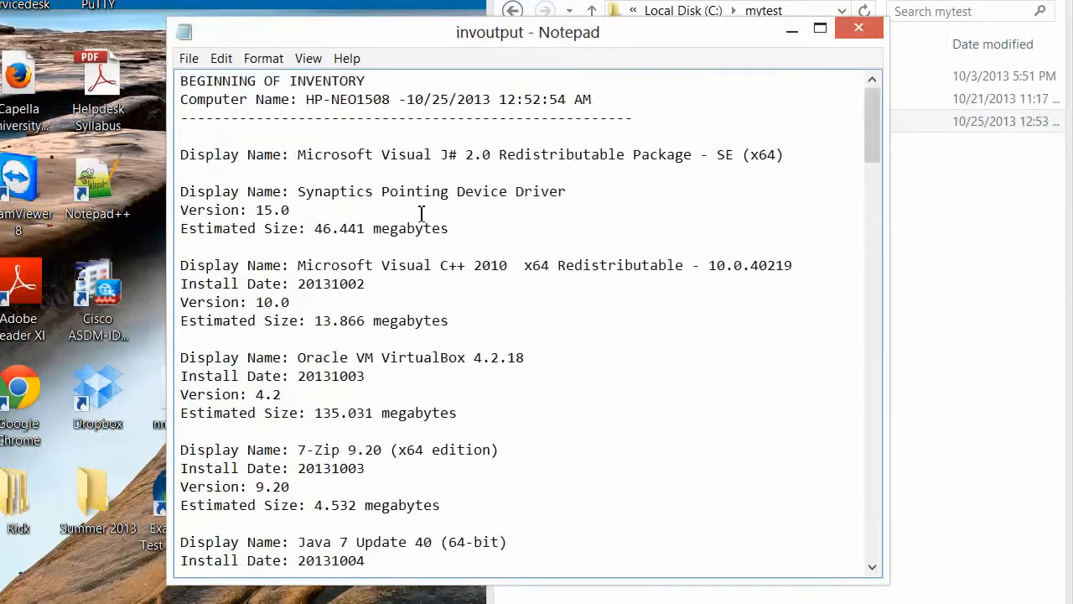
scroll("down", 3)
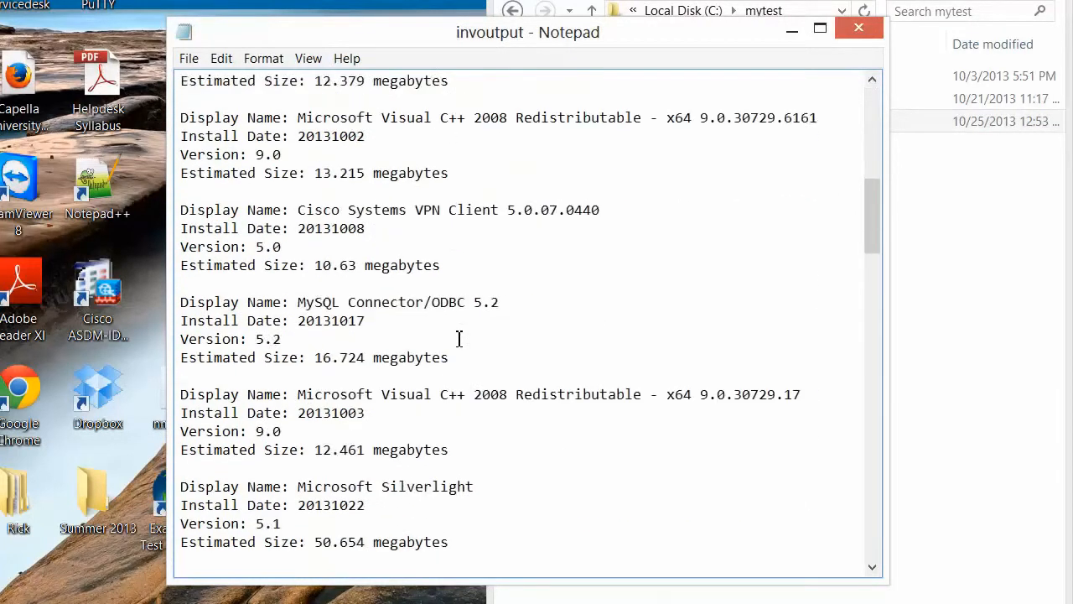
scroll("down", 3)
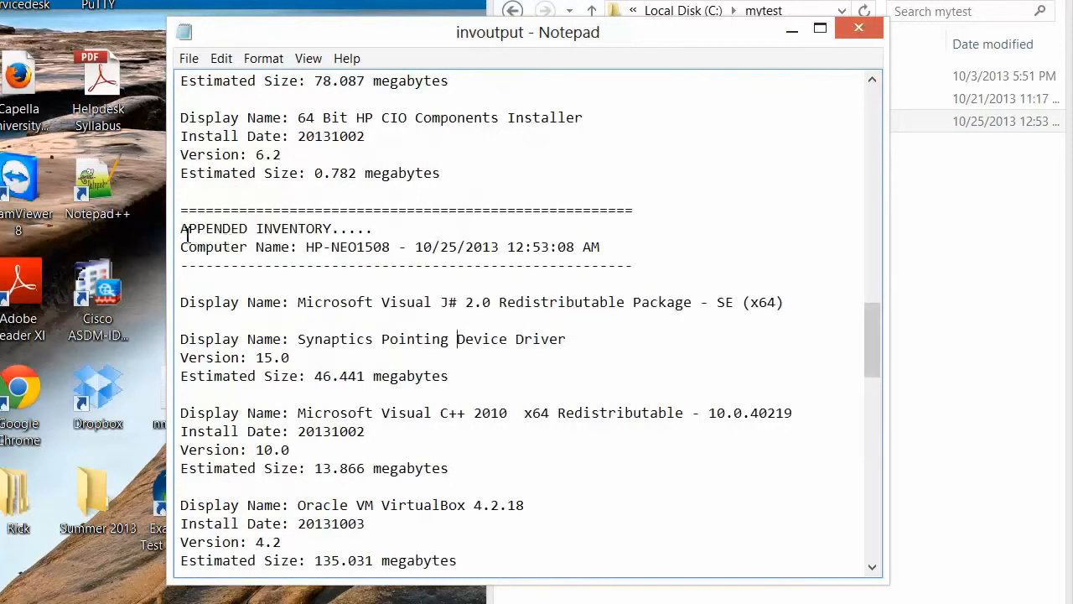
Step: Highlight the appended inventory timestamp, then close the invoutput file
left_click_drag(180, 228, 600, 247)
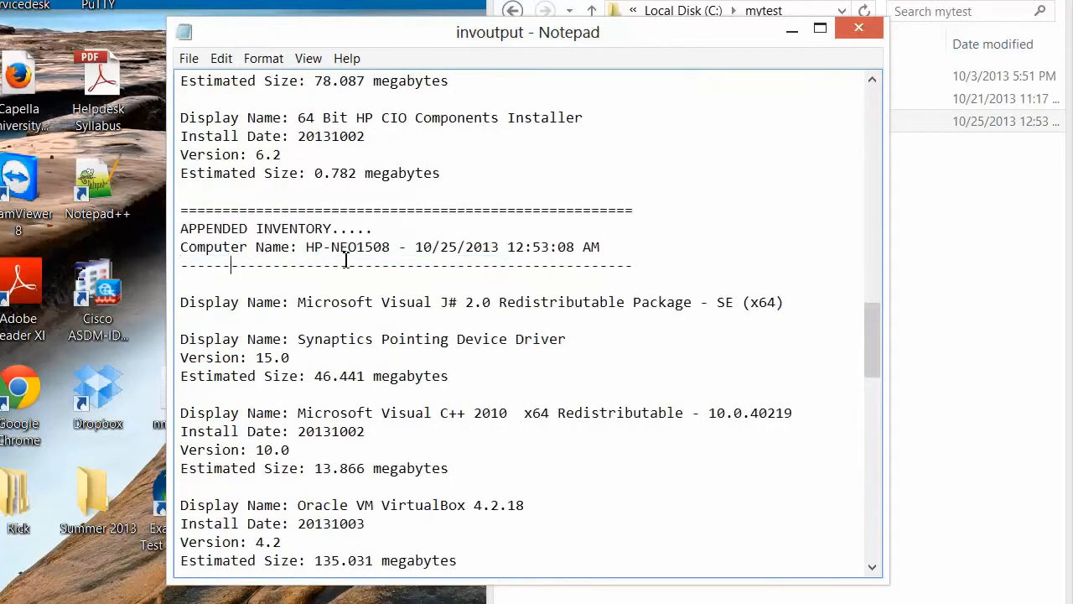
left_click_drag(406, 247, 599, 246)
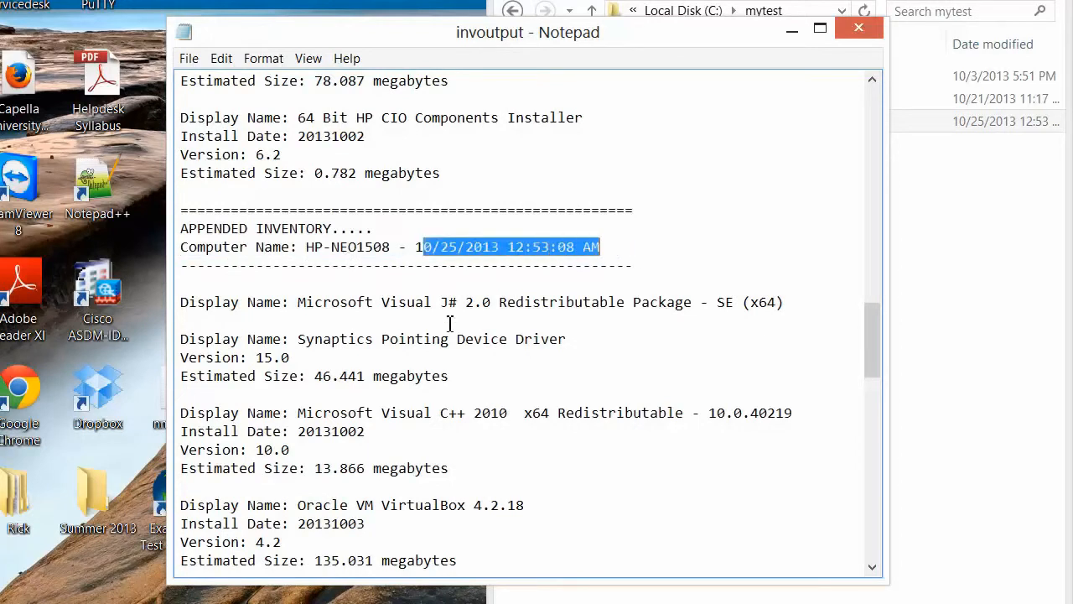
scroll("down", 3)
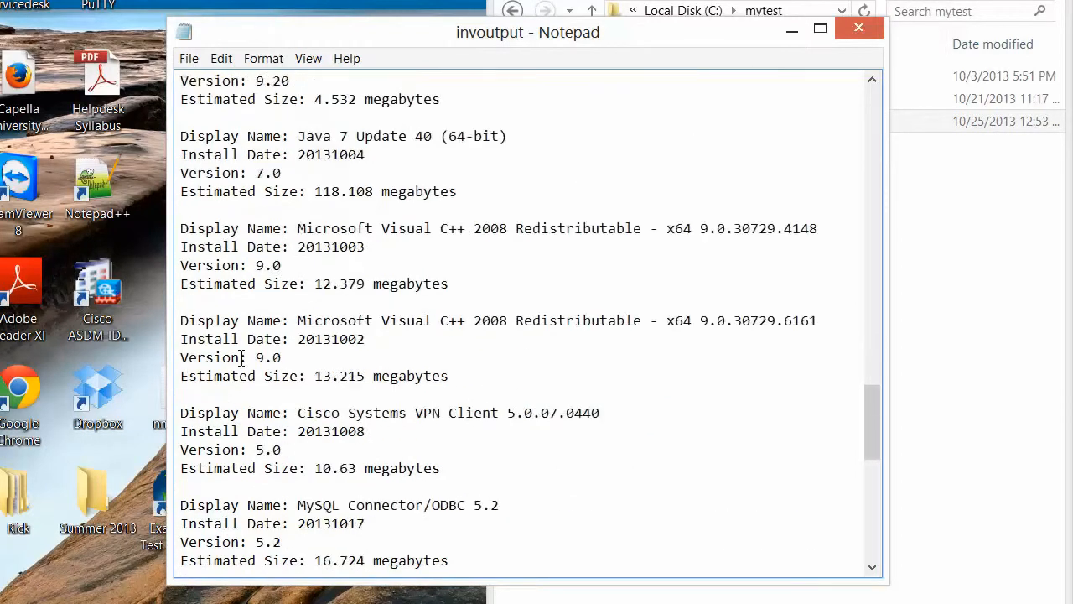
scroll("down", 3)
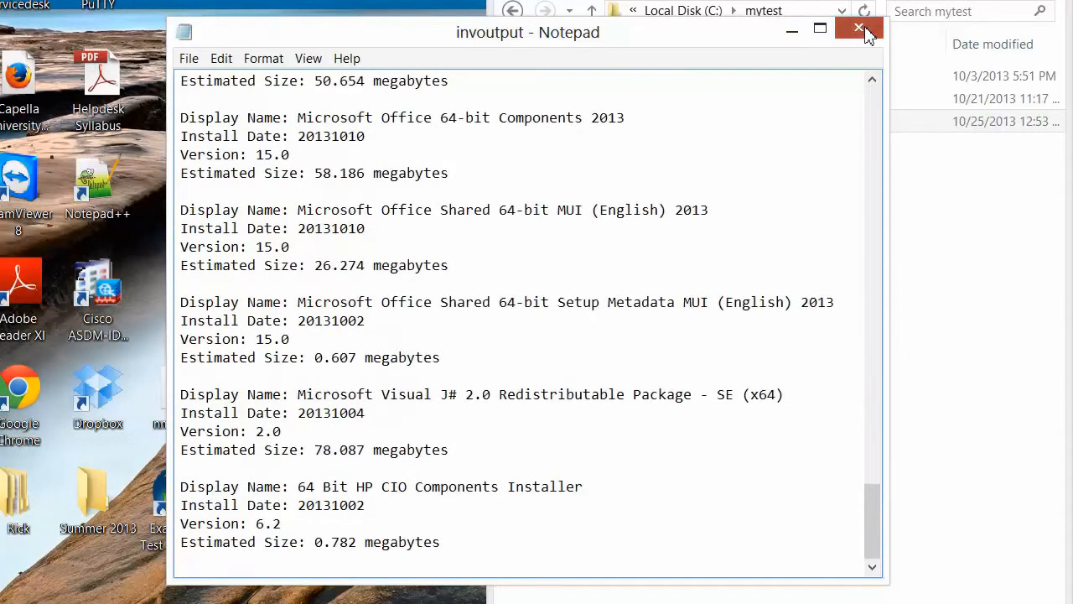
left_click(858, 31)
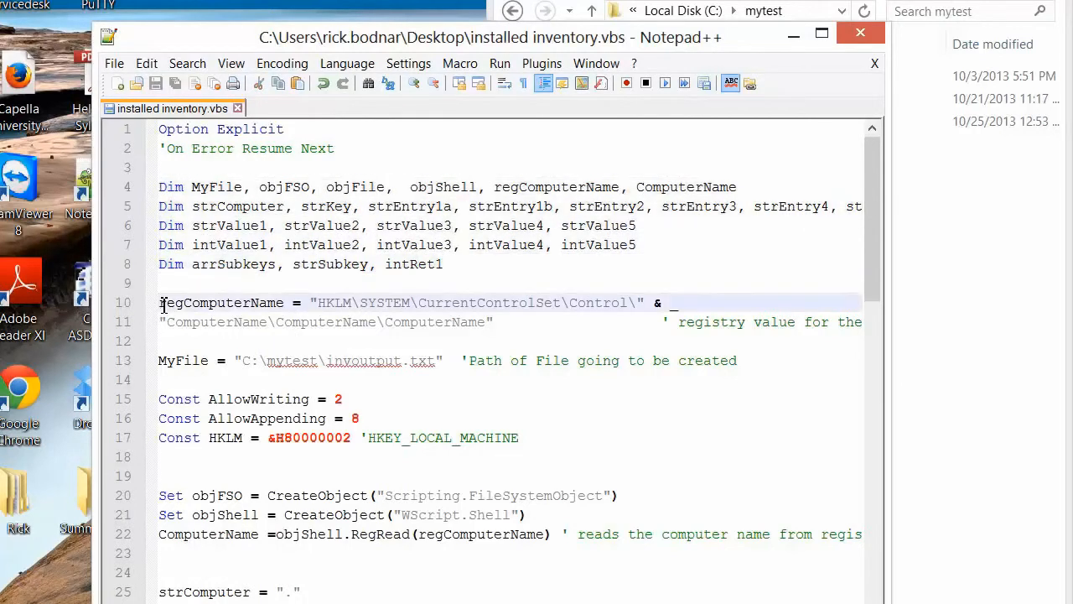
Step: Highlight the registry computer-name path and the C:\mytest\invoutput.txt path on line 13
double_click(220, 302)
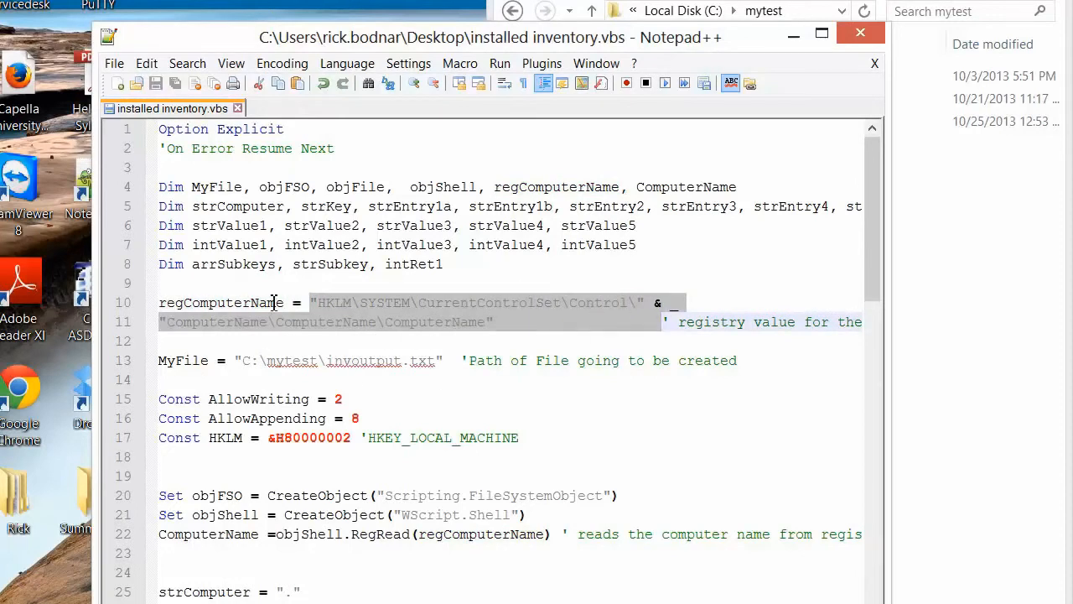
mouse_move(465, 337)
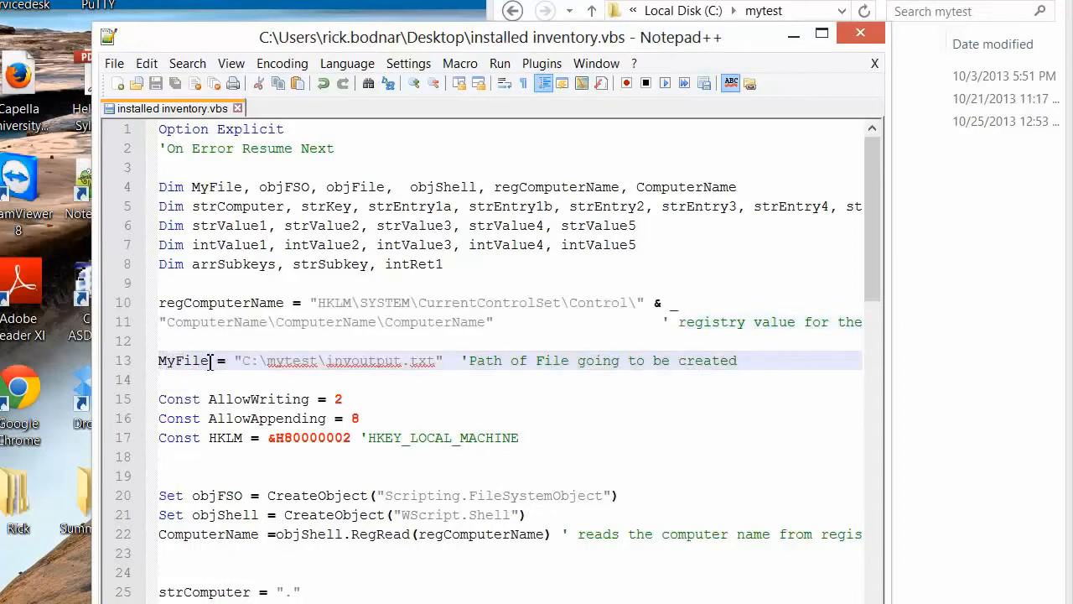
left_click_drag(243, 361, 308, 360)
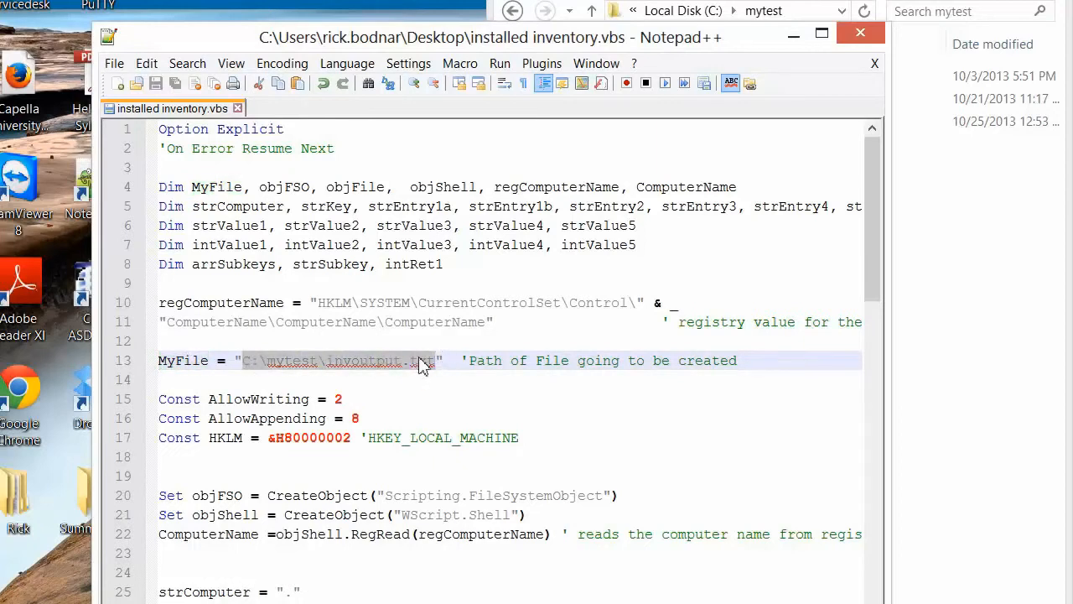
mouse_move(436, 369)
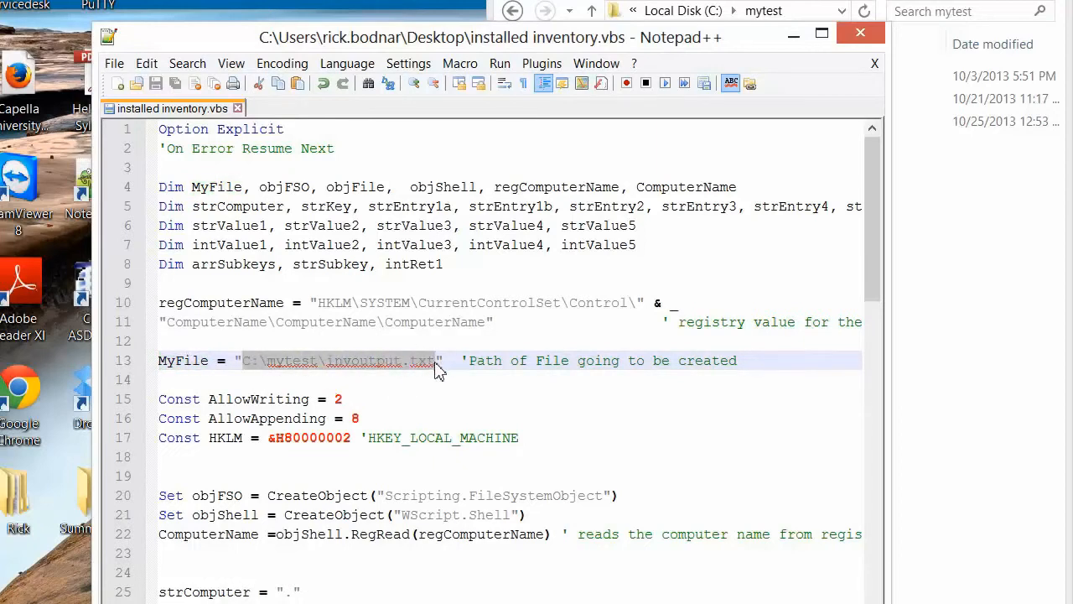
mouse_move(436, 375)
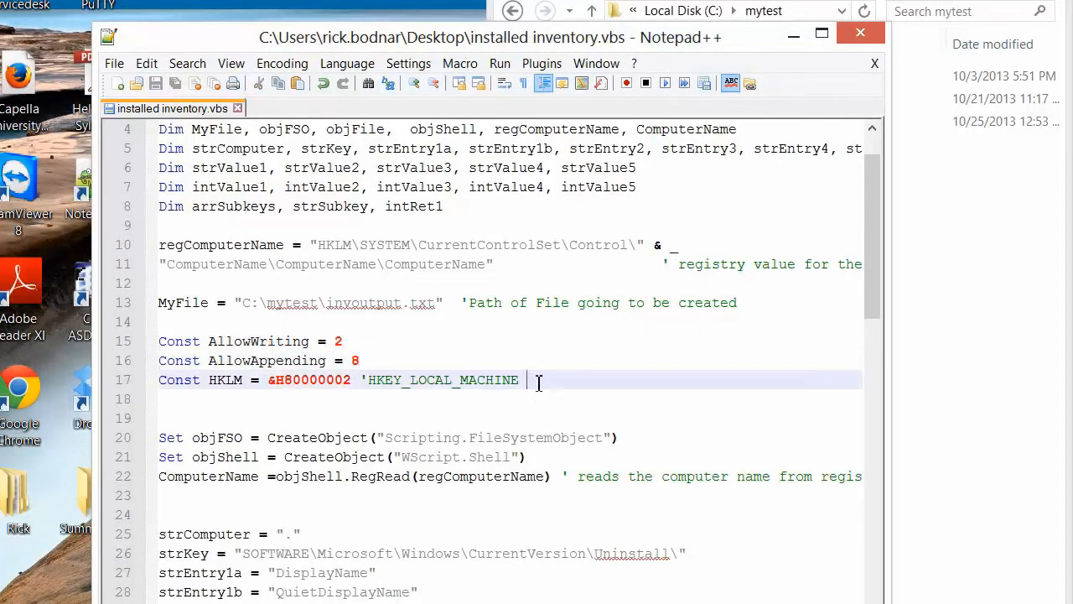
Step: Highlight constants on lines 15–17, the WScript.Shell line, and ComputerName occurrences
left_click_drag(538, 380, 158, 340)
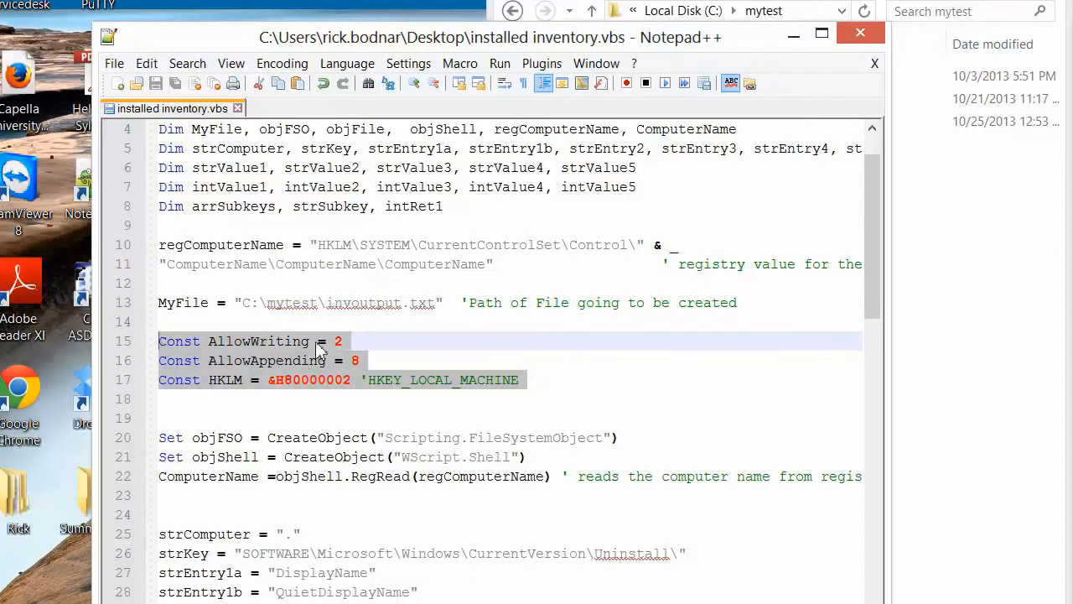
mouse_move(319, 360)
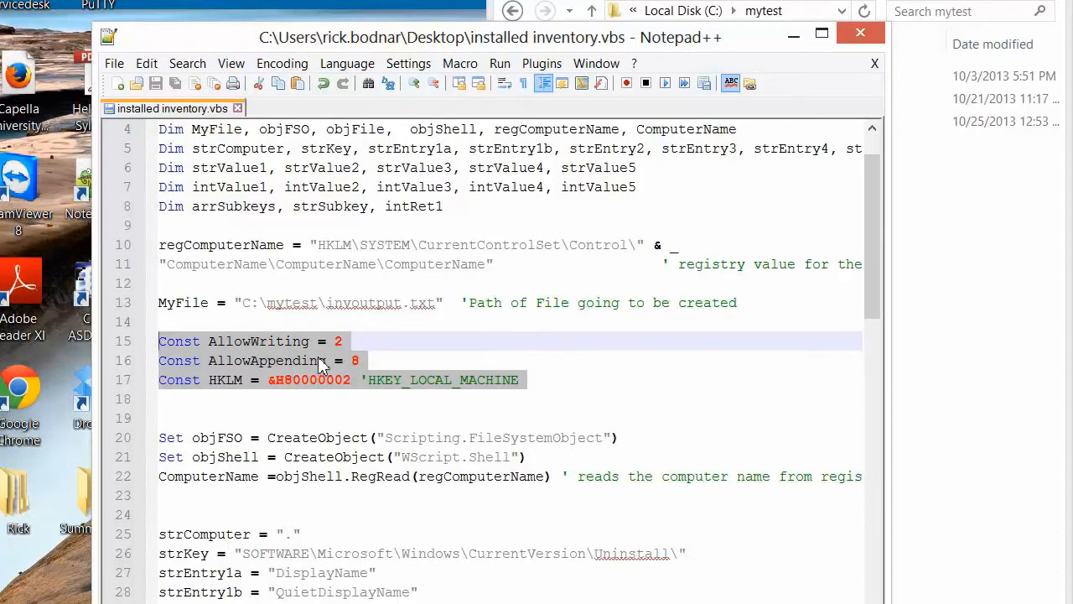
mouse_move(262, 347)
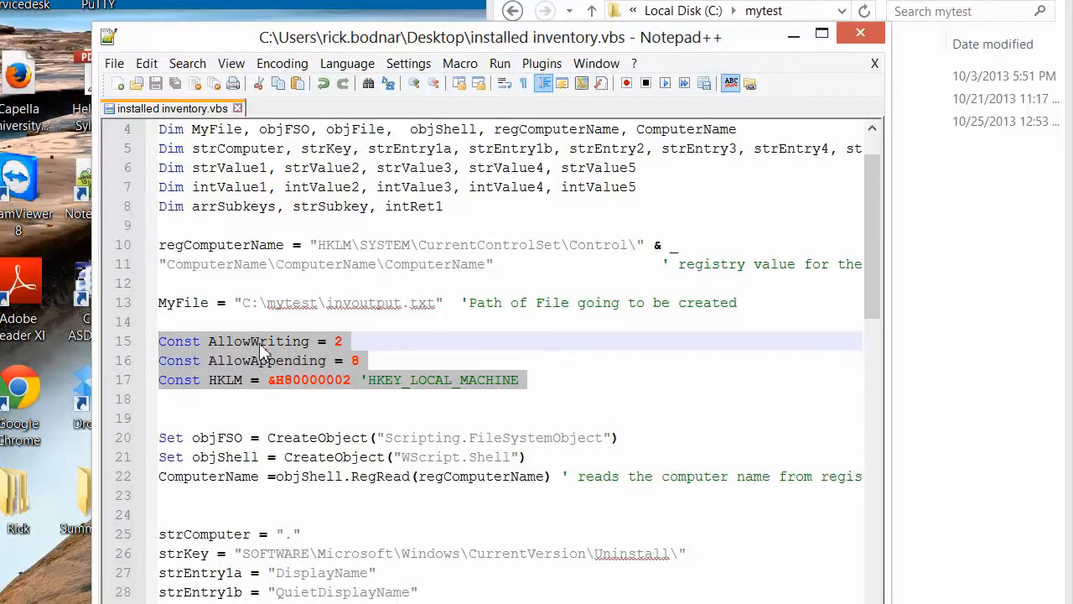
mouse_move(222, 369)
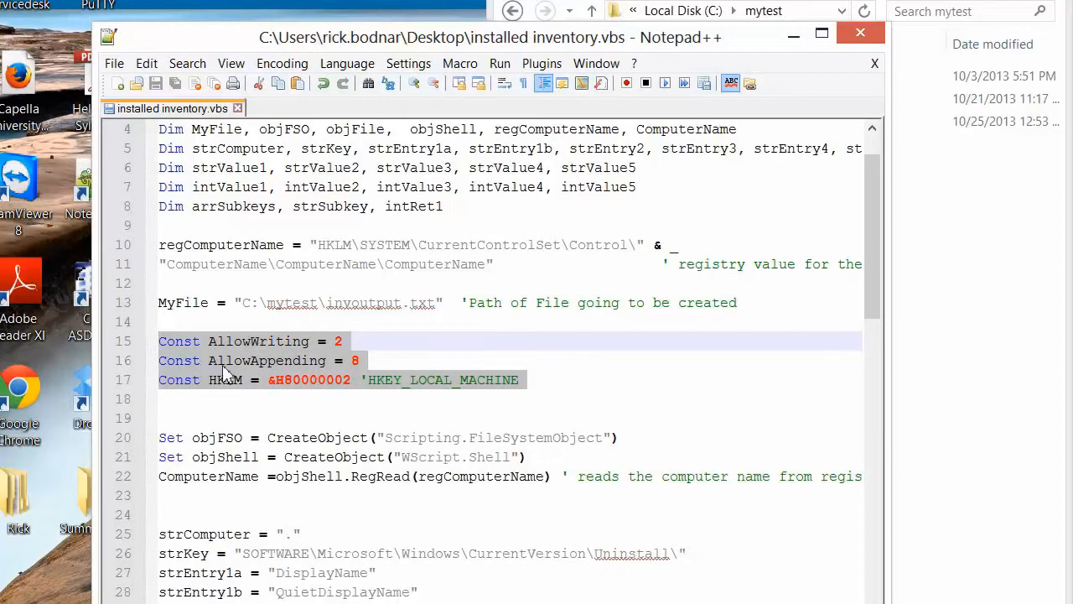
mouse_move(350, 362)
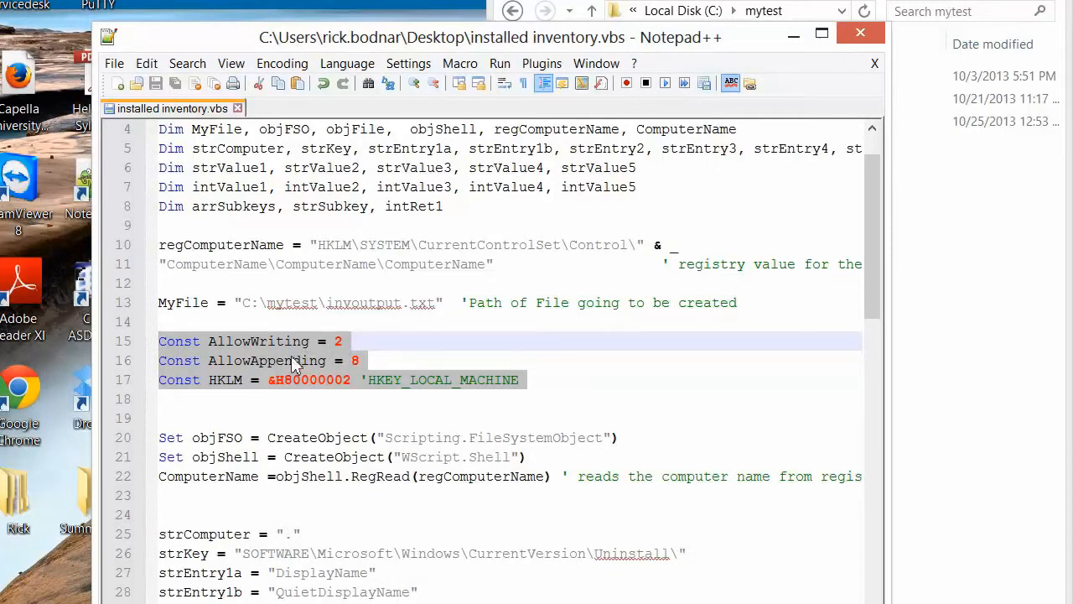
mouse_move(287, 351)
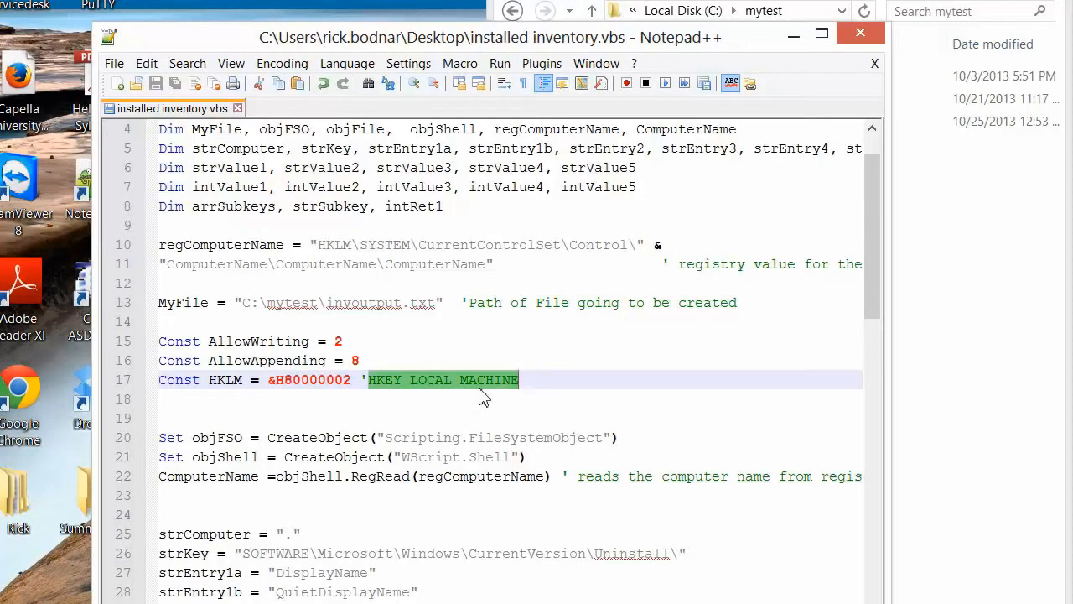
scroll("down", 3)
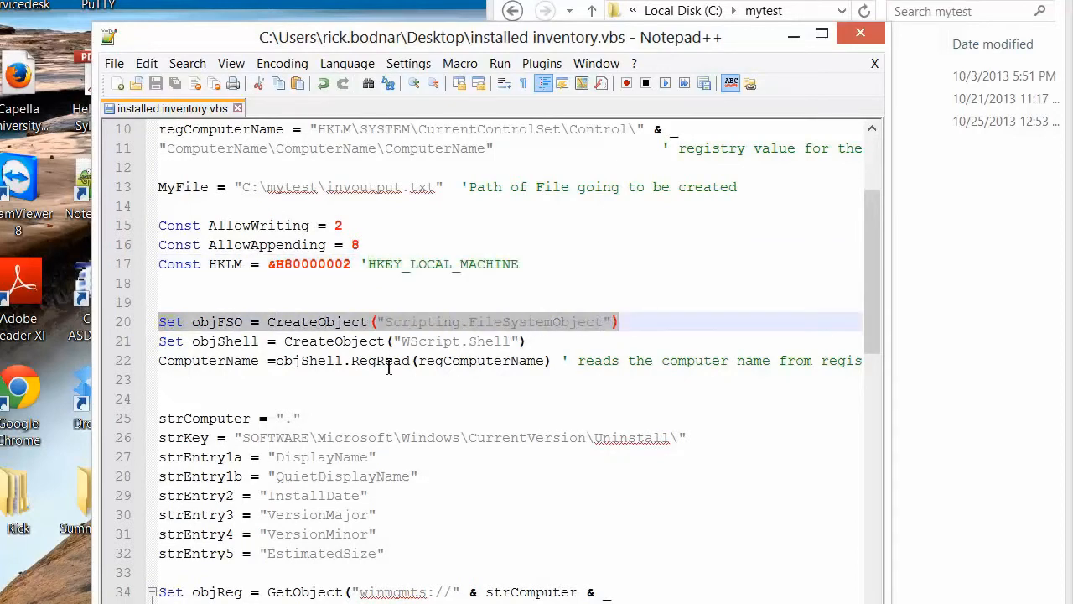
mouse_move(454, 340)
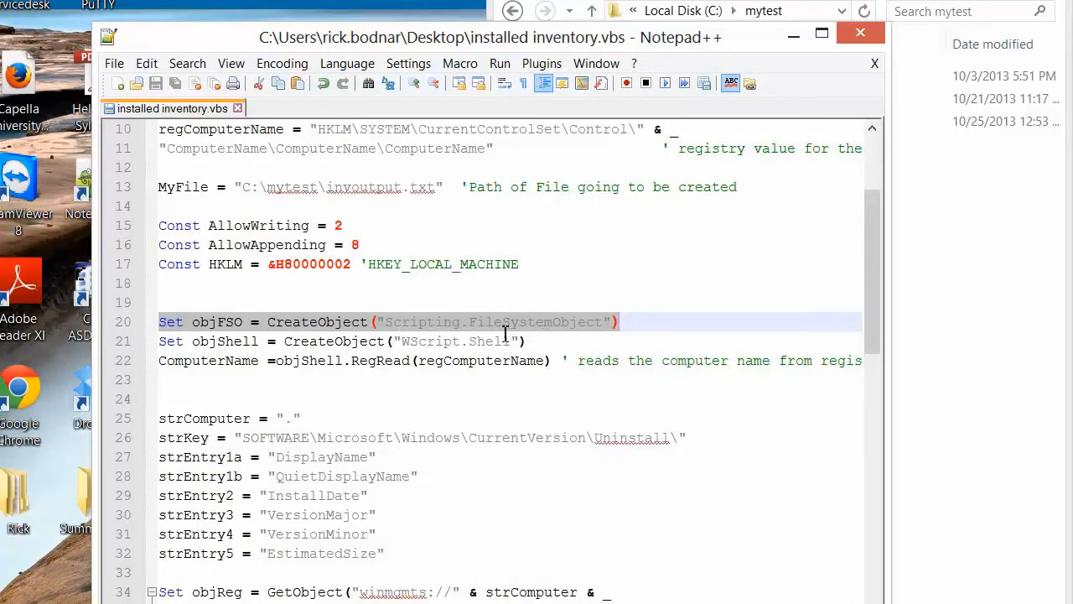
mouse_move(431, 338)
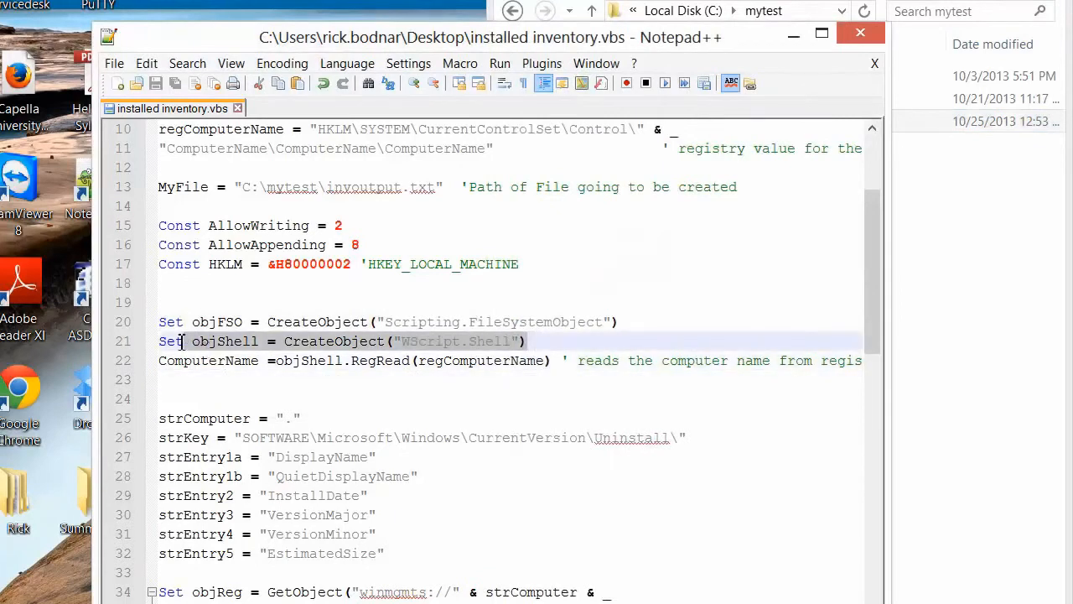
double_click(170, 341)
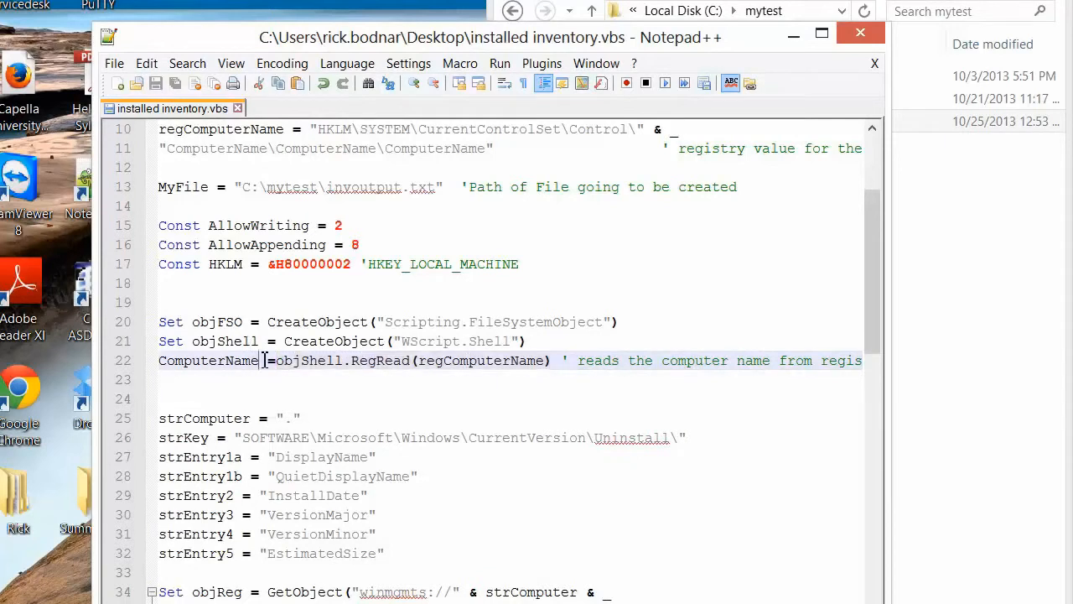
double_click(208, 360)
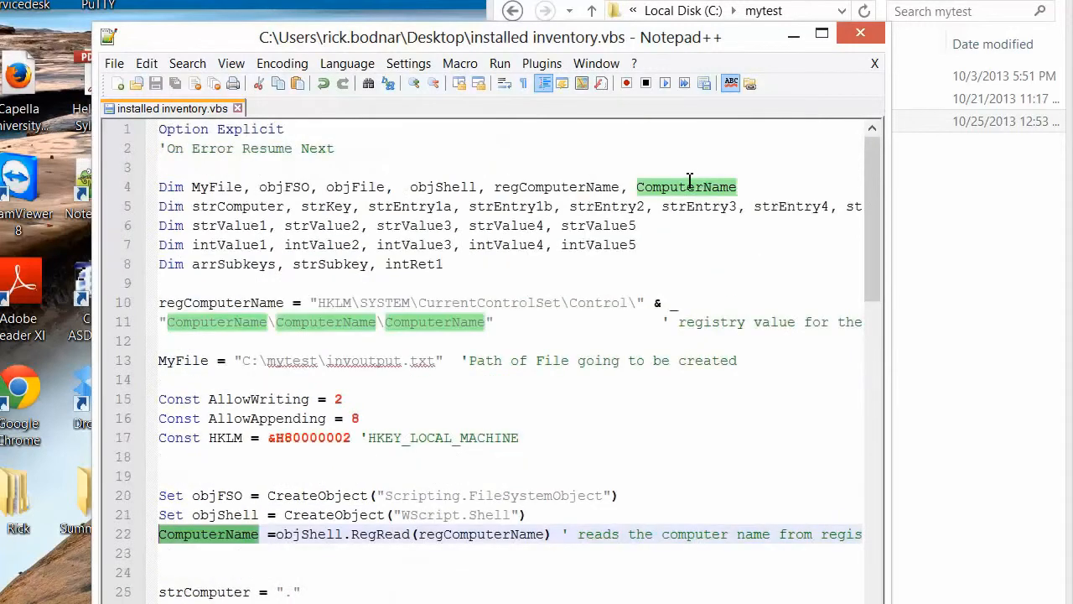
scroll("down", 3)
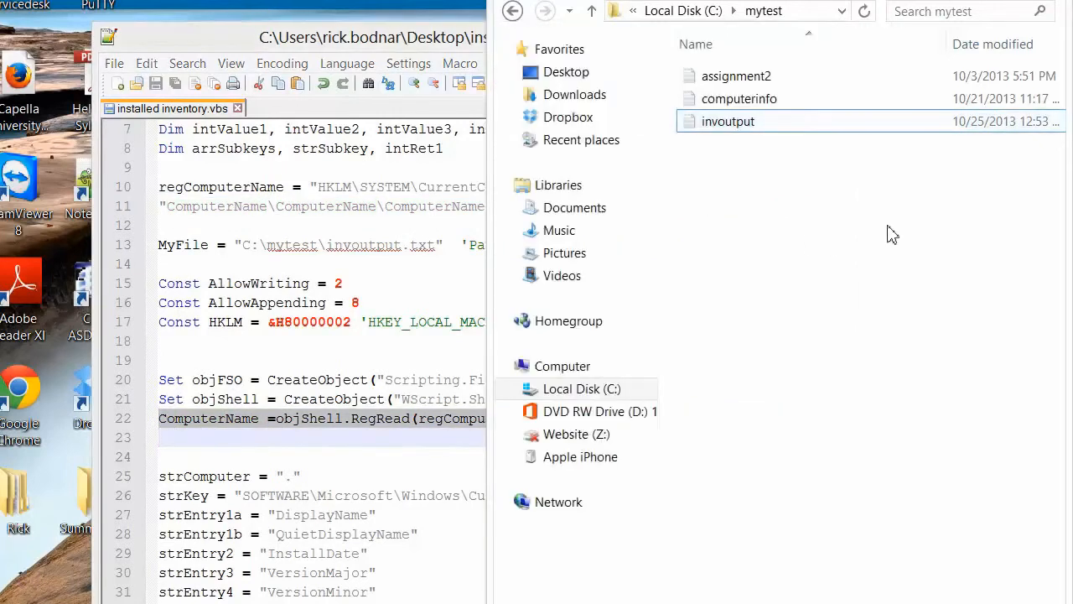
Step: Open invoutput in Notepad to view the computer name line, then return to the script
double_click(728, 120)
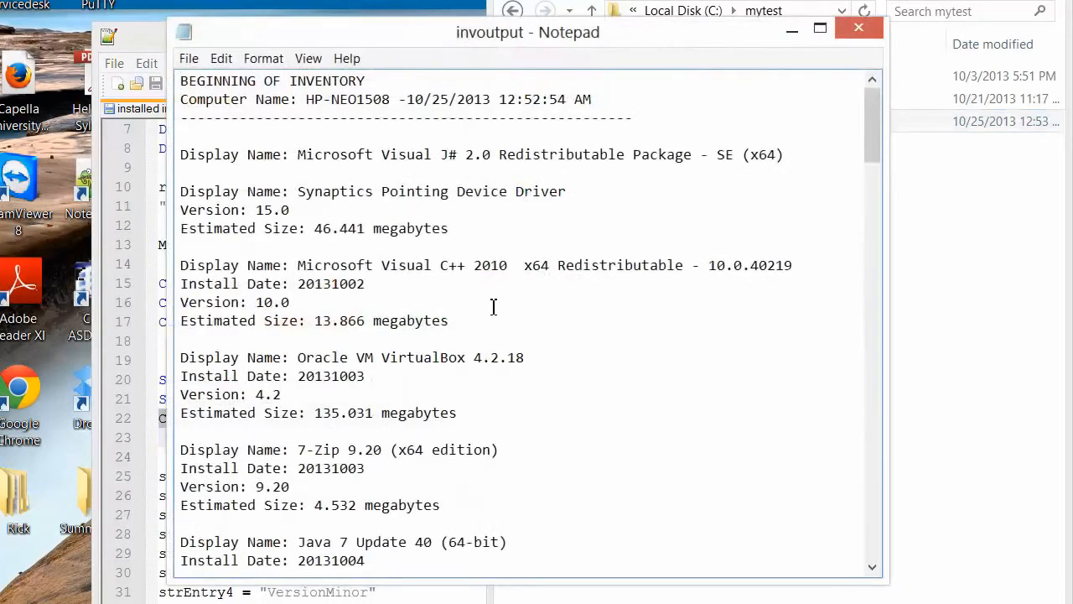
double_click(372, 99)
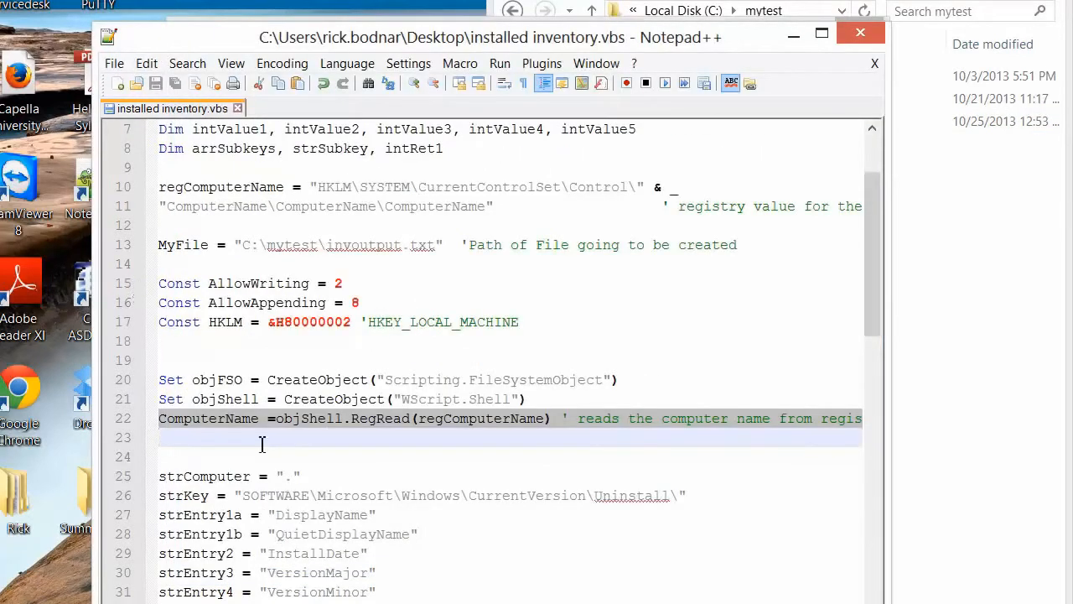
scroll("down", 3)
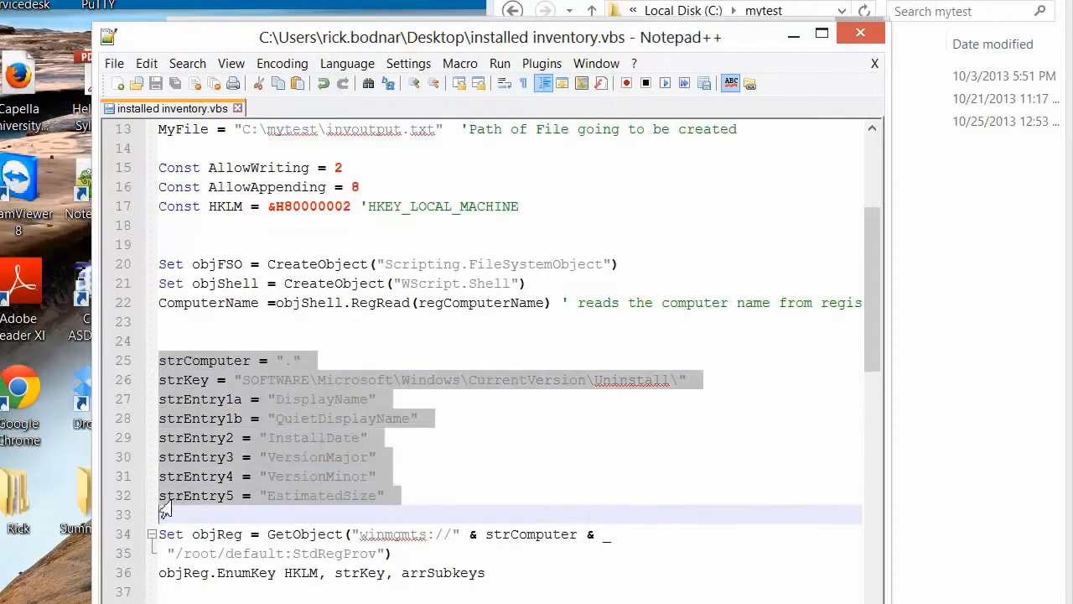
mouse_move(359, 445)
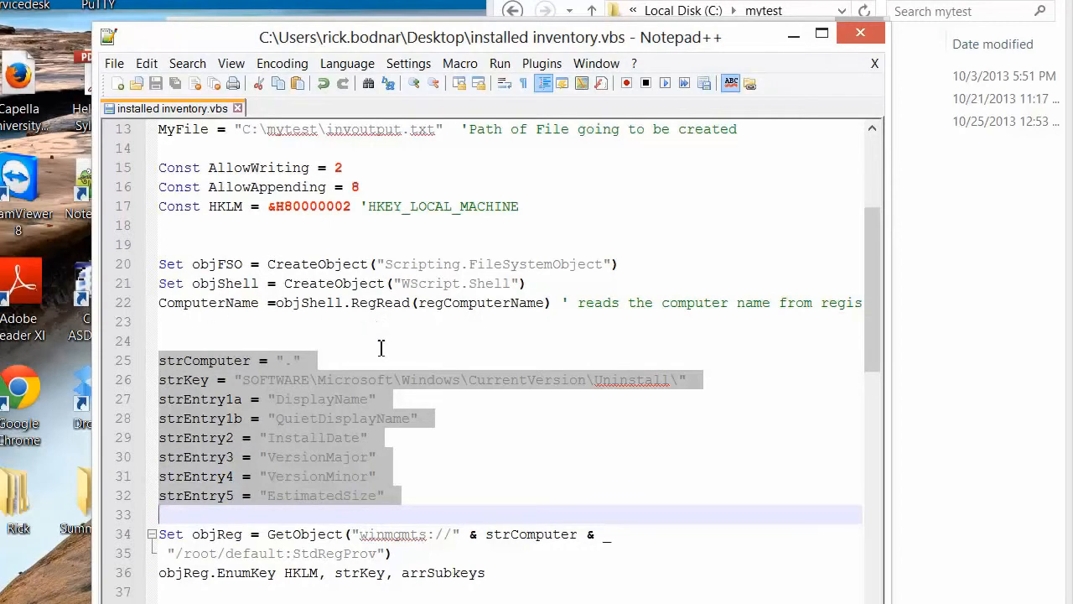
mouse_move(467, 437)
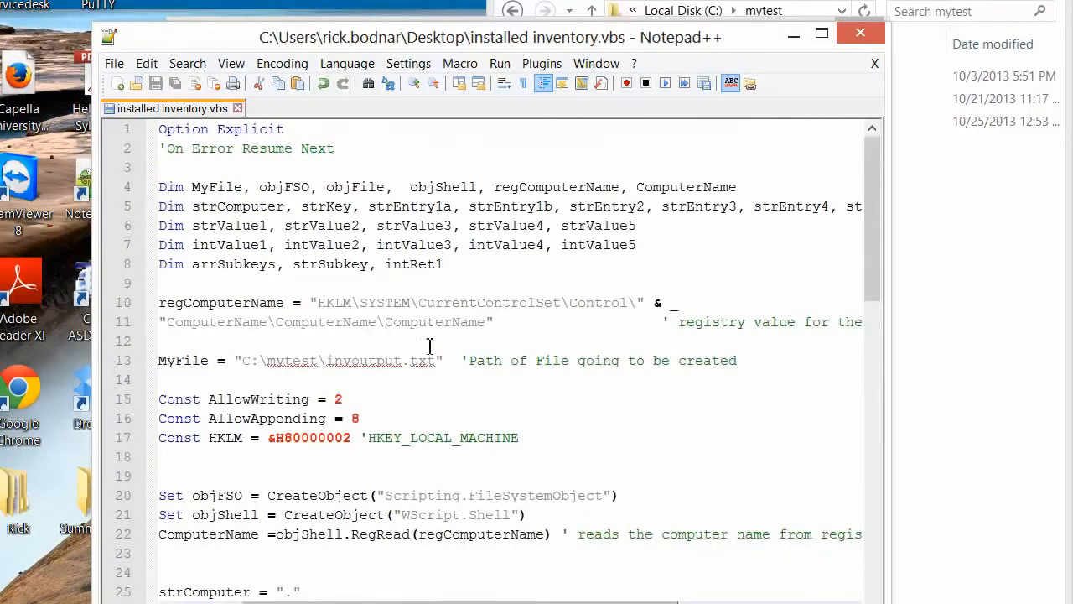
double_click(385, 302)
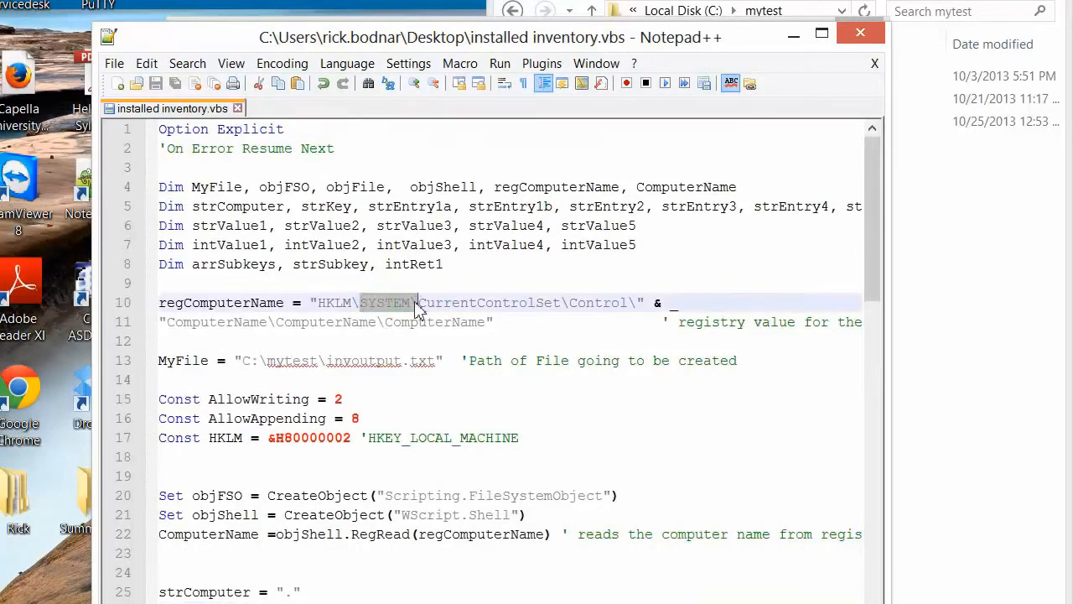
scroll("down", 3)
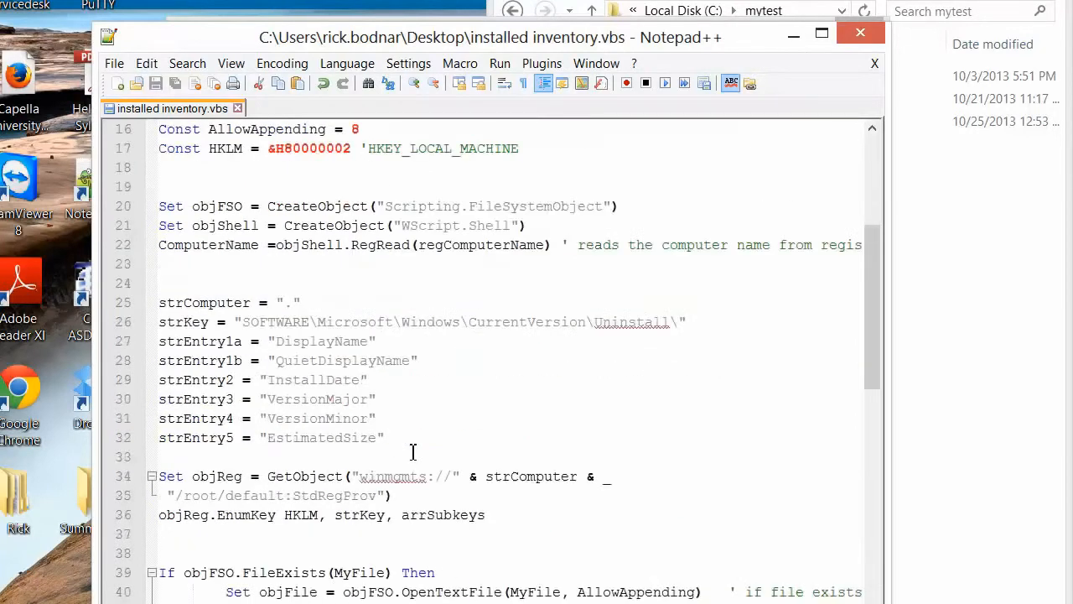
left_click(275, 341)
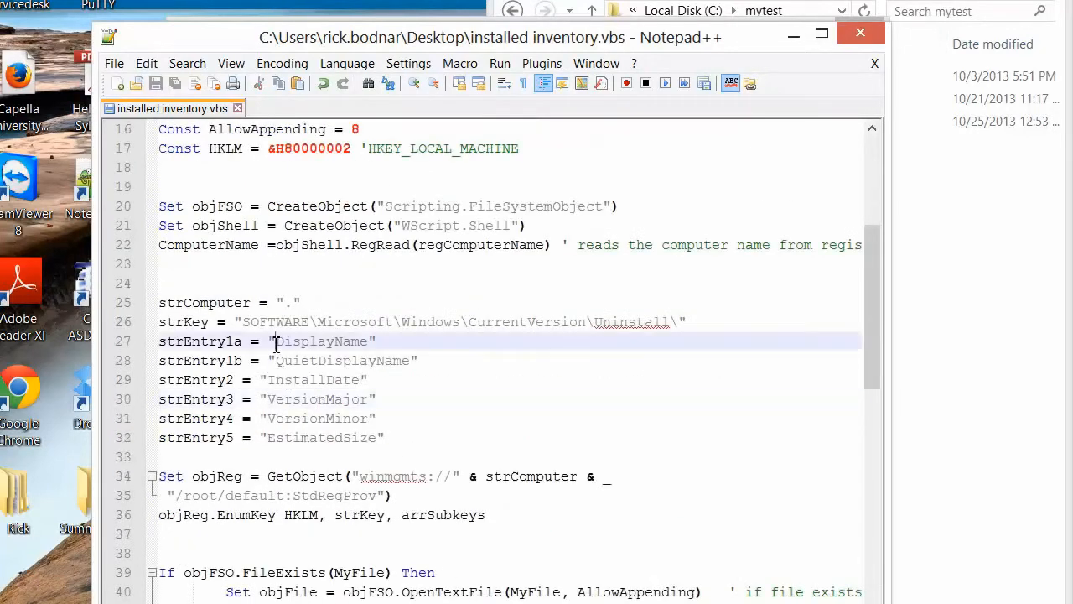
double_click(321, 341)
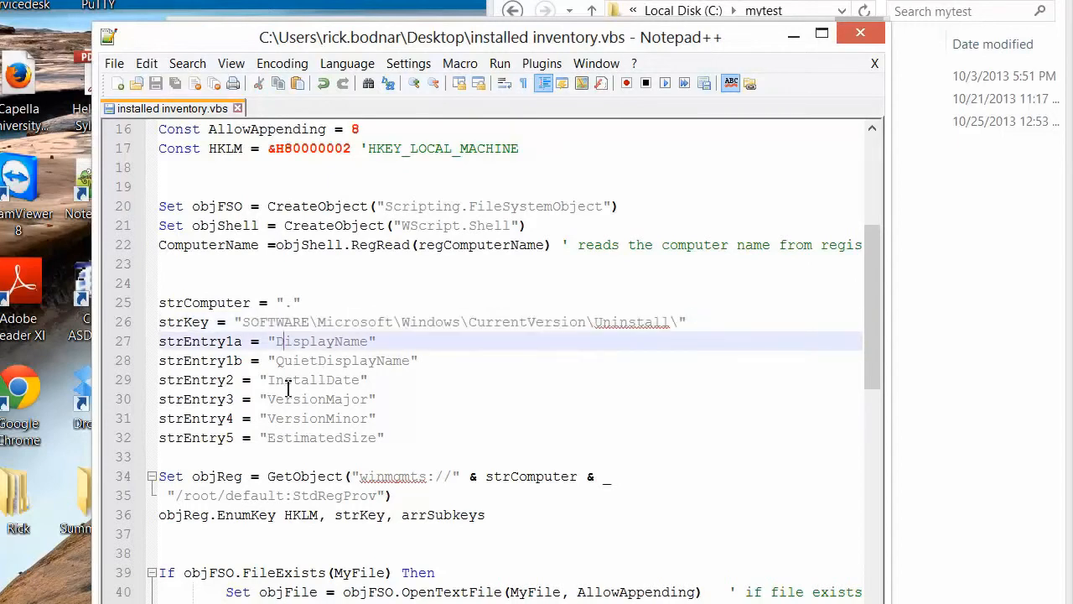
double_click(297, 398)
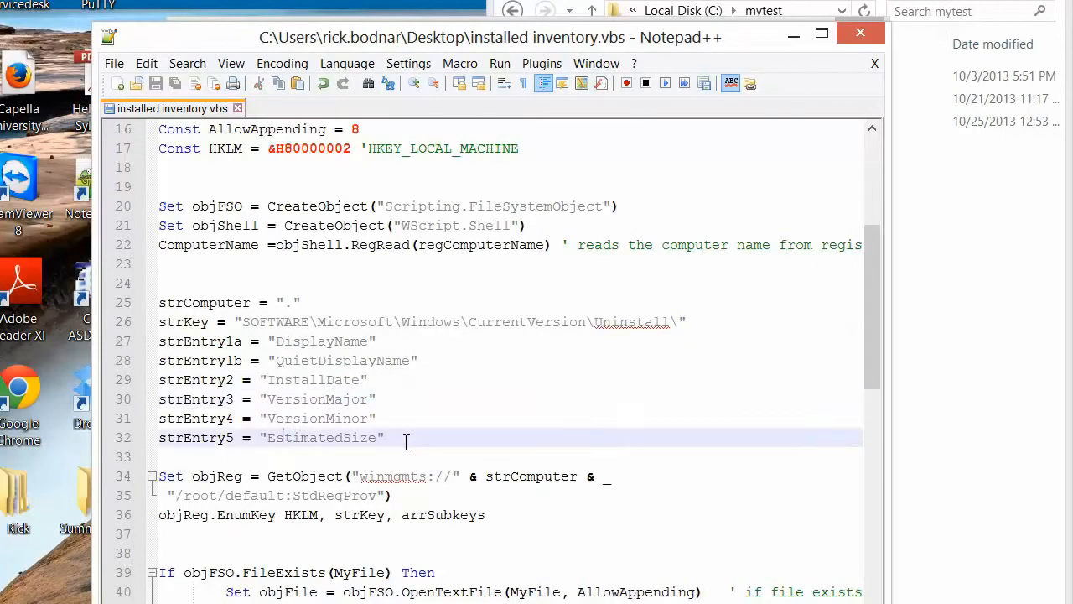
scroll("down", 3)
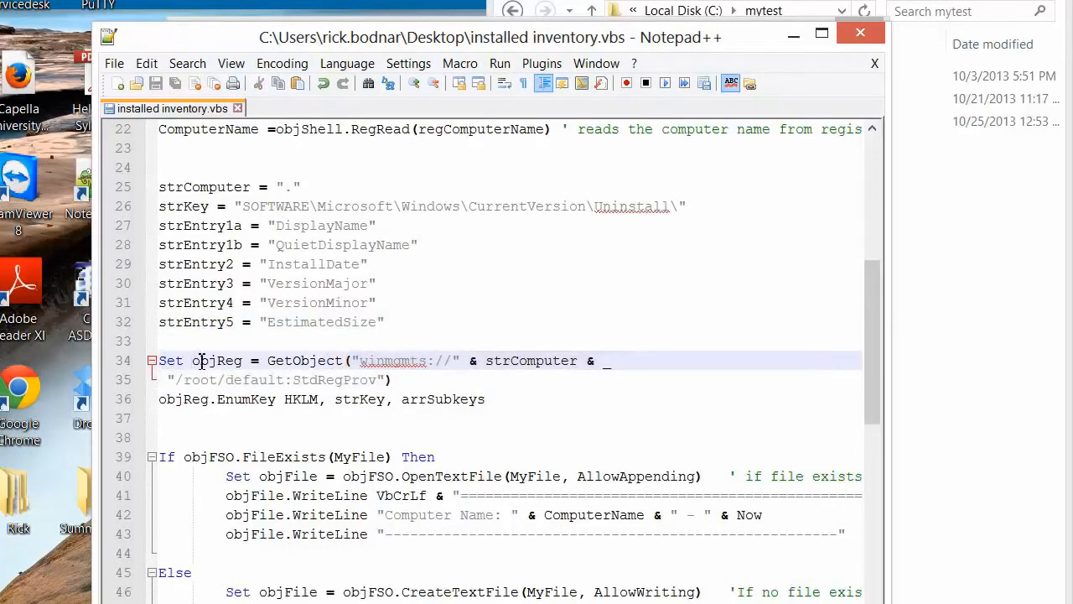
double_click(216, 361)
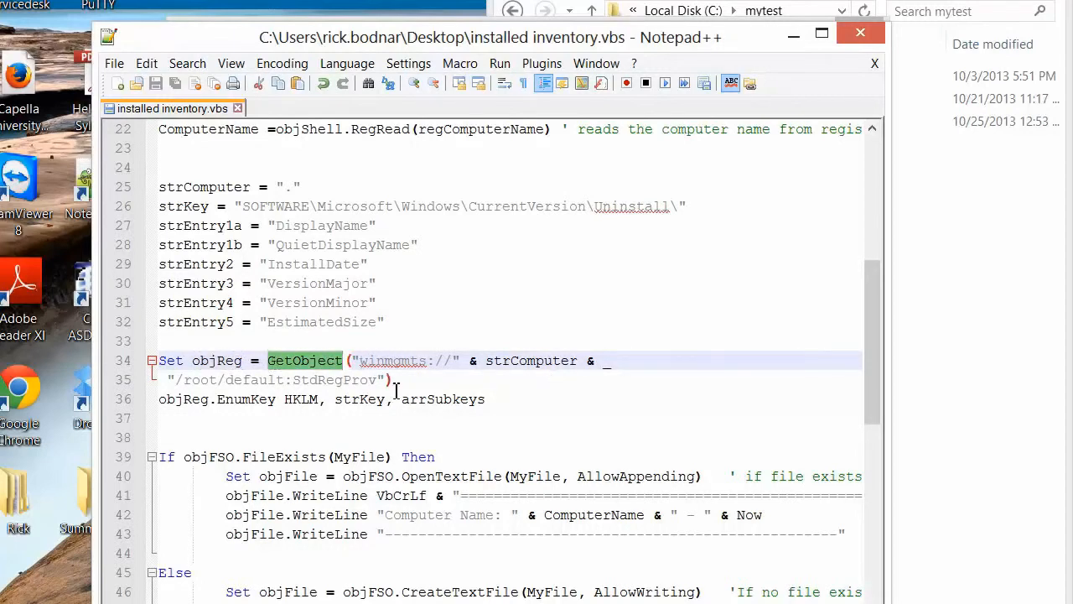
left_click_drag(359, 361, 390, 379)
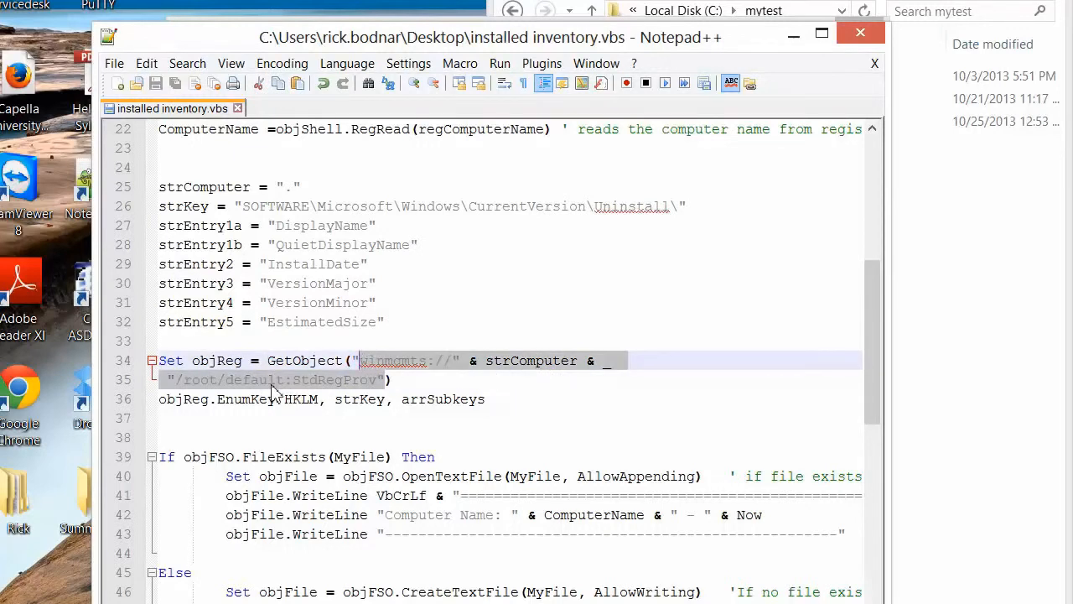
scroll("down", 3)
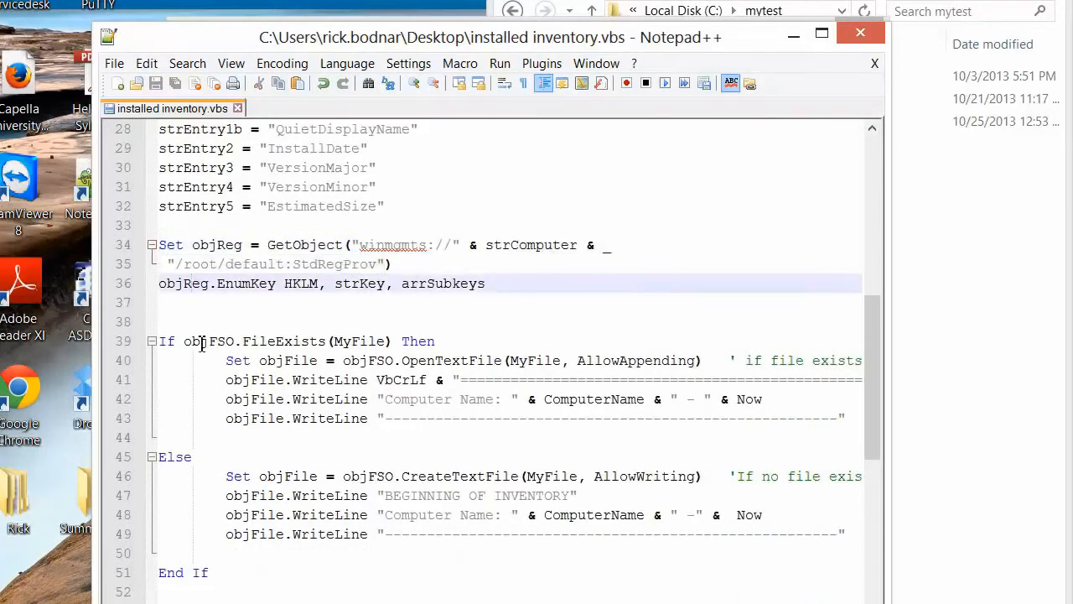
scroll("down", 3)
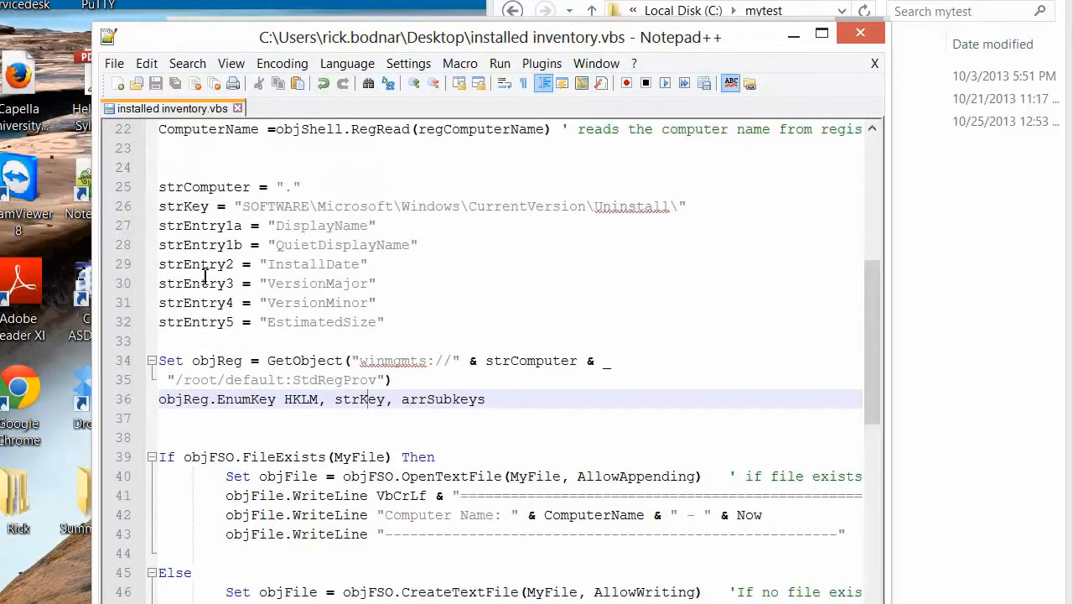
double_click(442, 398)
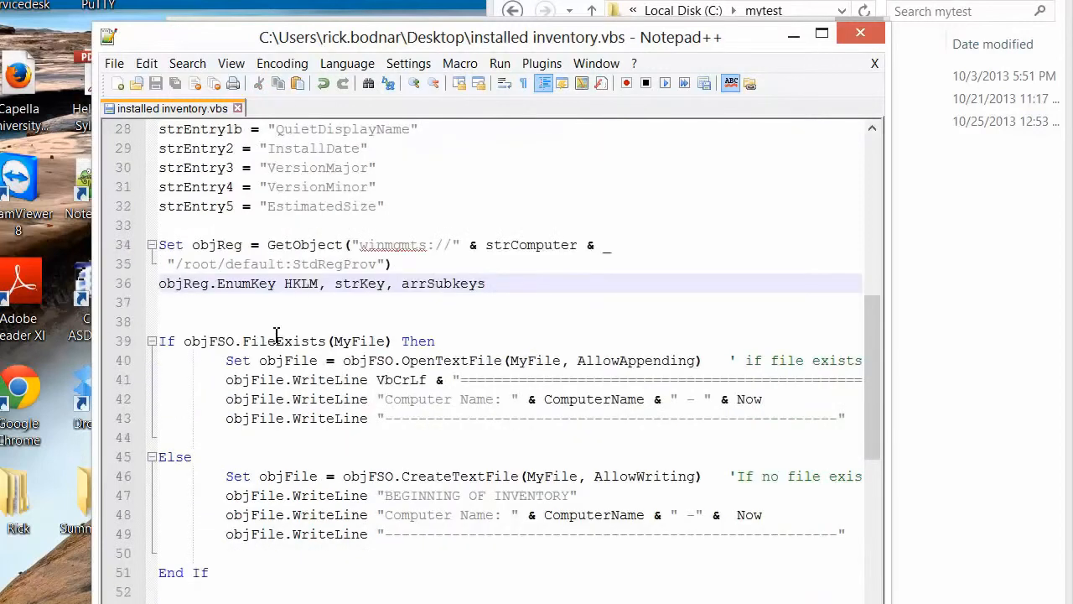
mouse_move(179, 335)
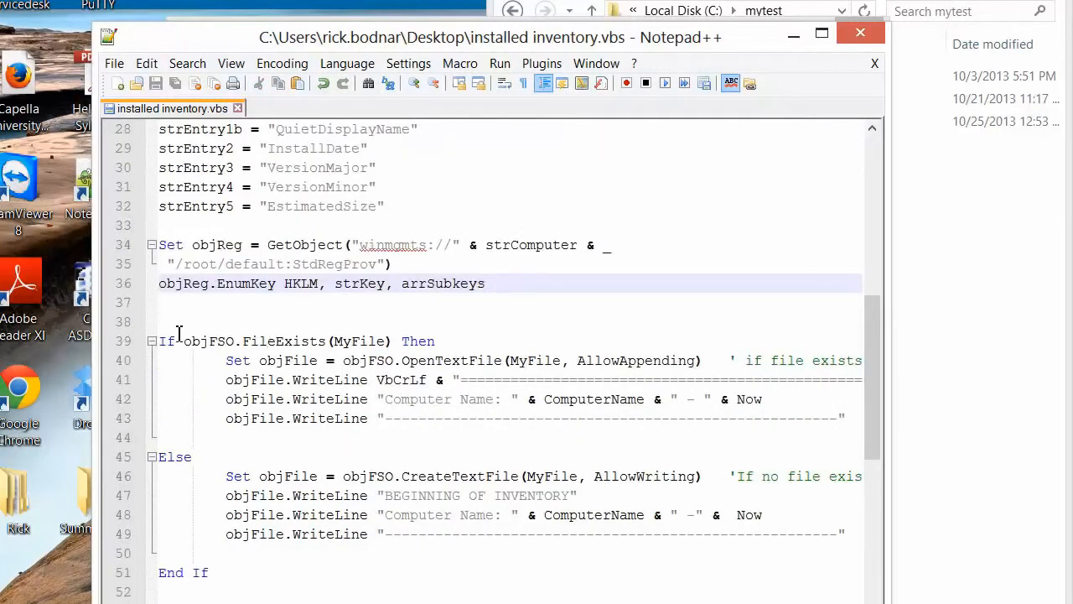
Step: Highlight the file-exists check, append-branch lines 40–43, CreateTextFile, and ComputerName occurrences
left_click(164, 340)
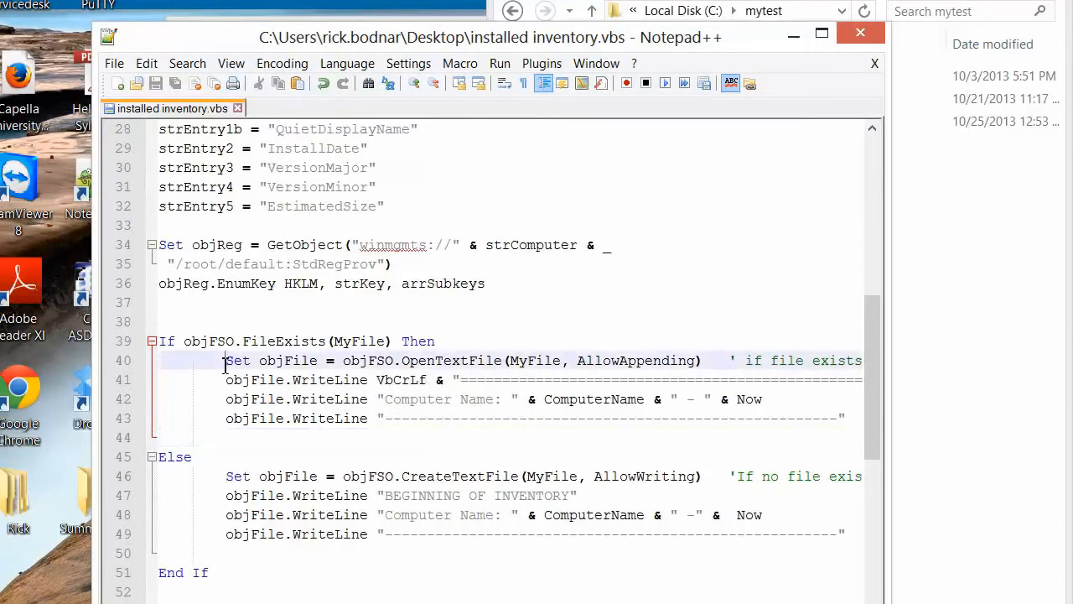
left_click_drag(225, 360, 782, 418)
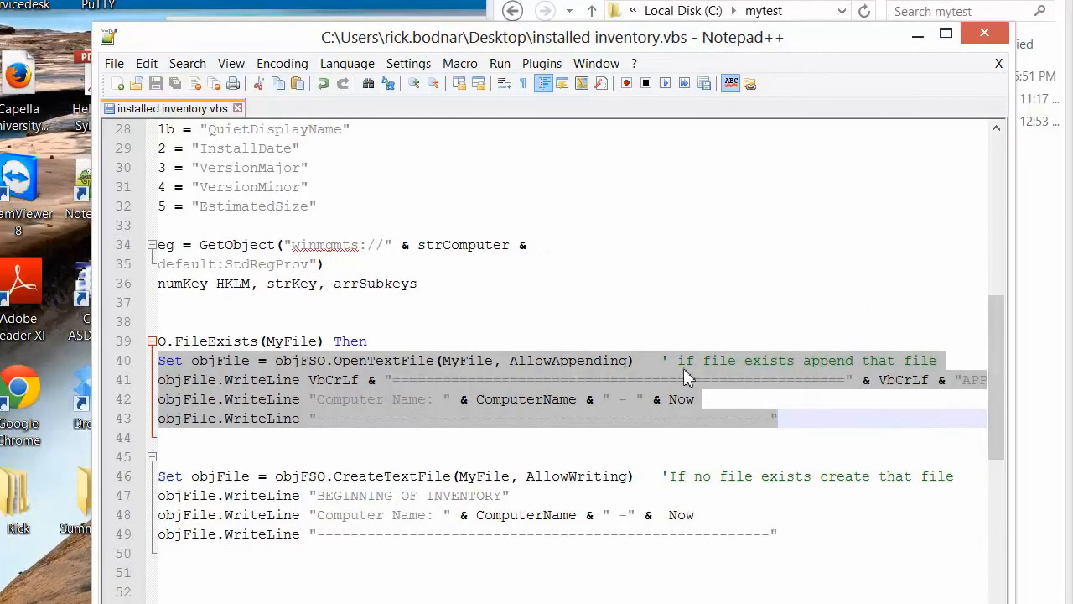
mouse_move(410, 401)
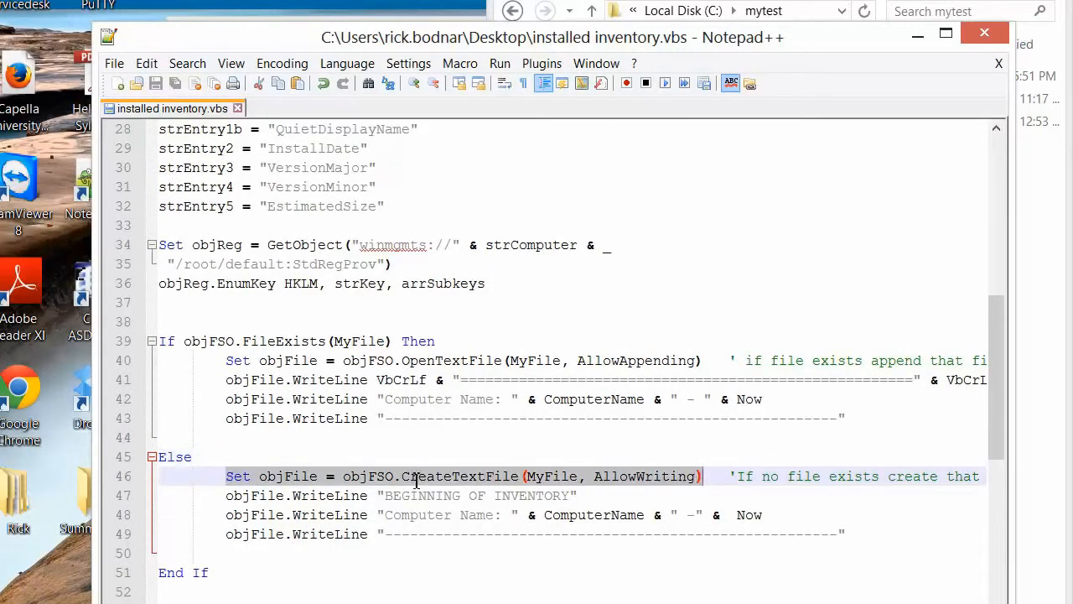
double_click(458, 476)
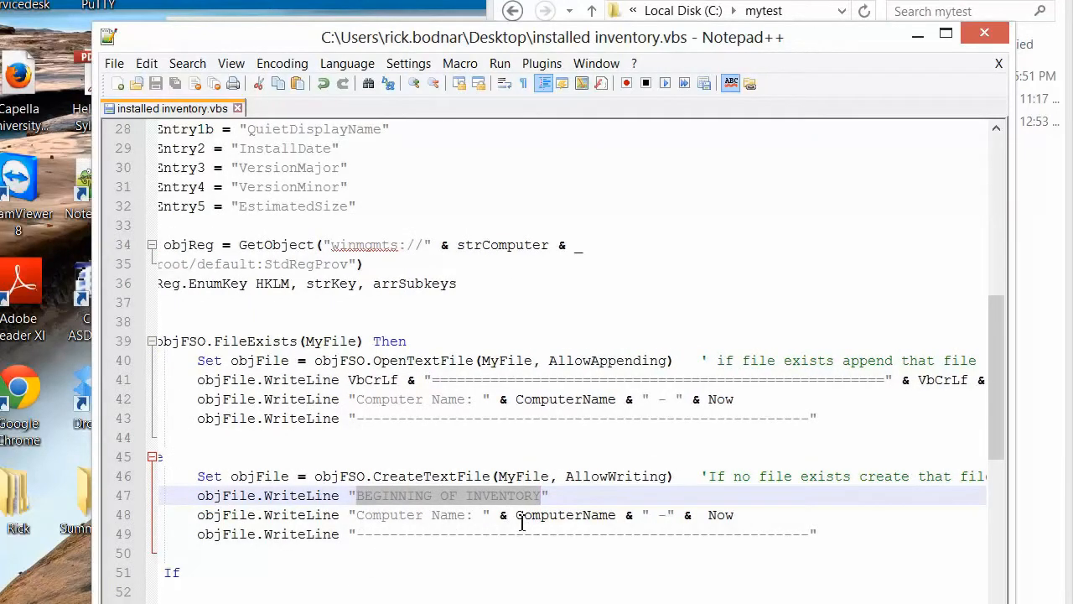
double_click(564, 515)
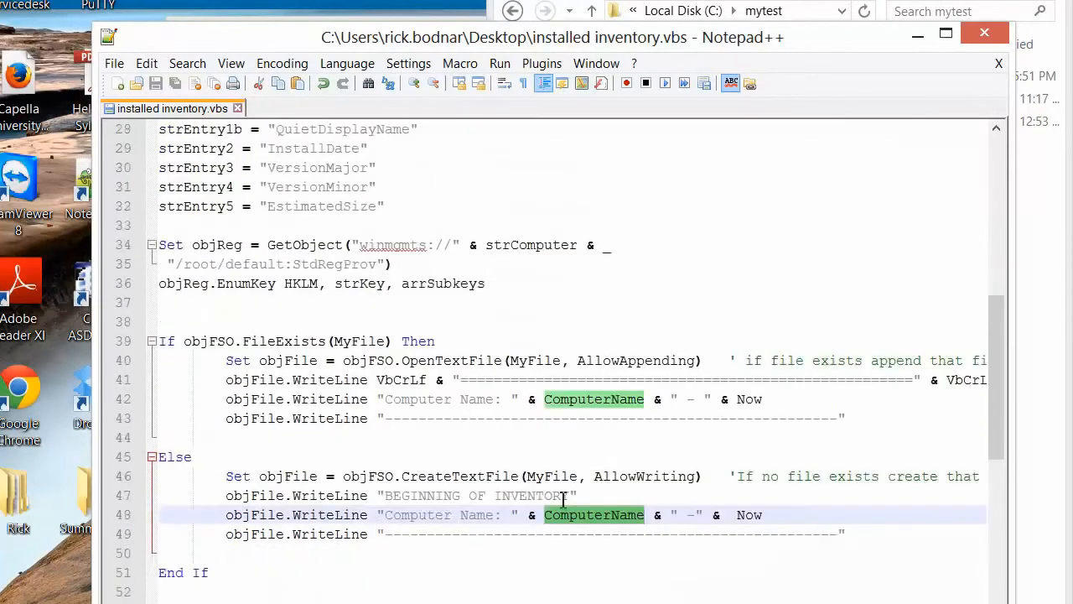
mouse_move(591, 520)
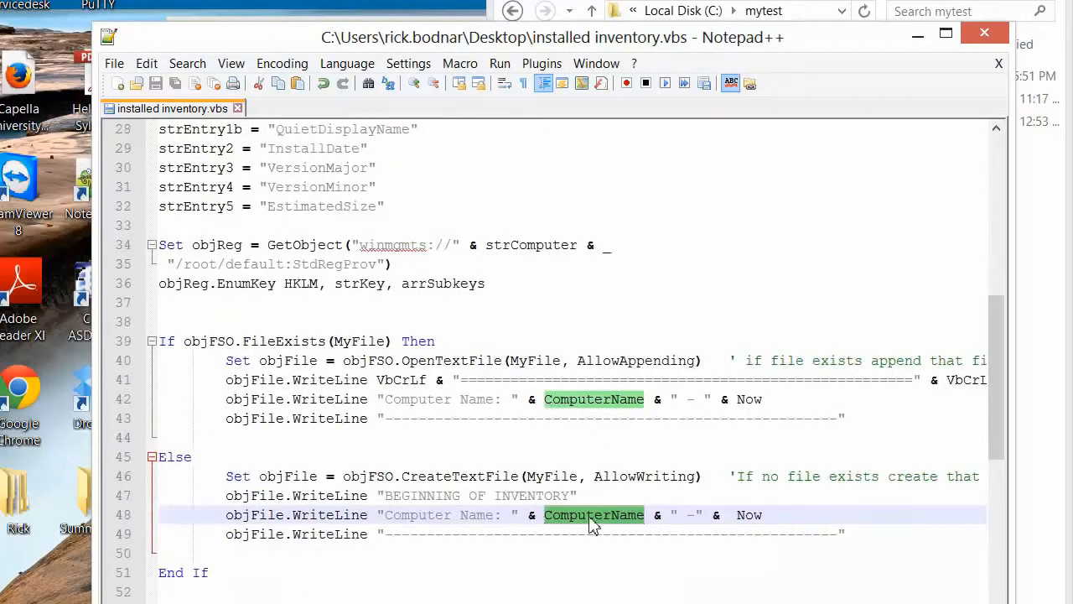
left_click(666, 515)
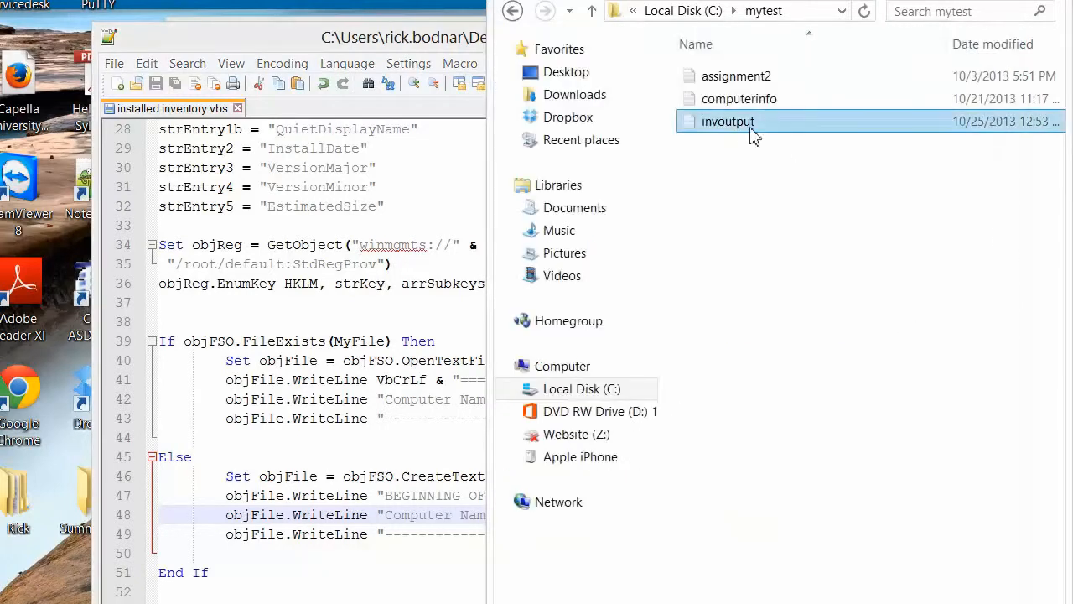
Step: Open invoutput in Notepad and select text in its BEGINNING OF INVENTORY header
double_click(727, 120)
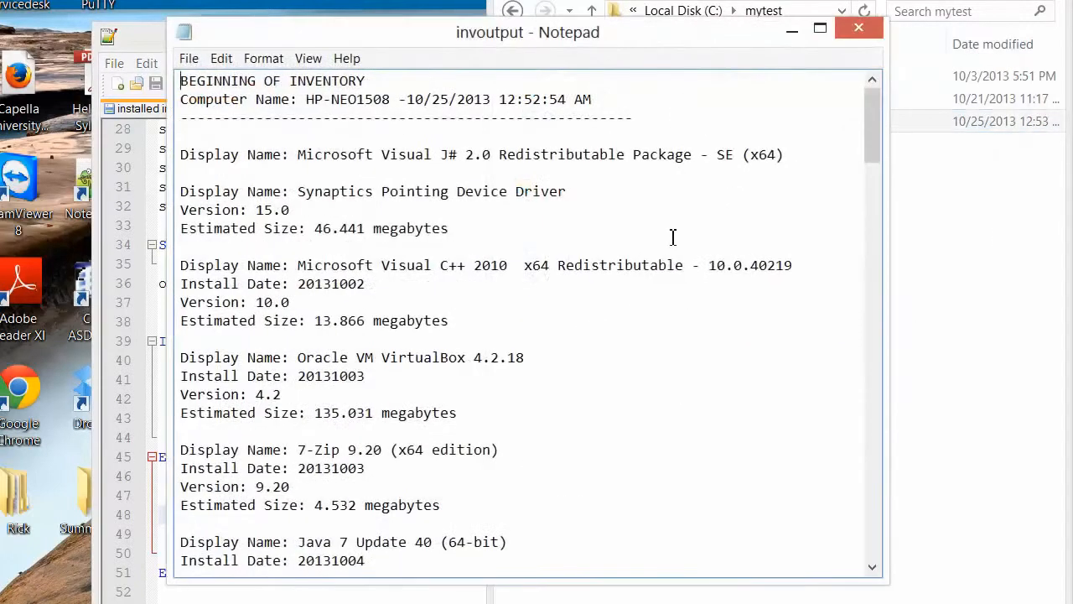
left_click_drag(405, 99, 591, 99)
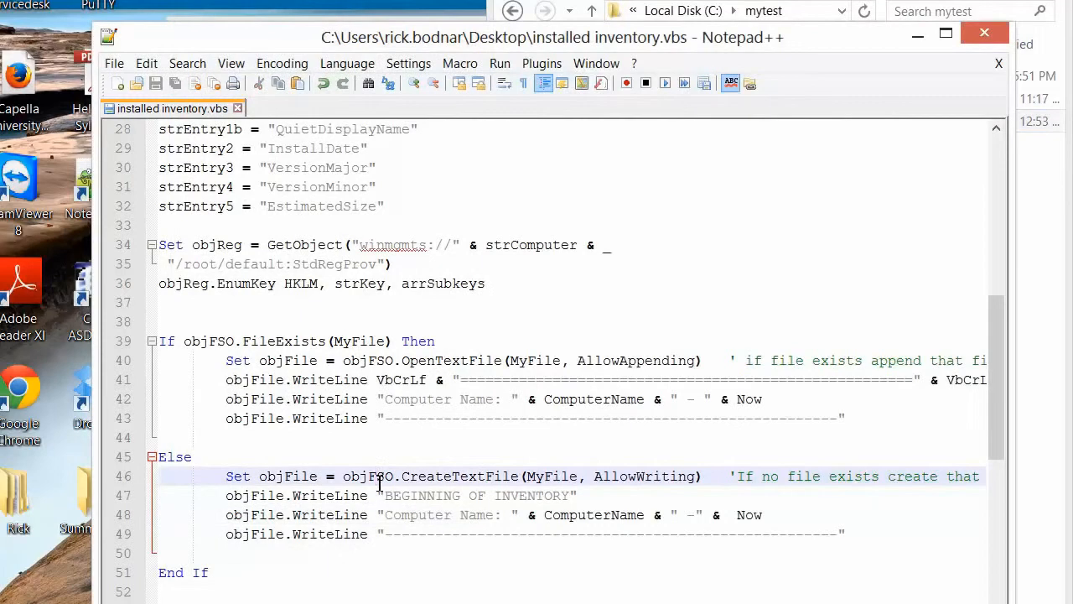
scroll("down", 3)
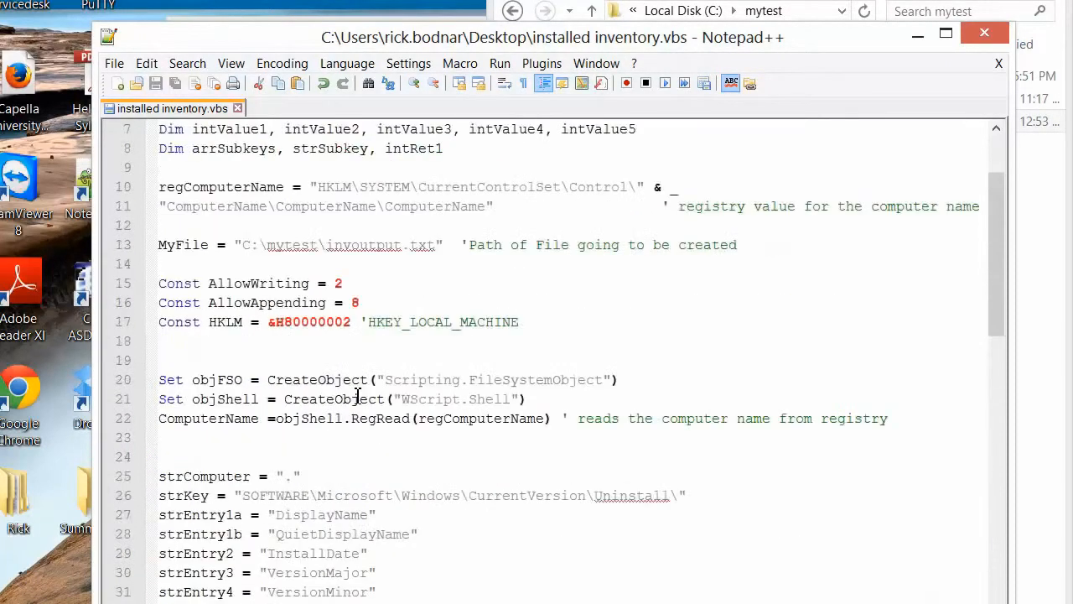
scroll("down", 3)
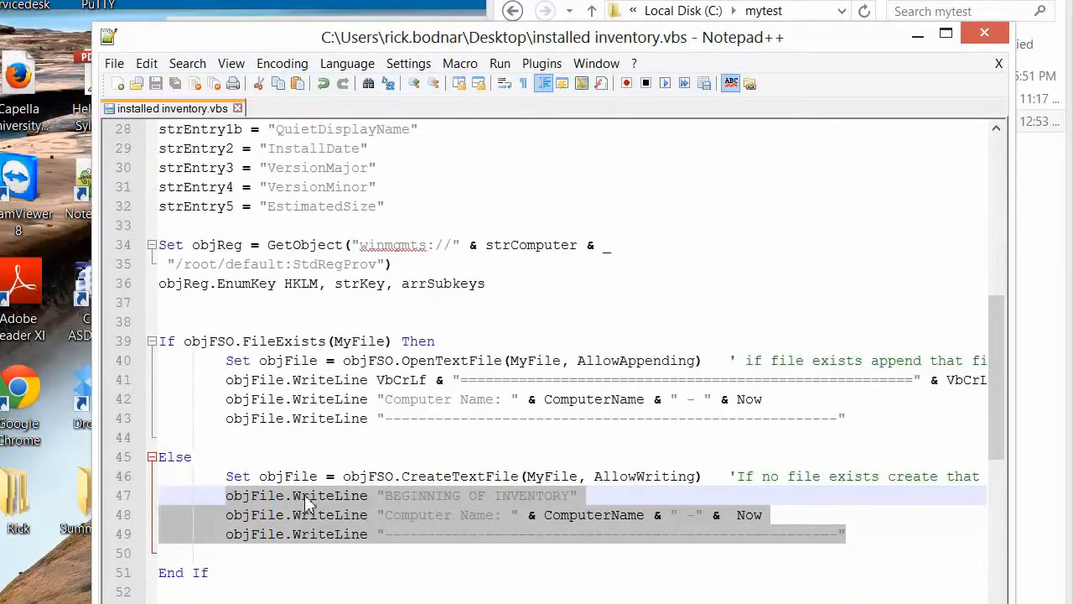
mouse_move(317, 515)
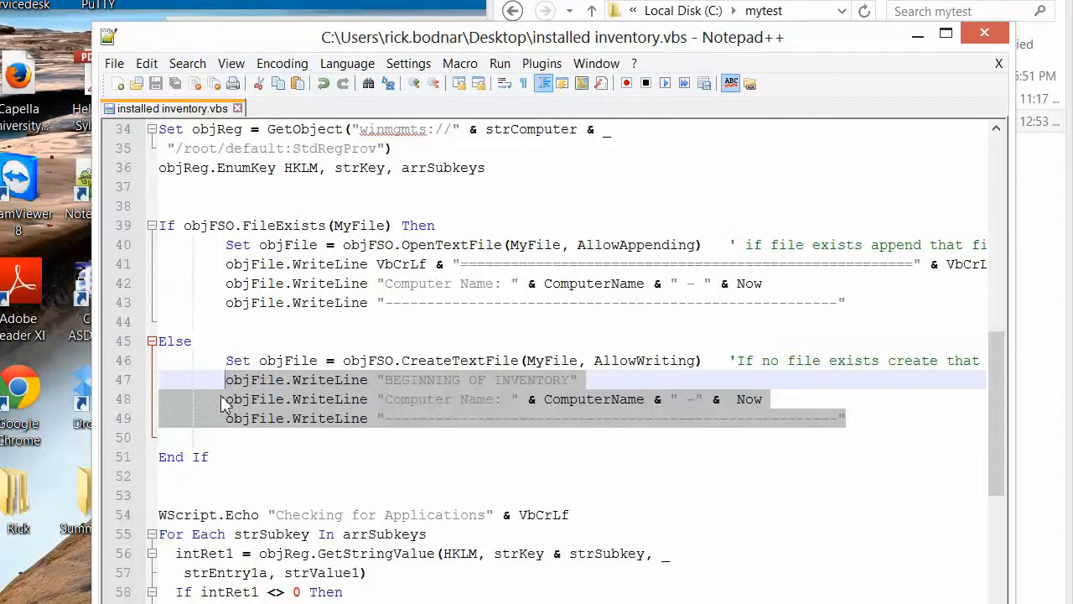
mouse_move(834, 411)
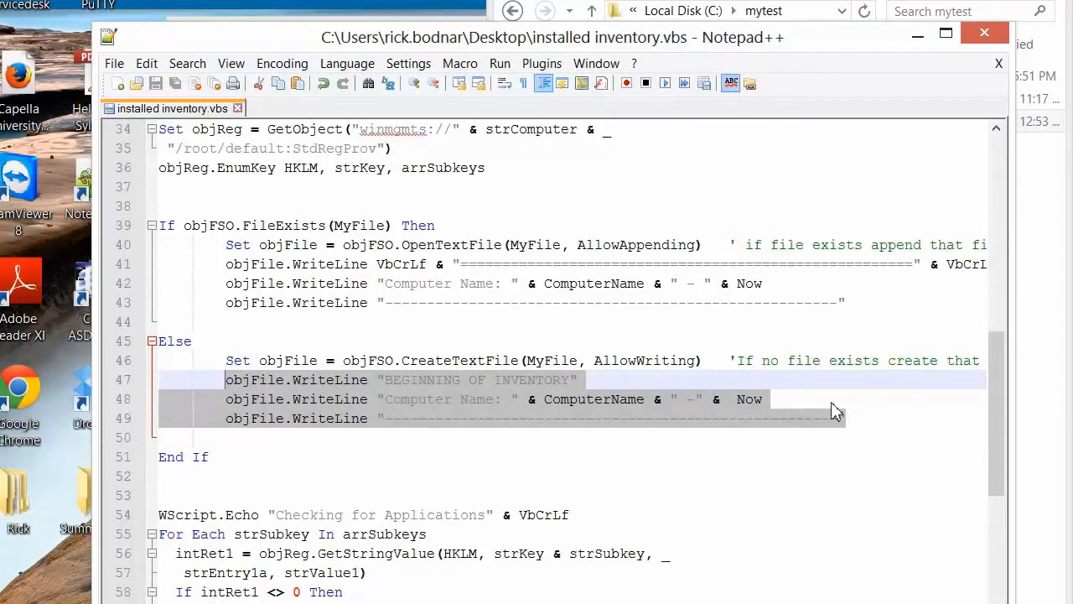
mouse_move(233, 435)
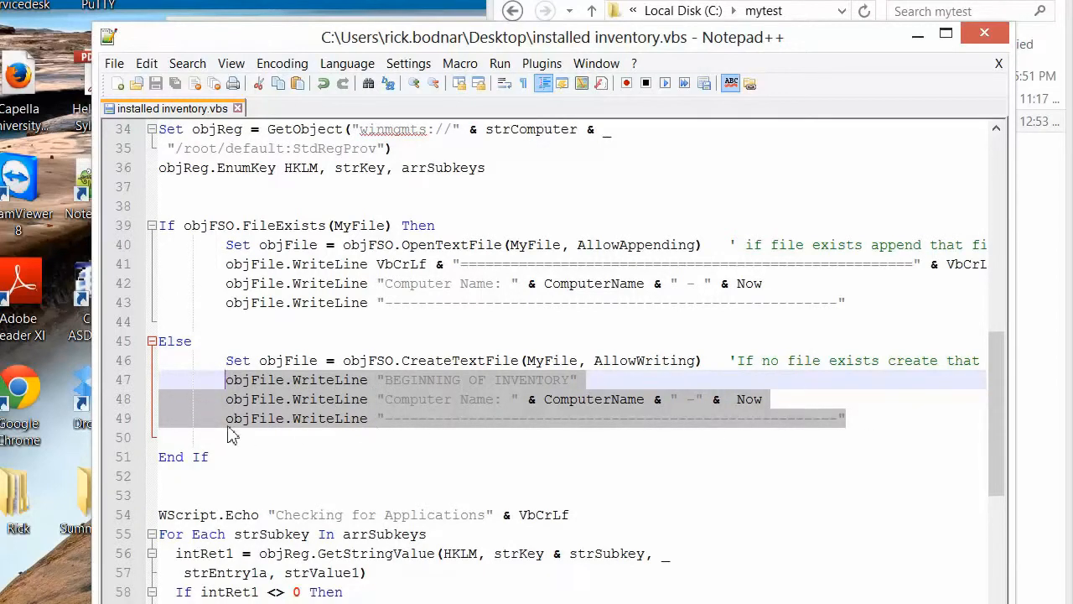
mouse_move(214, 438)
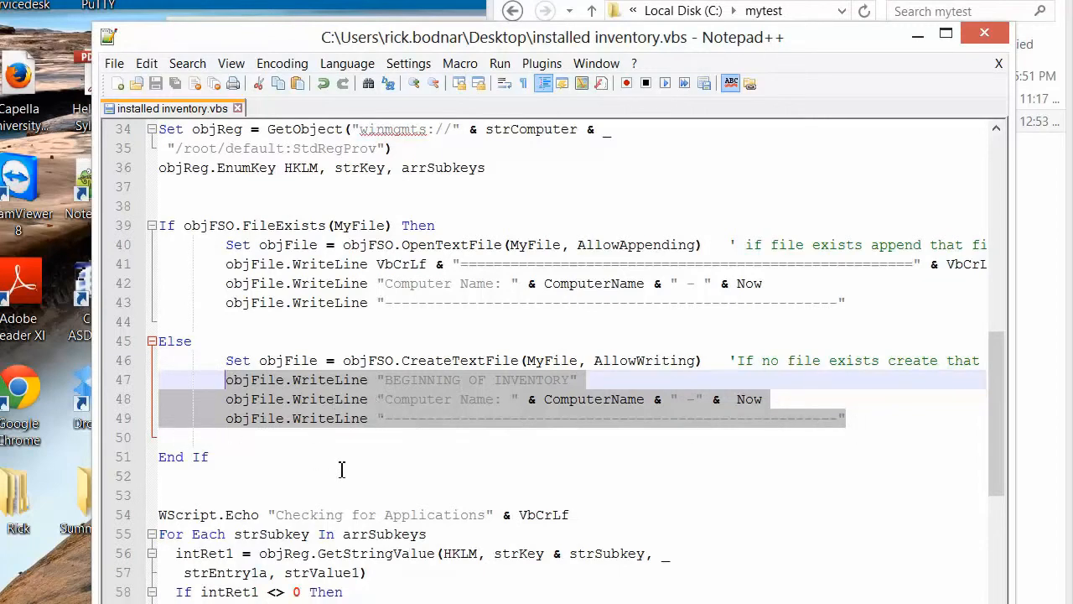
scroll("down", 3)
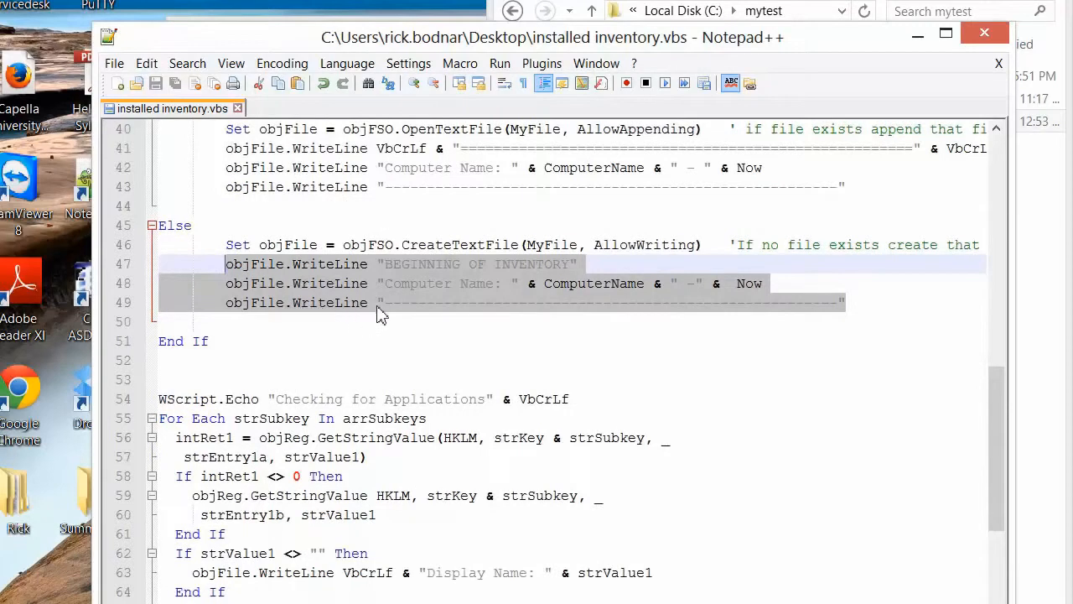
left_click(369, 302)
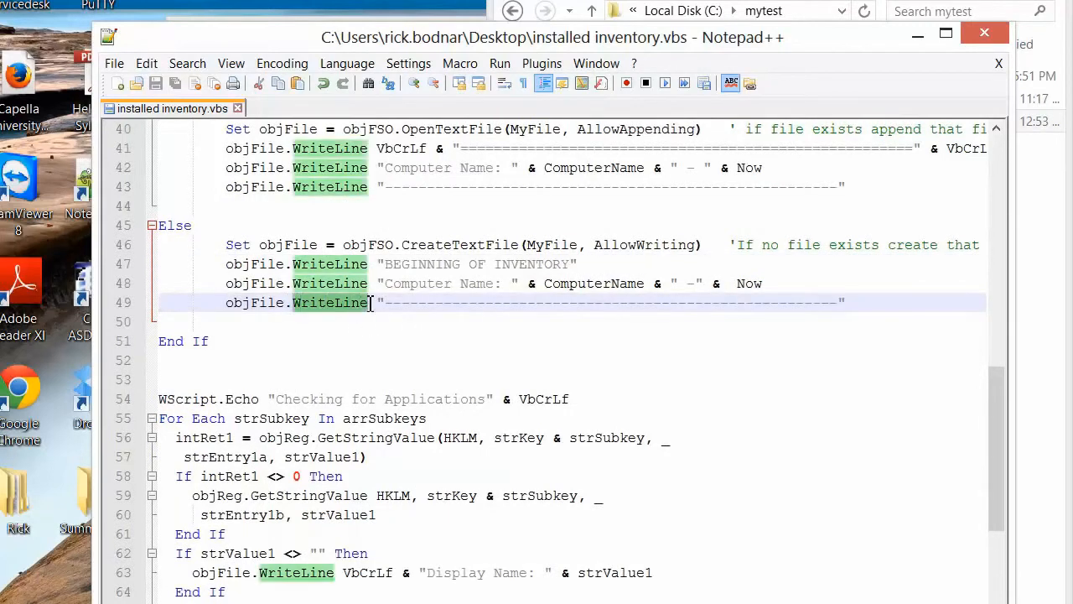
scroll("down", 3)
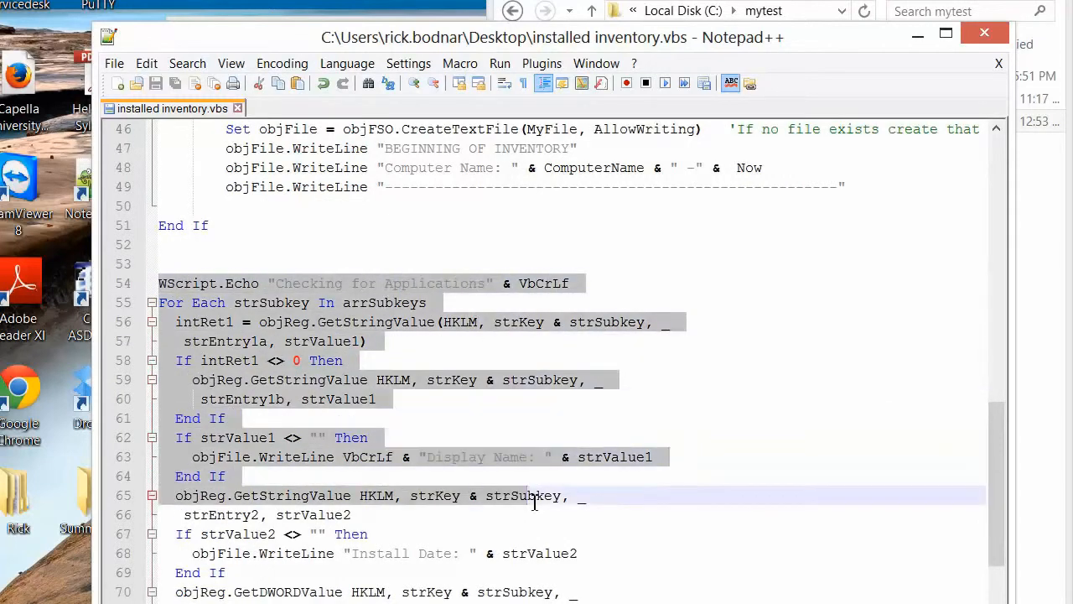
scroll("down", 3)
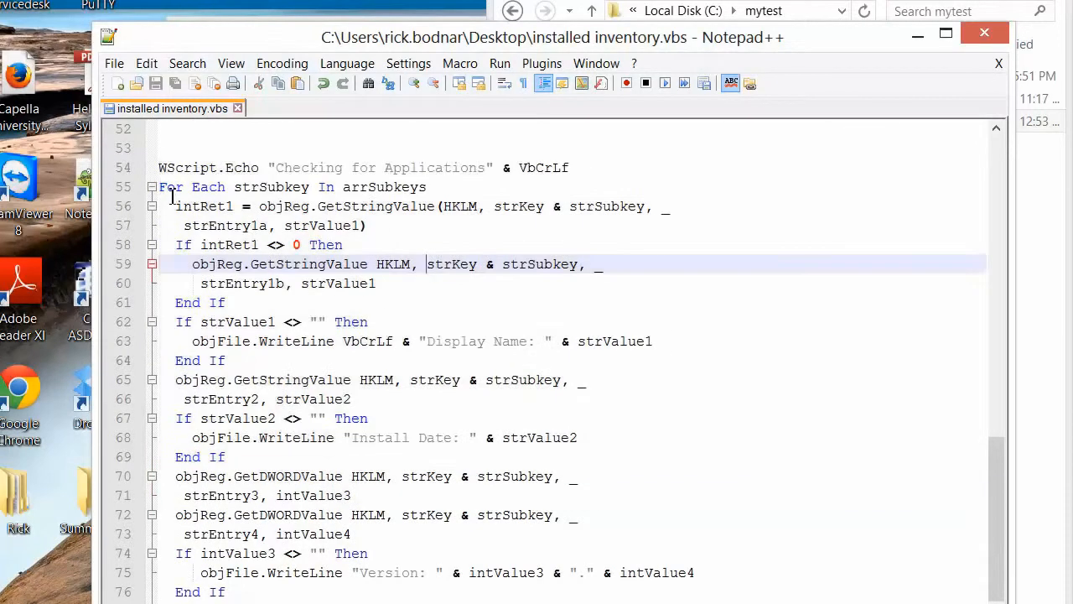
left_click(165, 186)
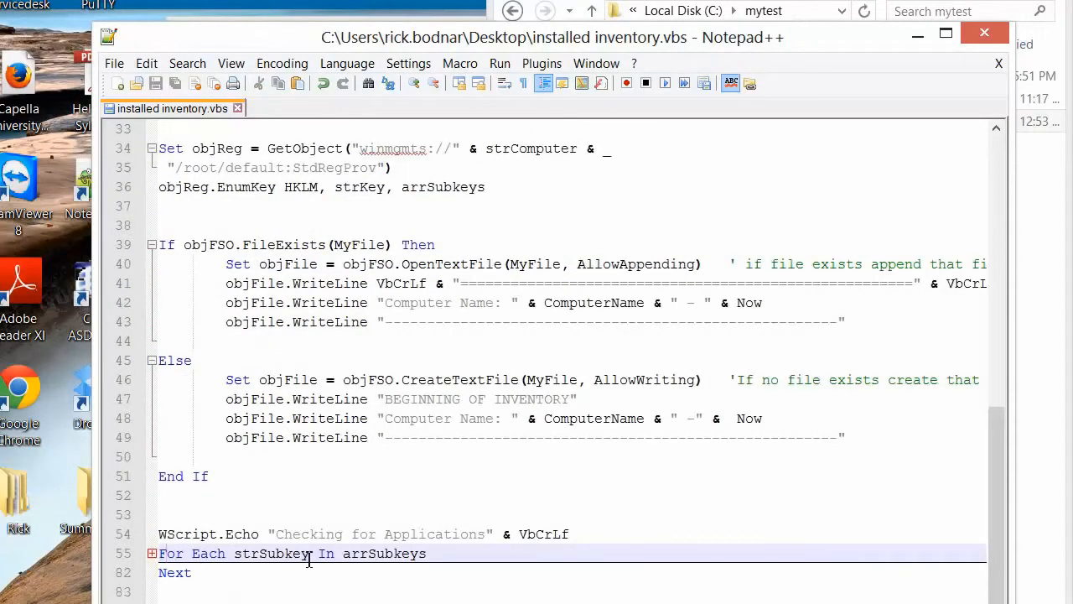
double_click(383, 553)
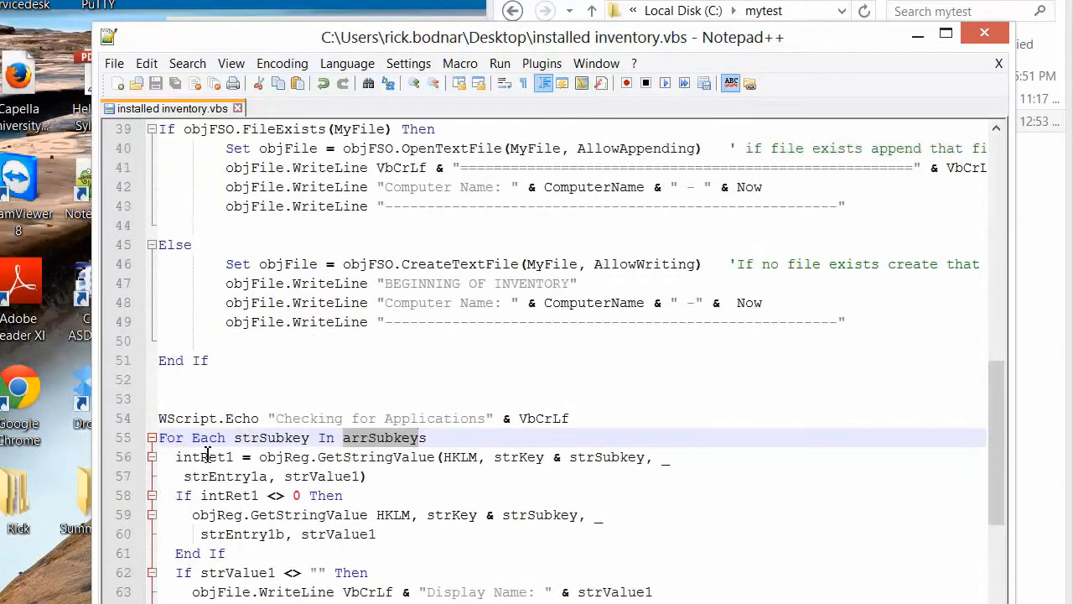
scroll("down", 3)
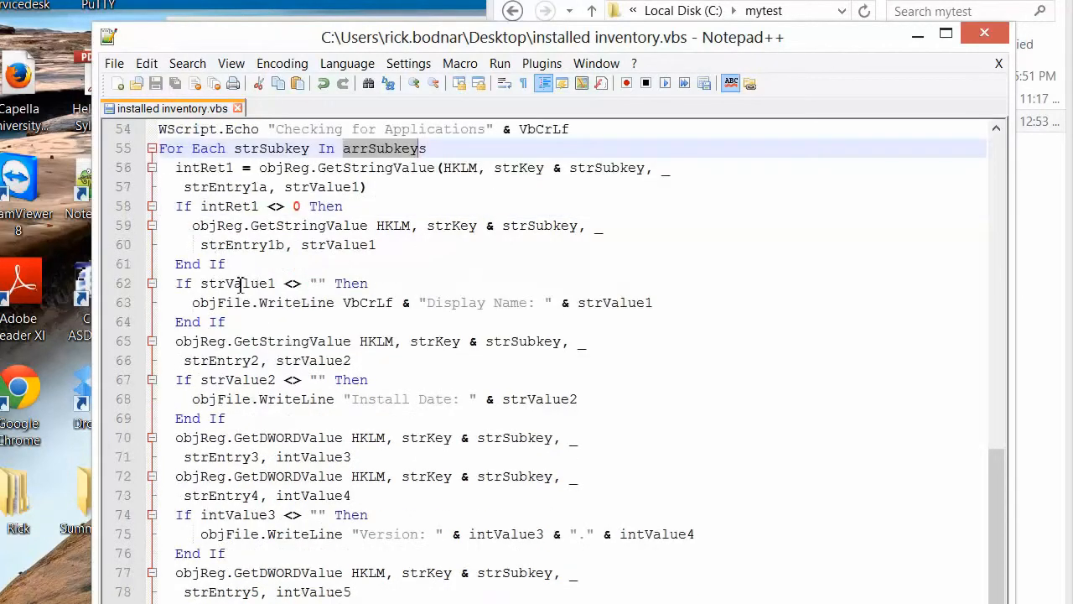
scroll("down", 3)
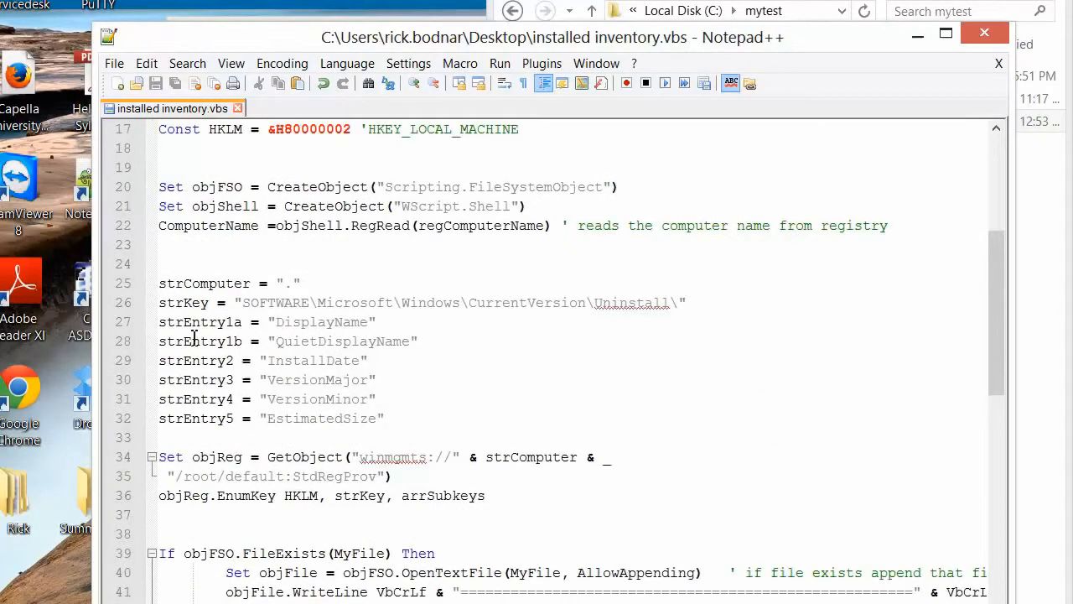
mouse_move(262, 369)
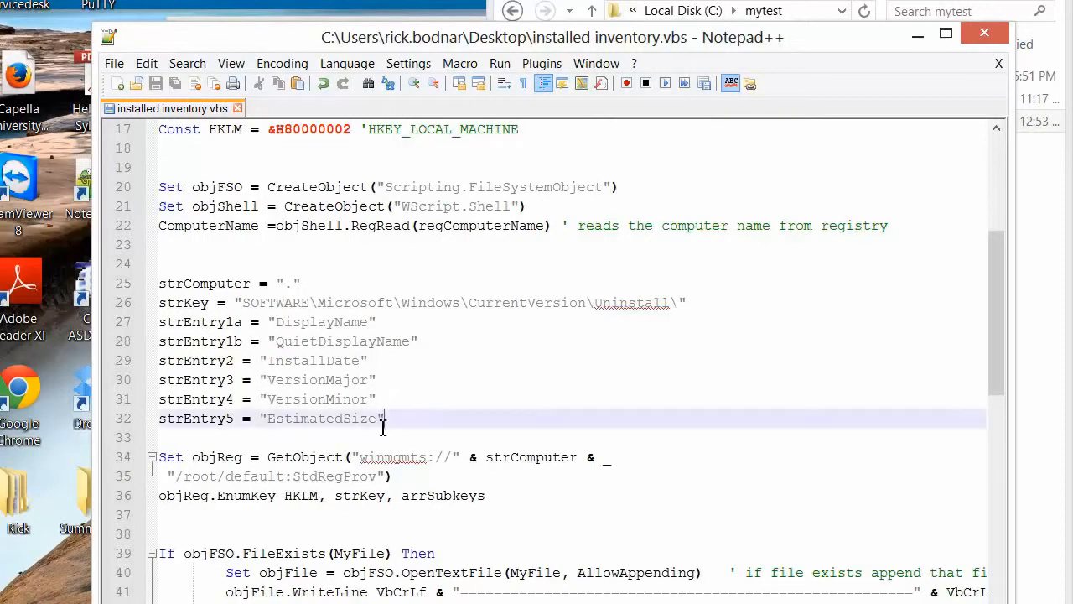
scroll("down", 3)
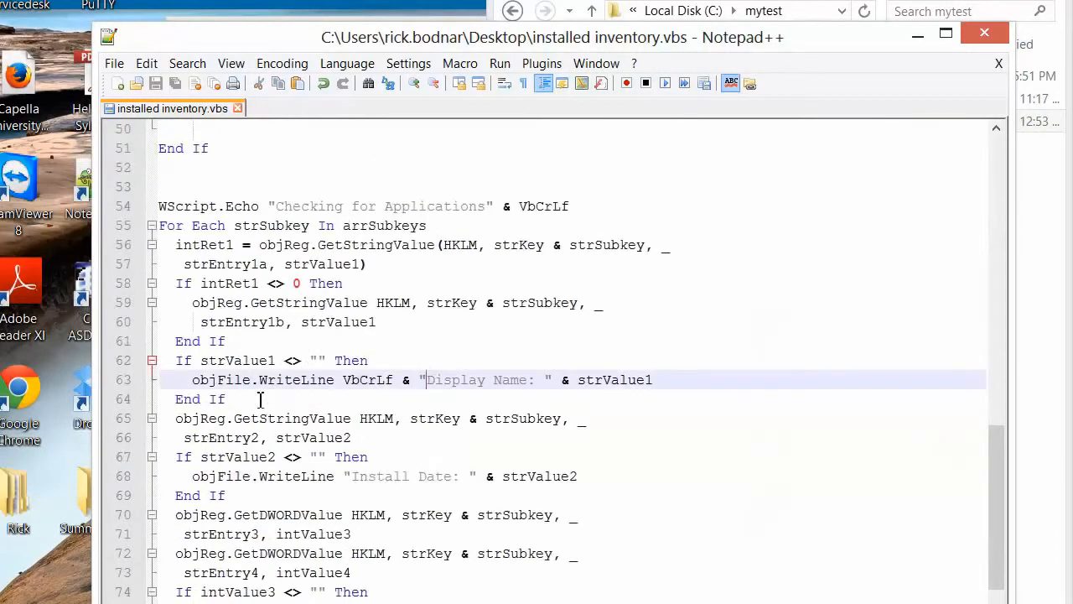
scroll("down", 3)
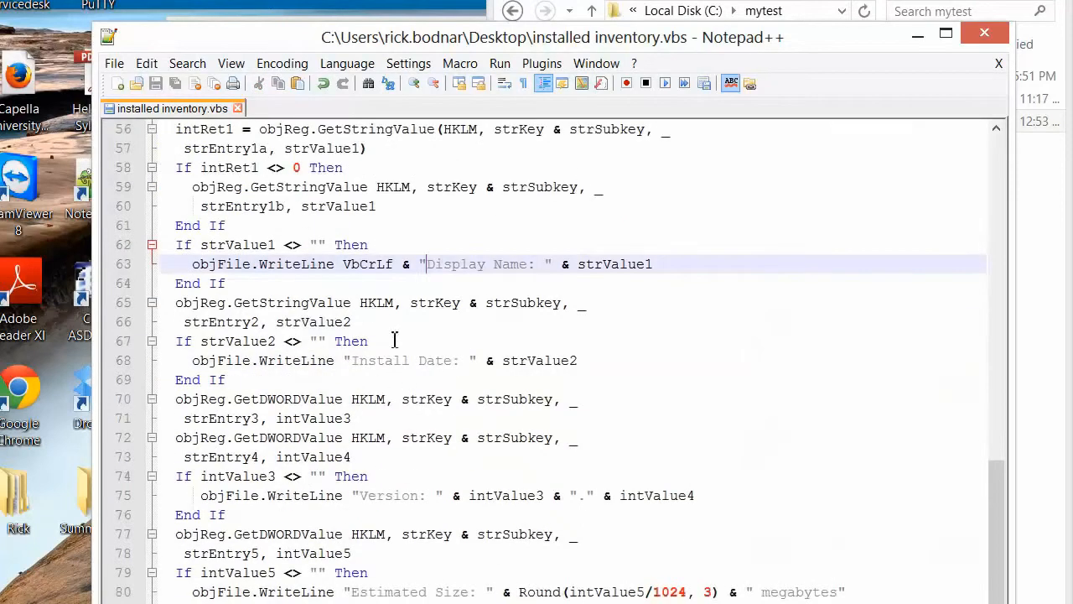
scroll("down", 3)
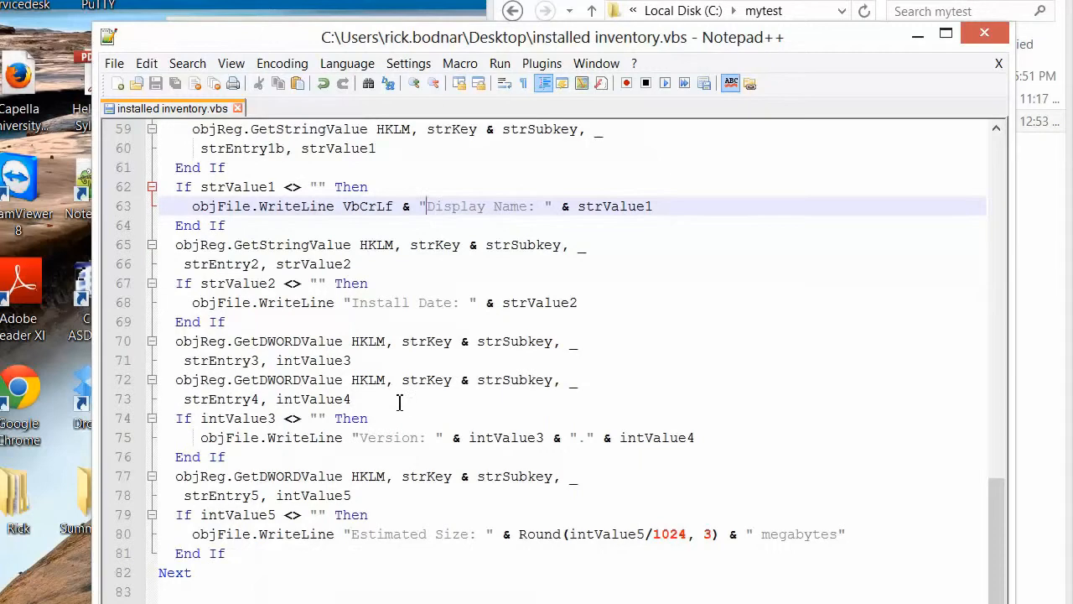
left_click(944, 34)
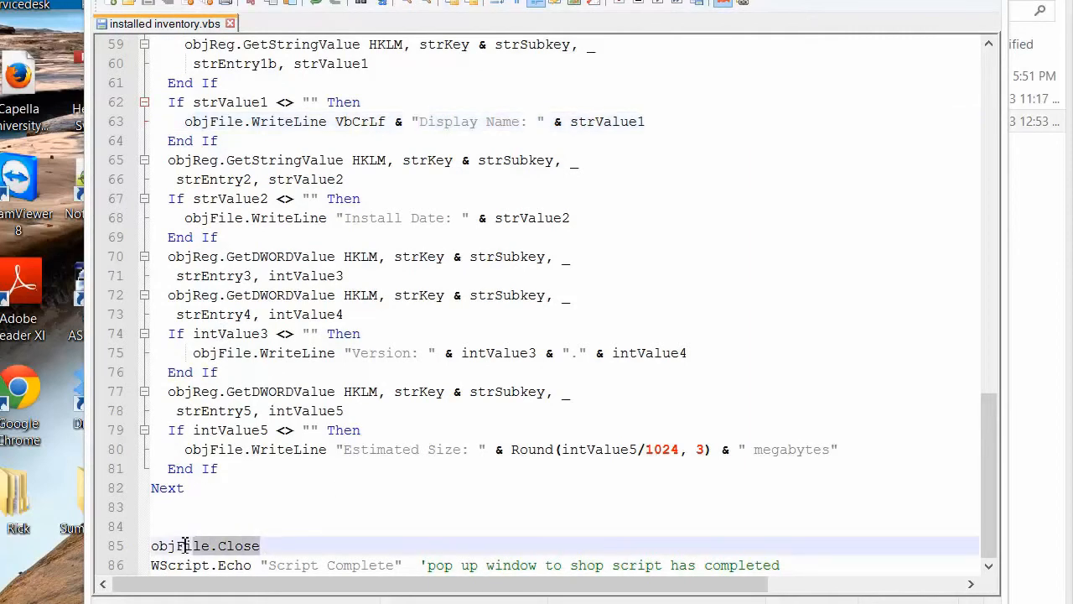
double_click(168, 546)
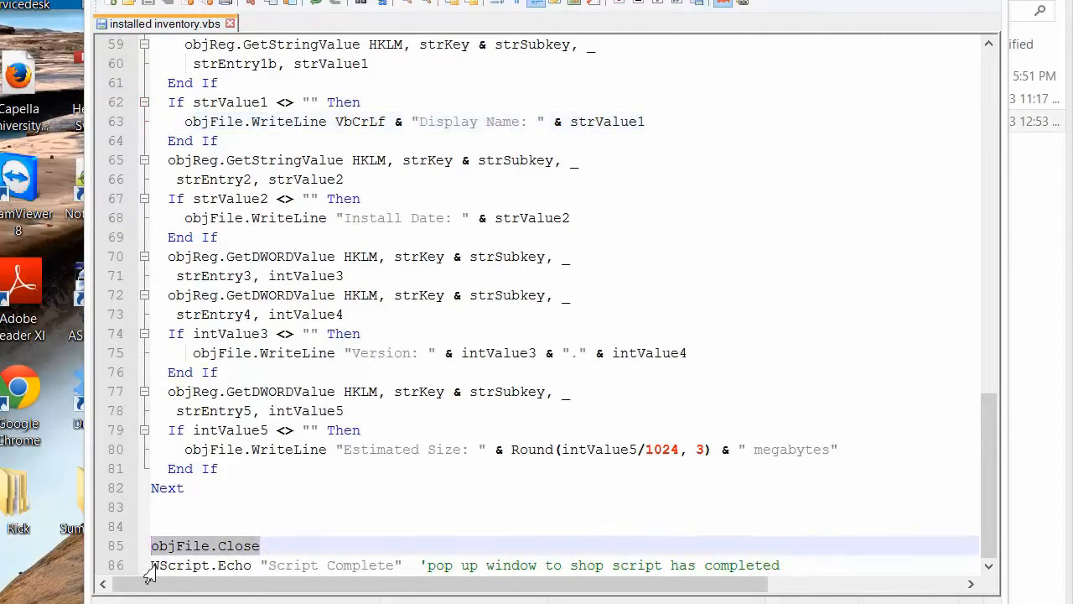
left_click(154, 564)
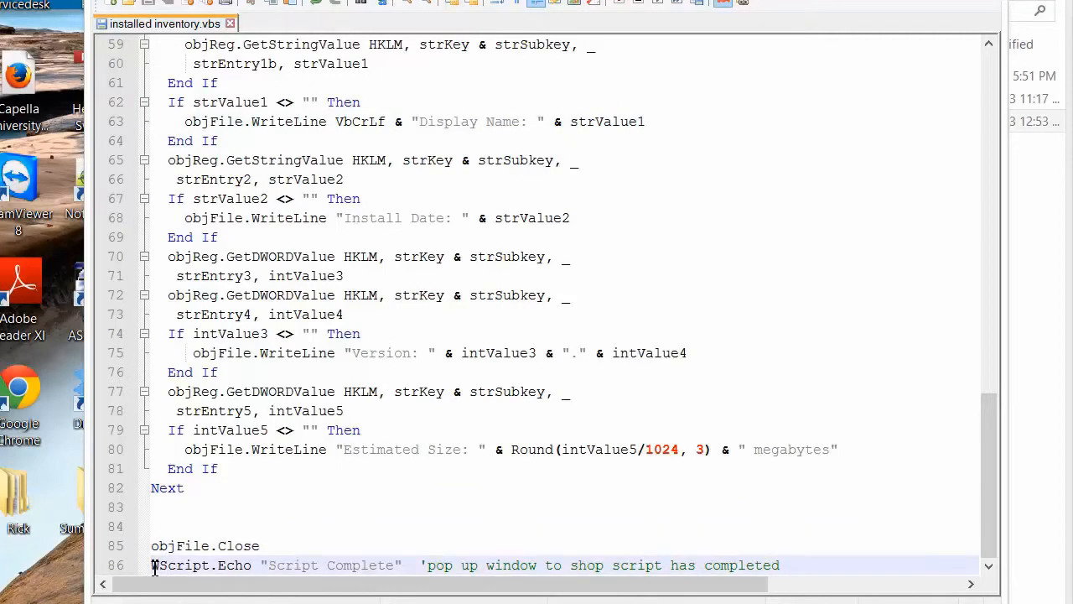
left_click_drag(151, 565, 317, 564)
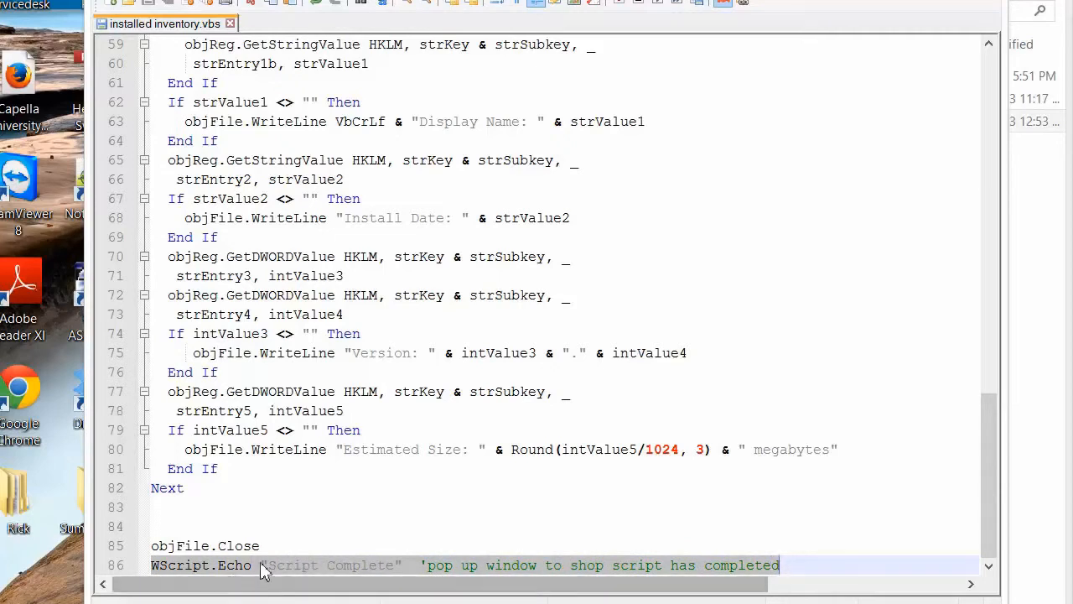
scroll("up", 3)
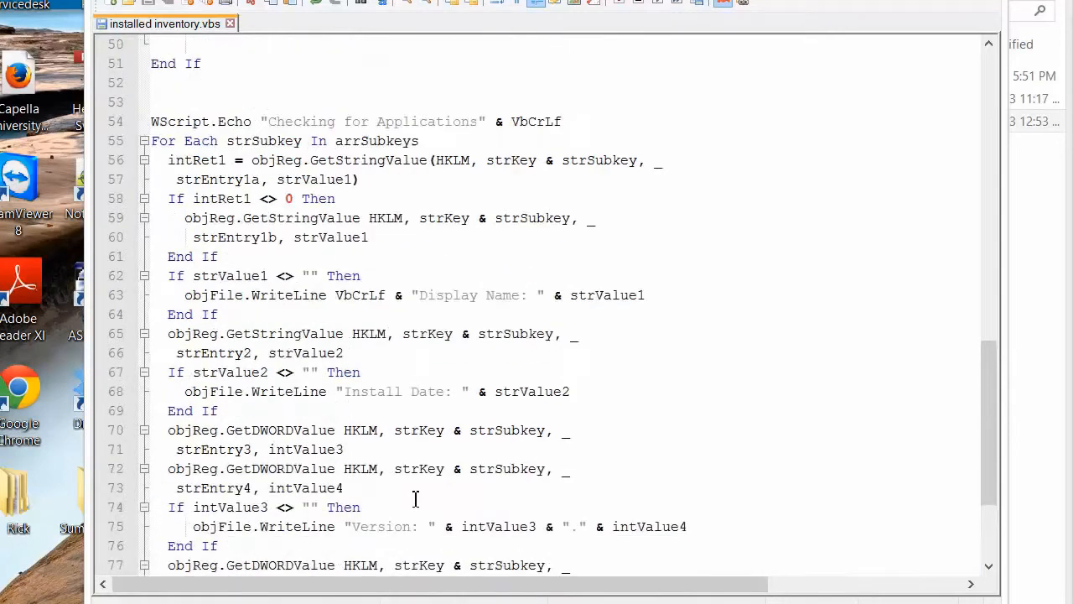
scroll("down", 3)
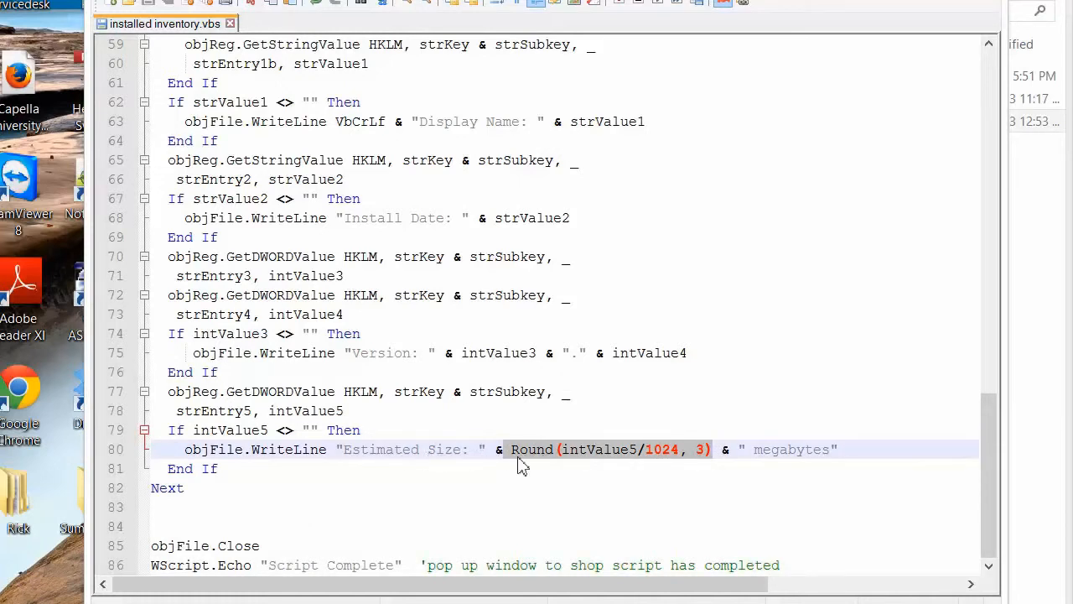
left_click(456, 467)
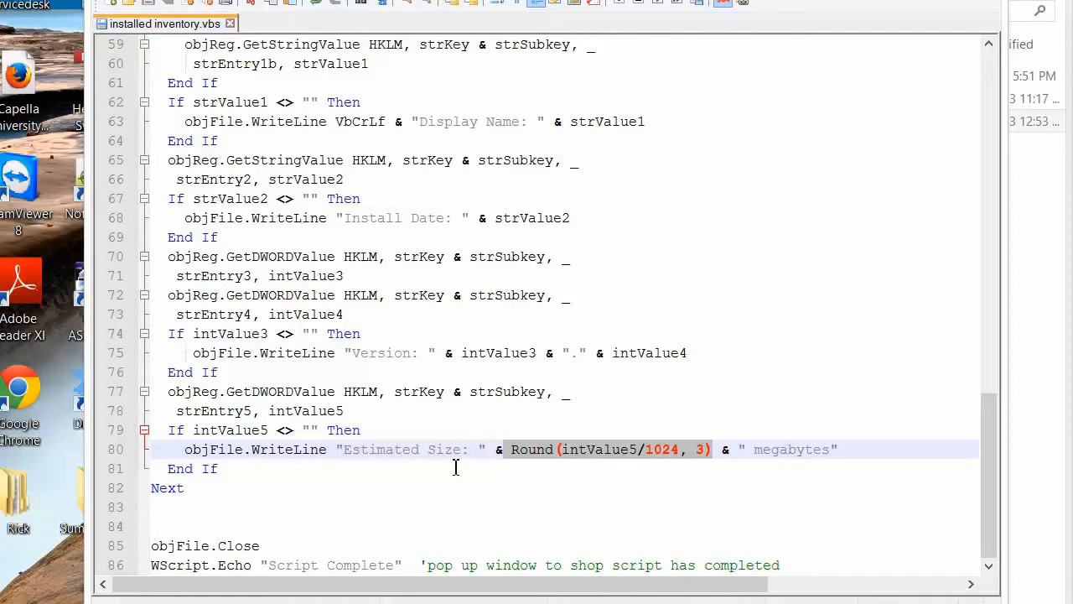
mouse_move(754, 462)
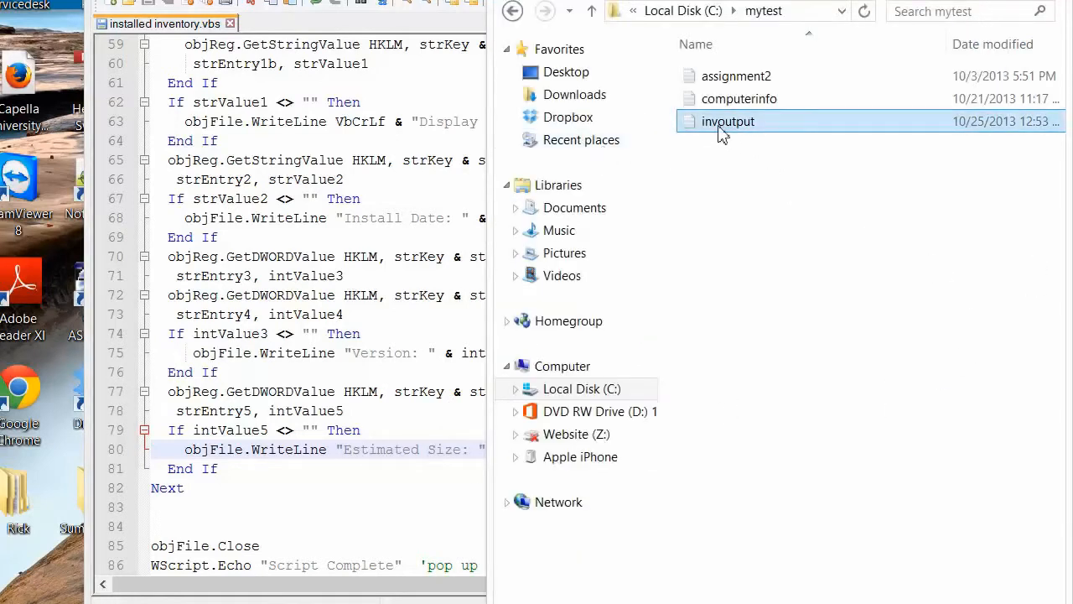
double_click(727, 120)
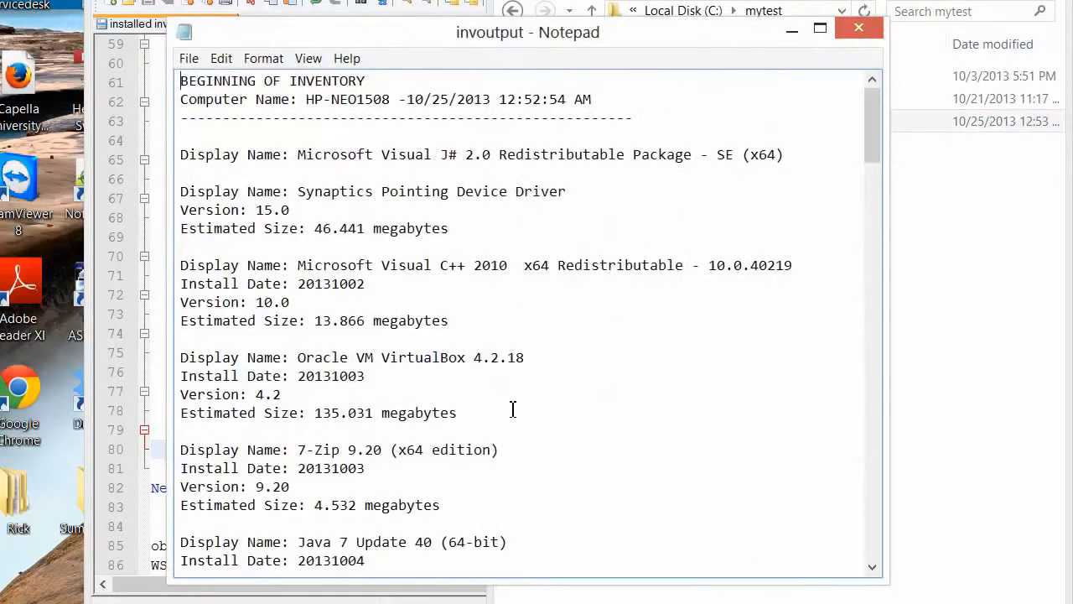
scroll("down", 3)
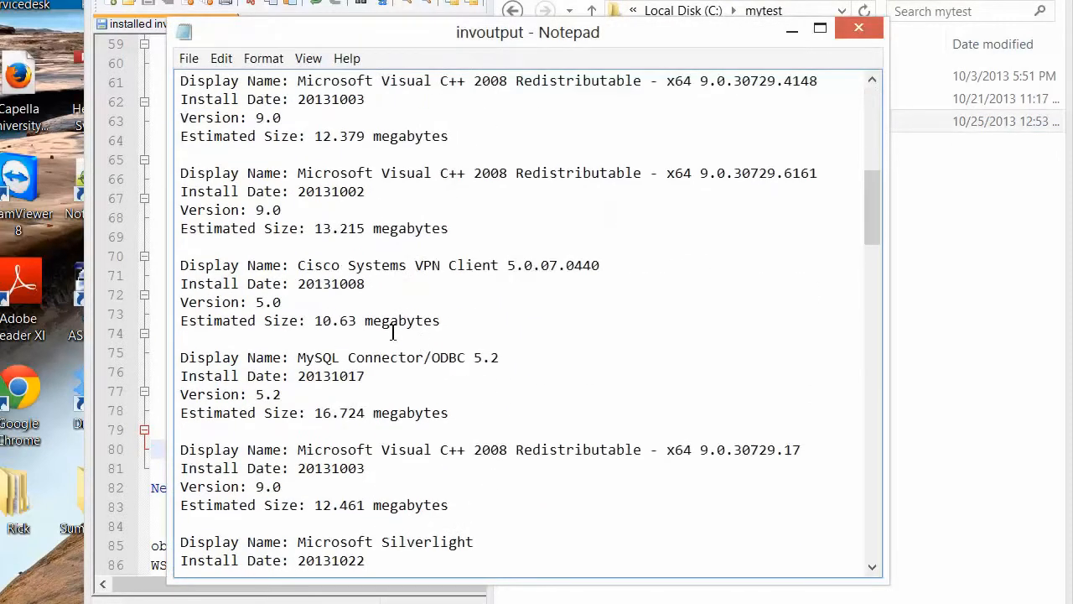
double_click(335, 320)
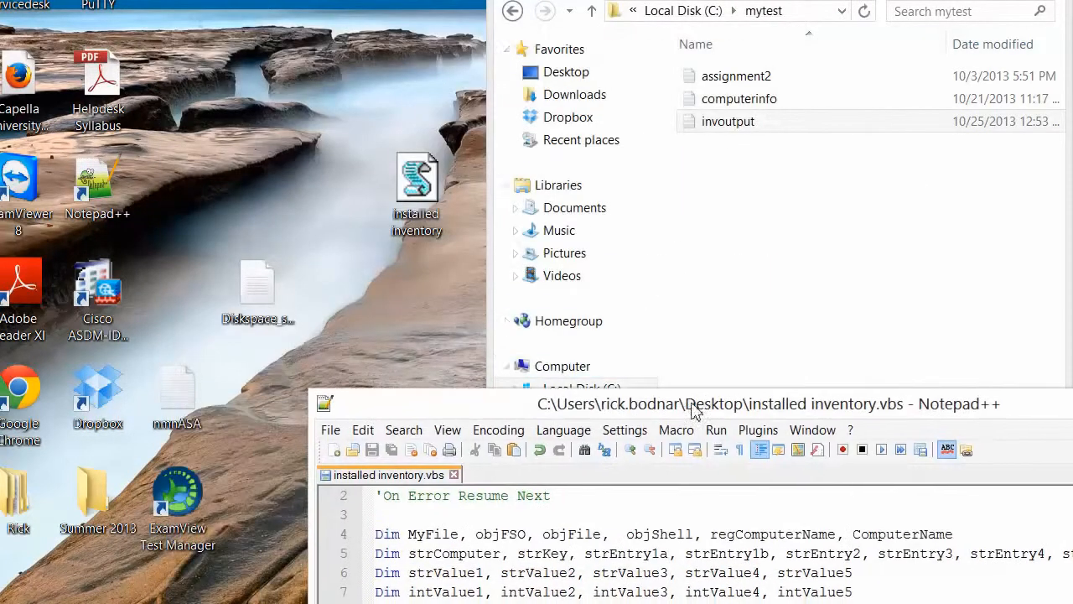
Step: Delete the old invoutput file, rerun the inventory script and dismiss both completion messages
left_click(728, 121)
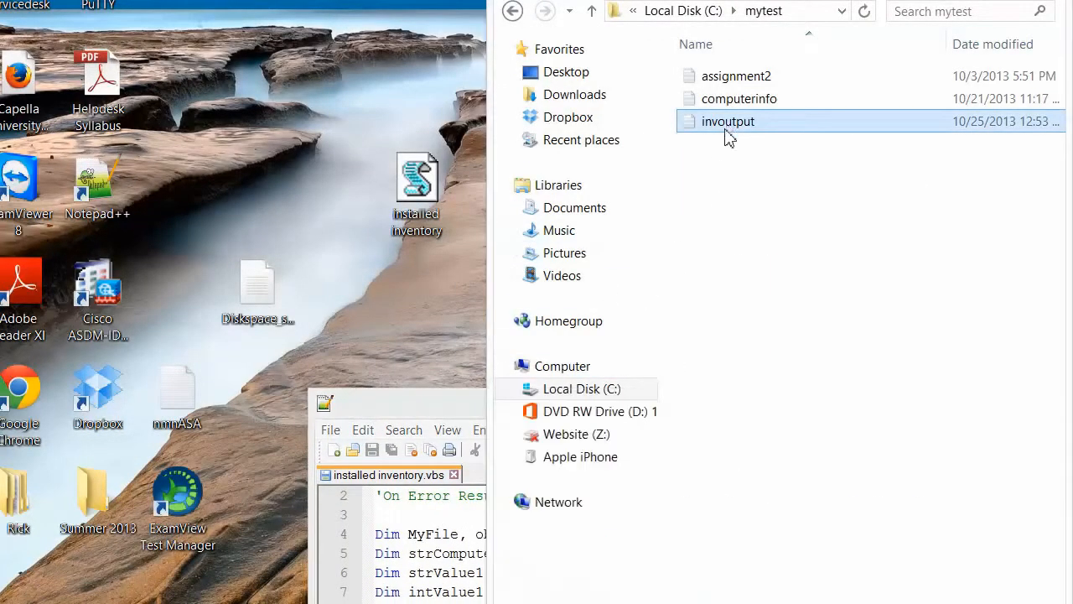
key("Delete")
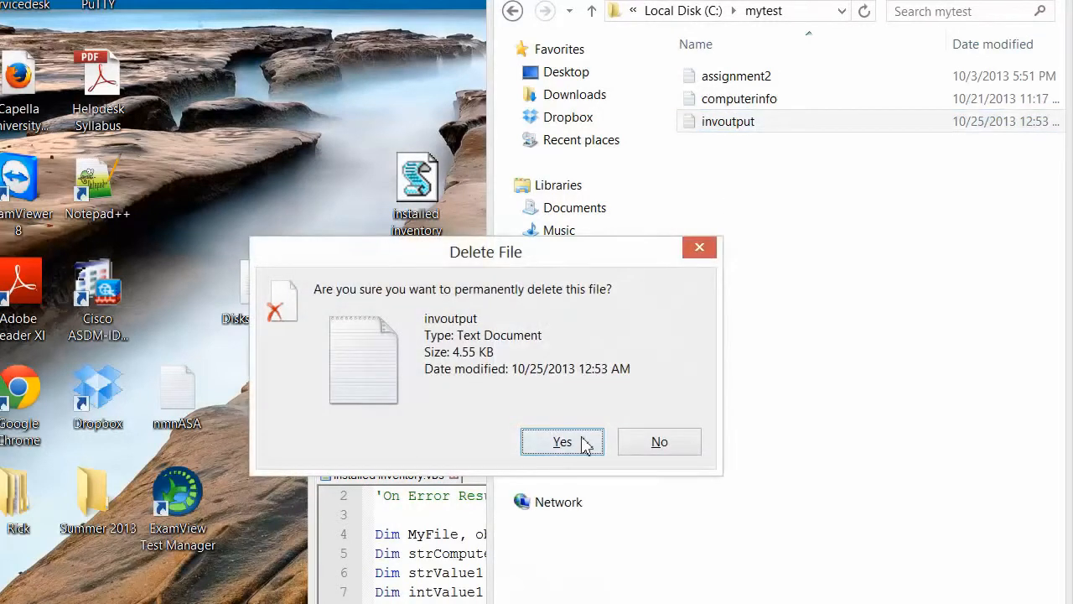
left_click(561, 441)
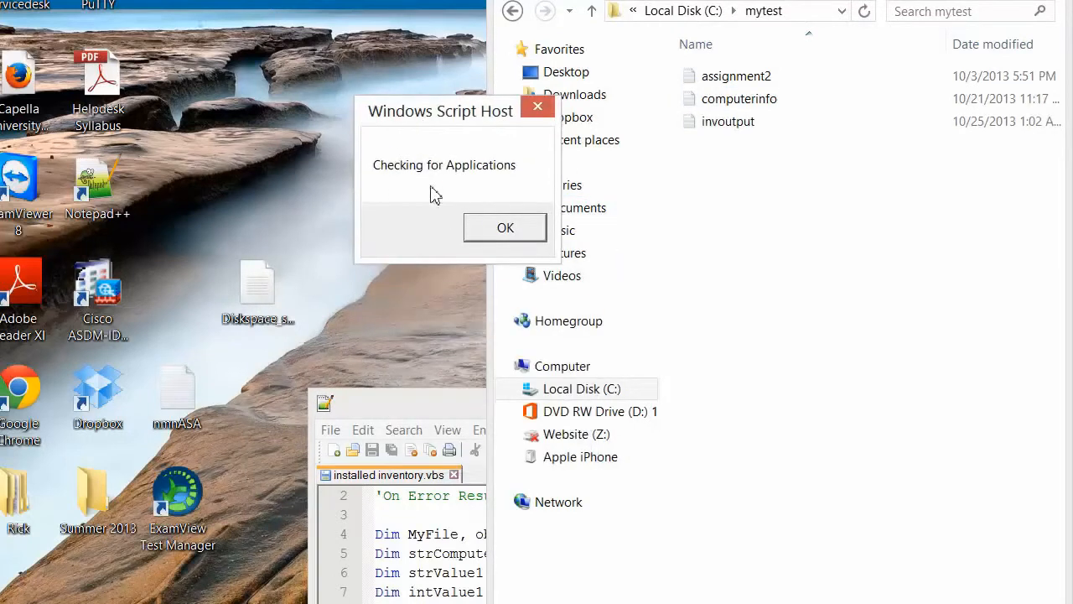
left_click(505, 228)
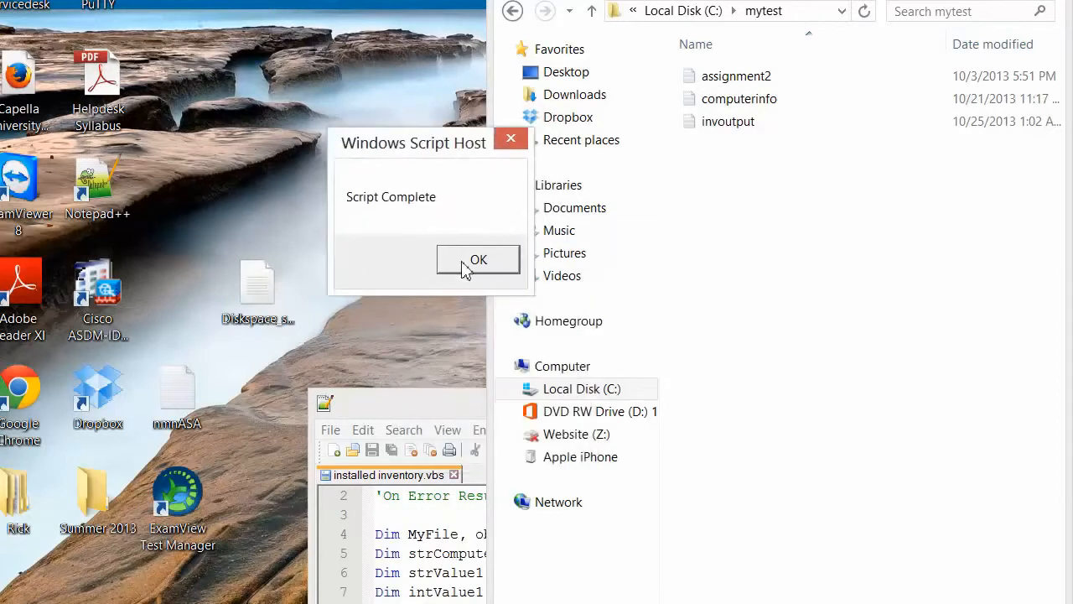
left_click(478, 259)
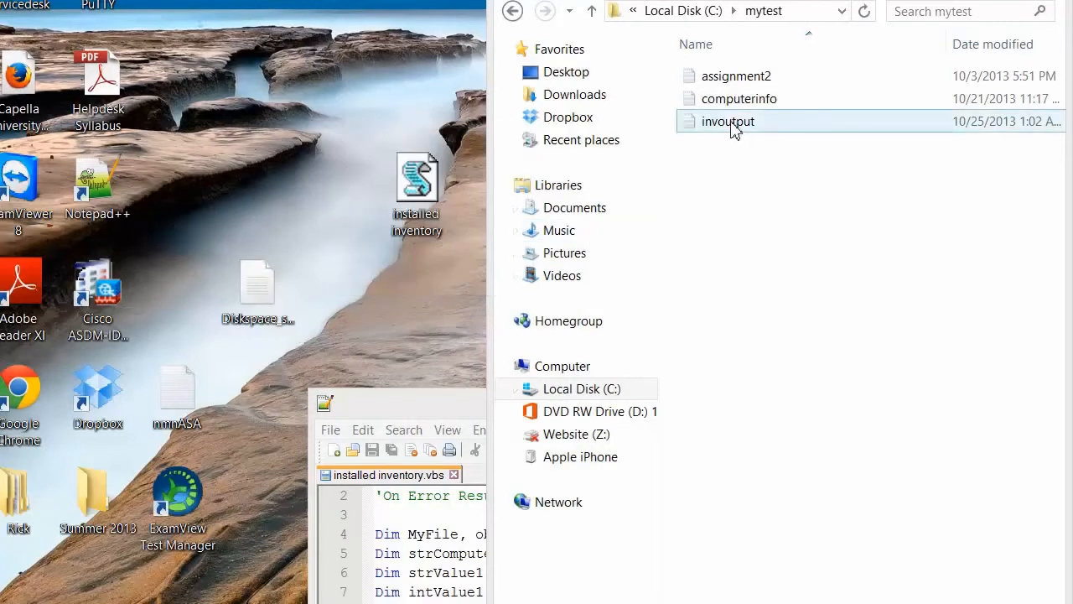
double_click(726, 121)
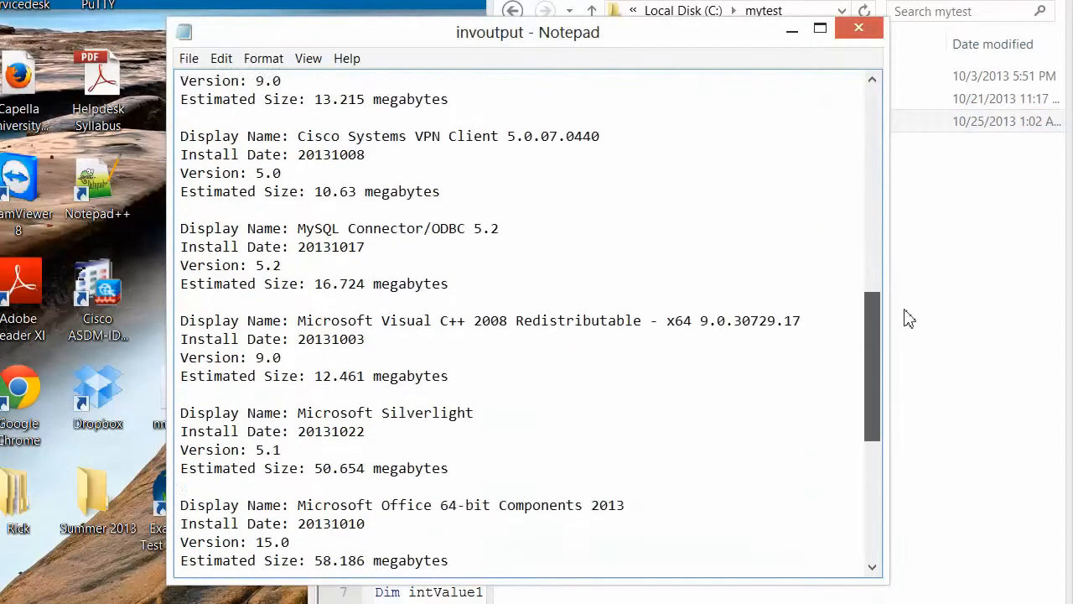
scroll("down", 3)
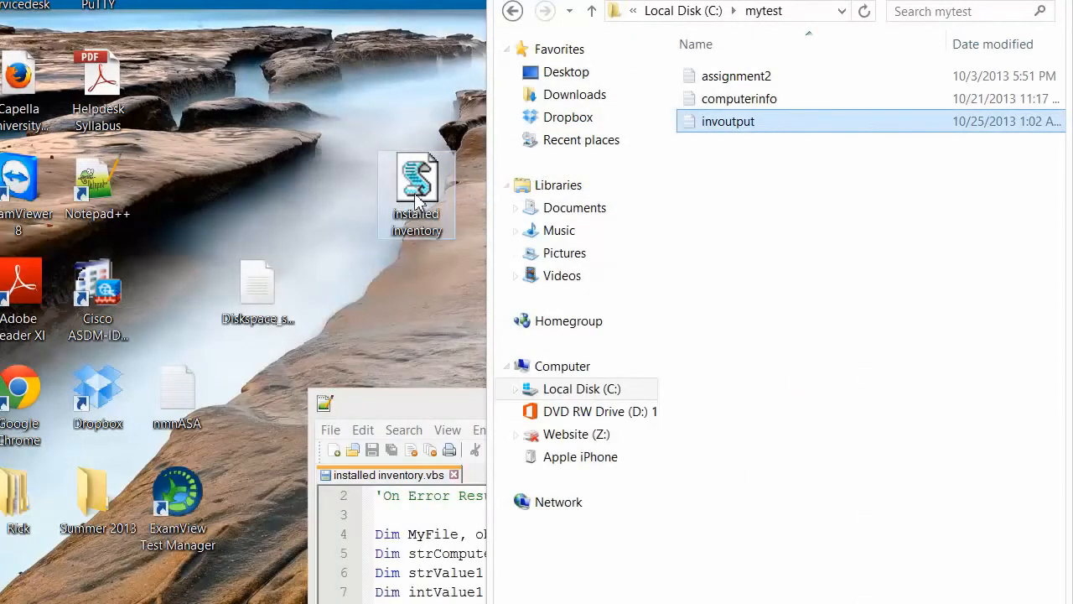
Step: Move the Installed Inventory desktop icon and scroll the script to its file-exists check and applications loop
left_click_drag(417, 192, 335, 90)
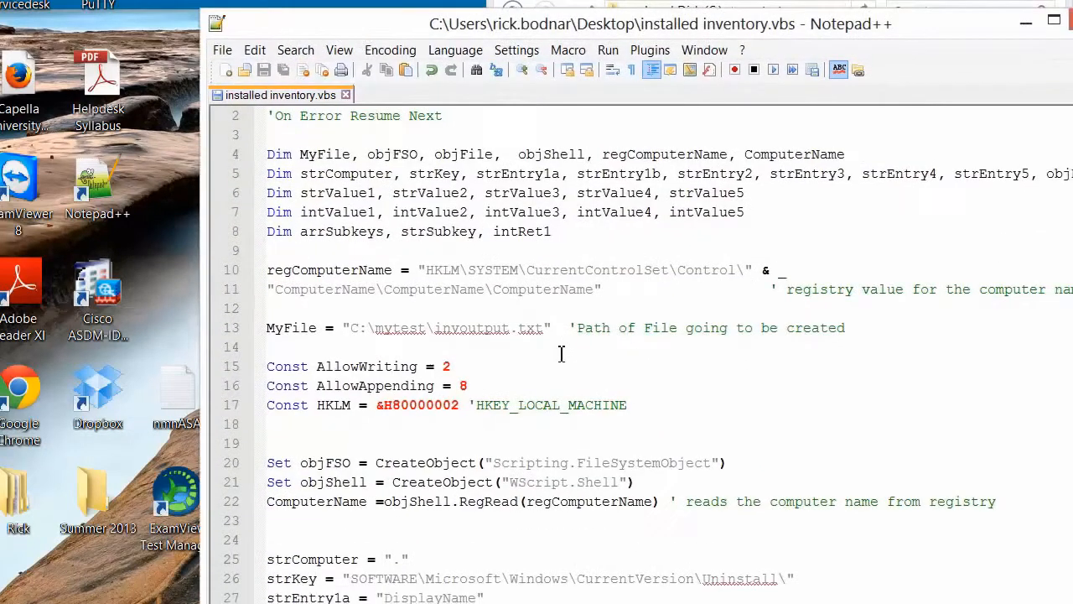
scroll("down", 3)
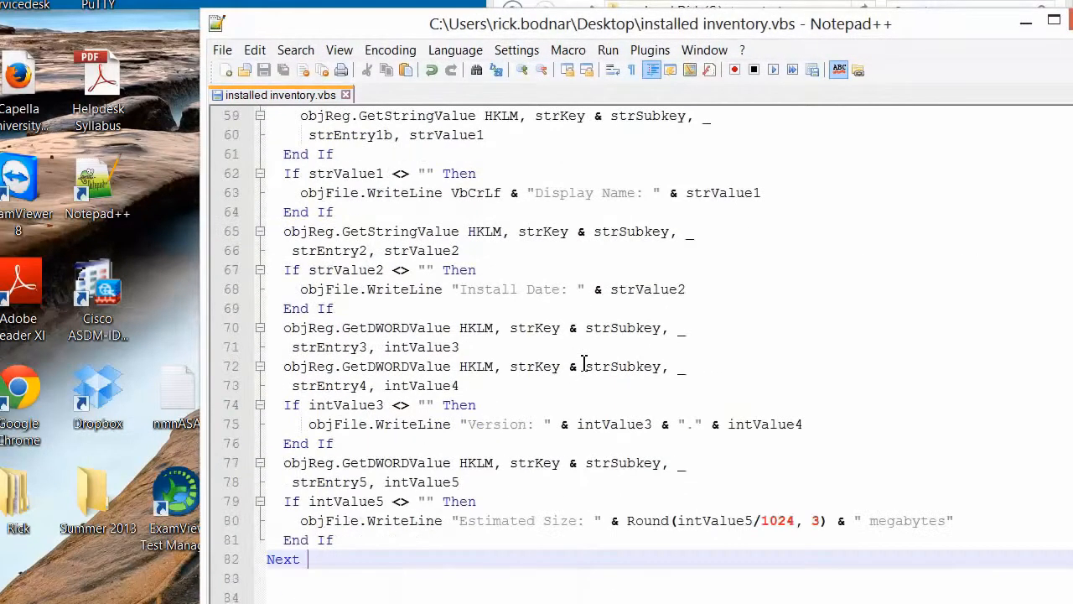
mouse_move(650, 50)
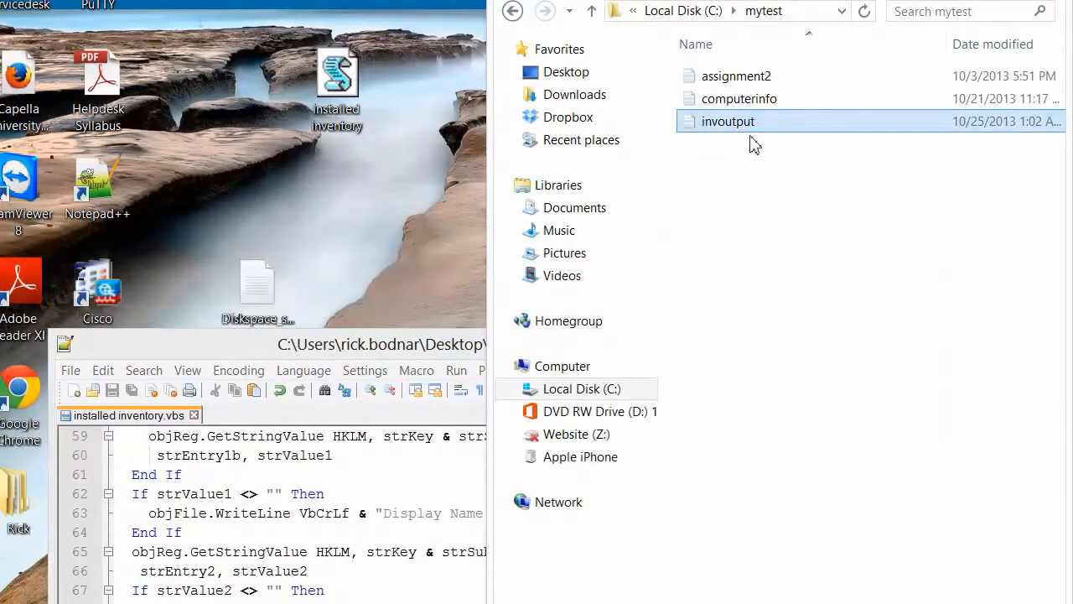
mouse_move(765, 144)
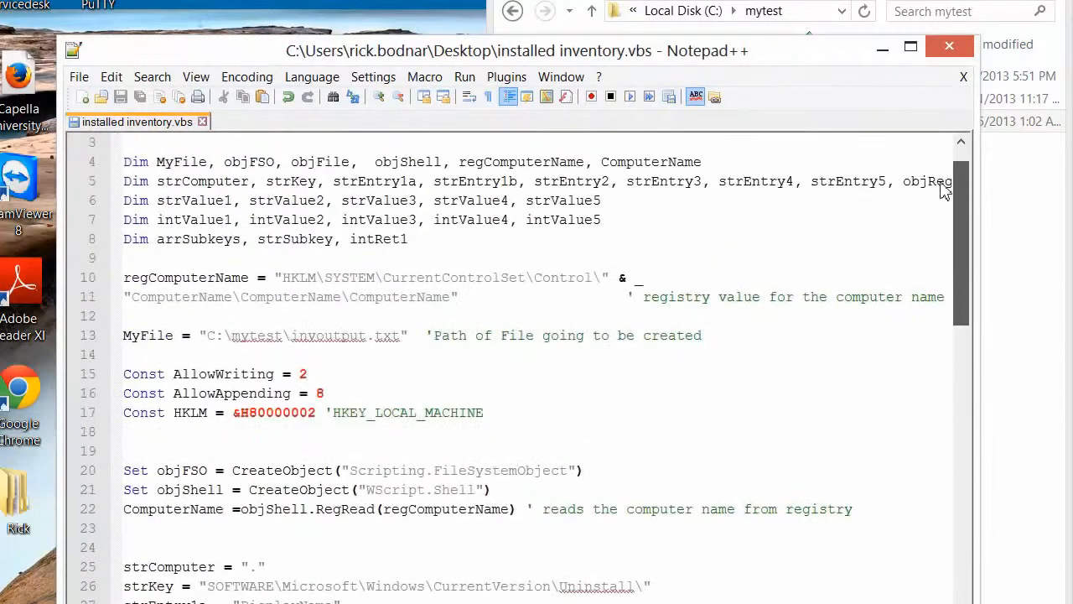
scroll("down", 3)
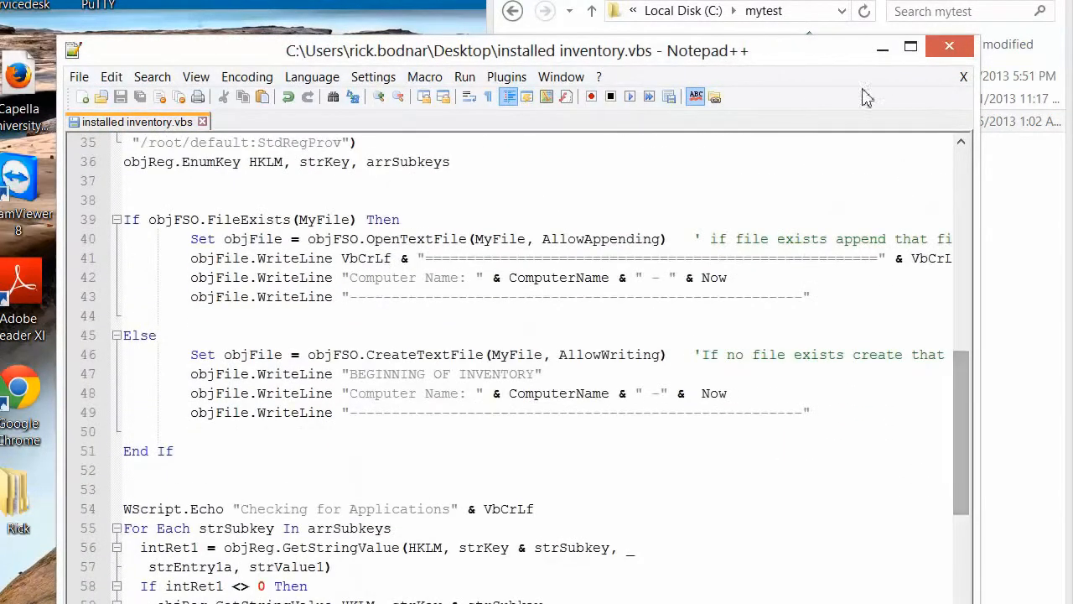